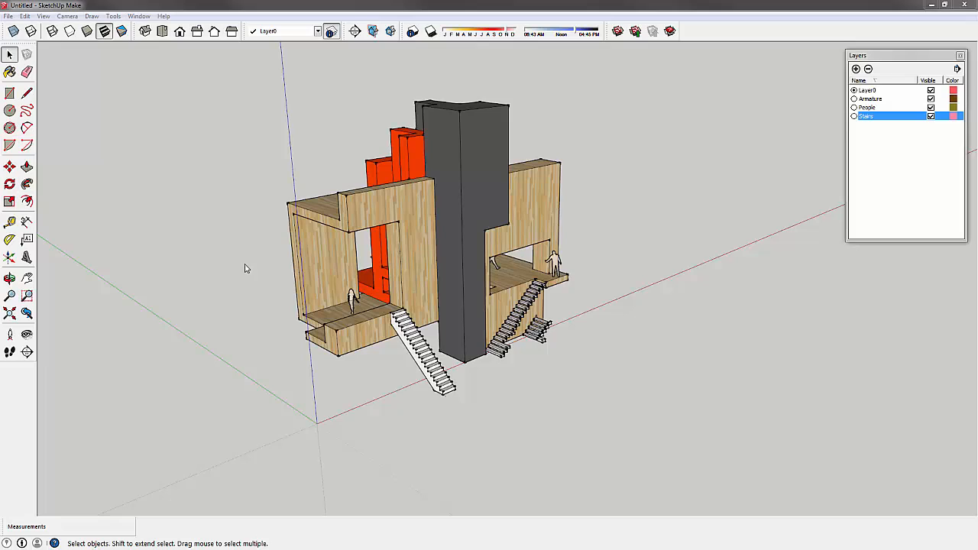
mouse_move(269, 285)
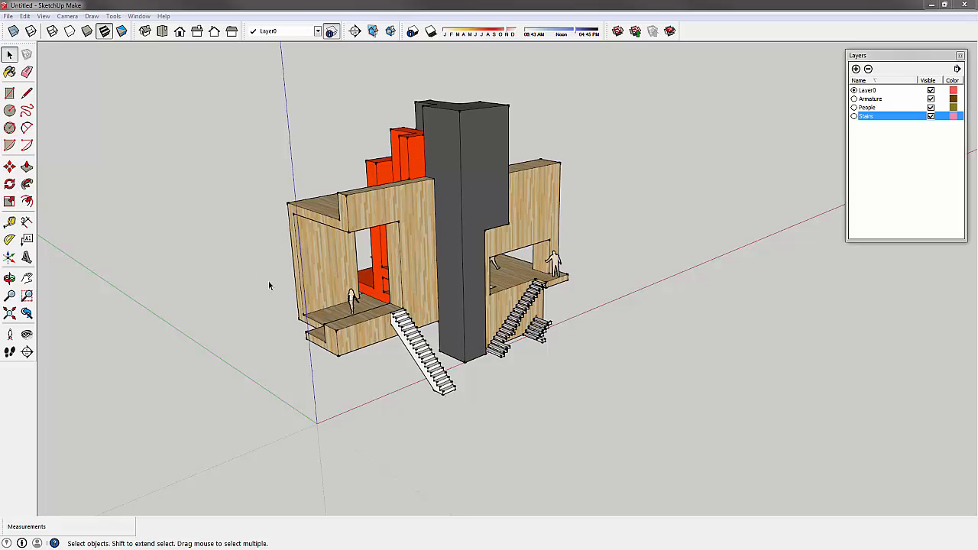
mouse_move(507, 233)
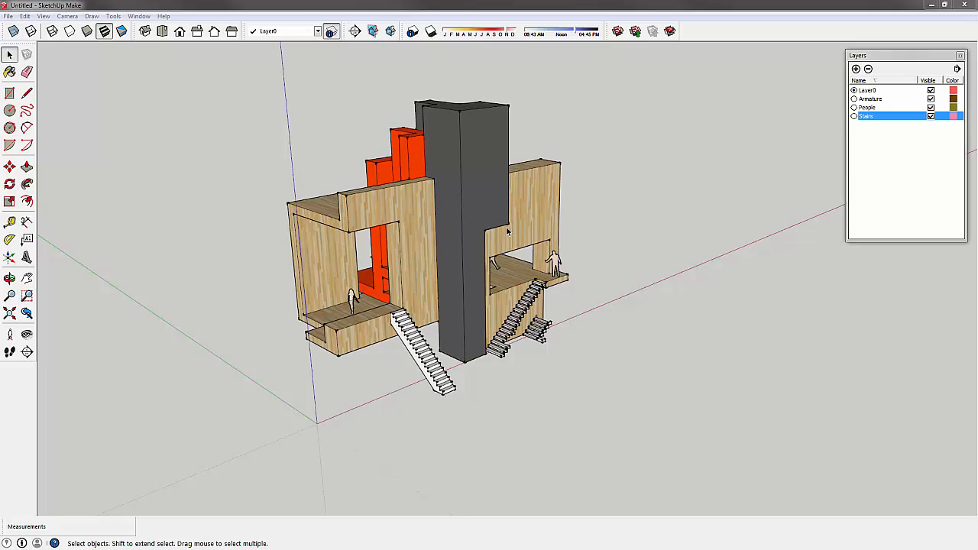
mouse_move(573, 197)
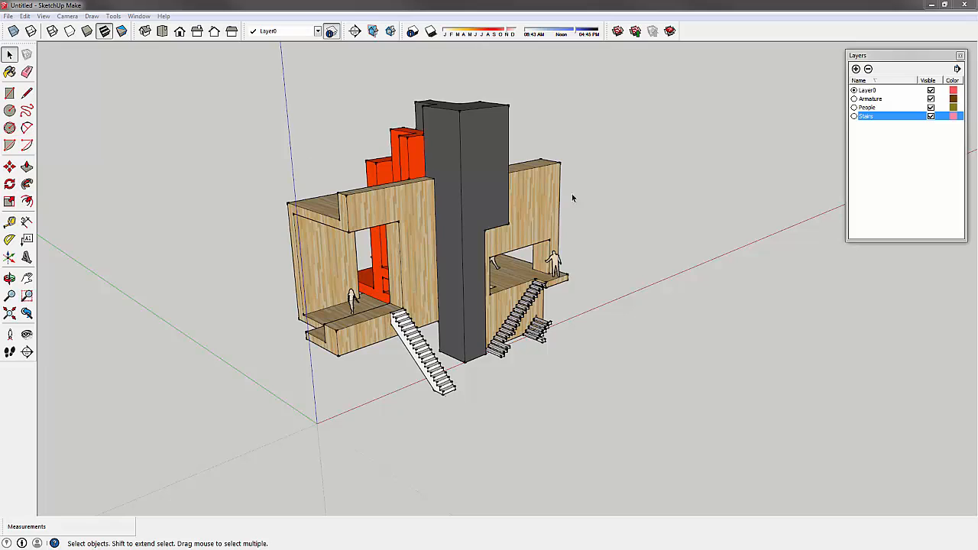
mouse_move(596, 147)
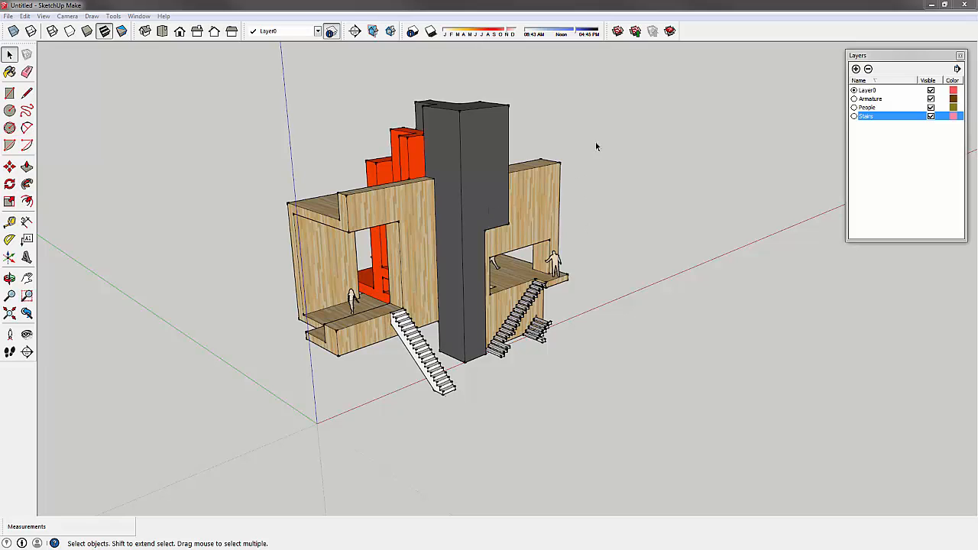
mouse_move(879, 59)
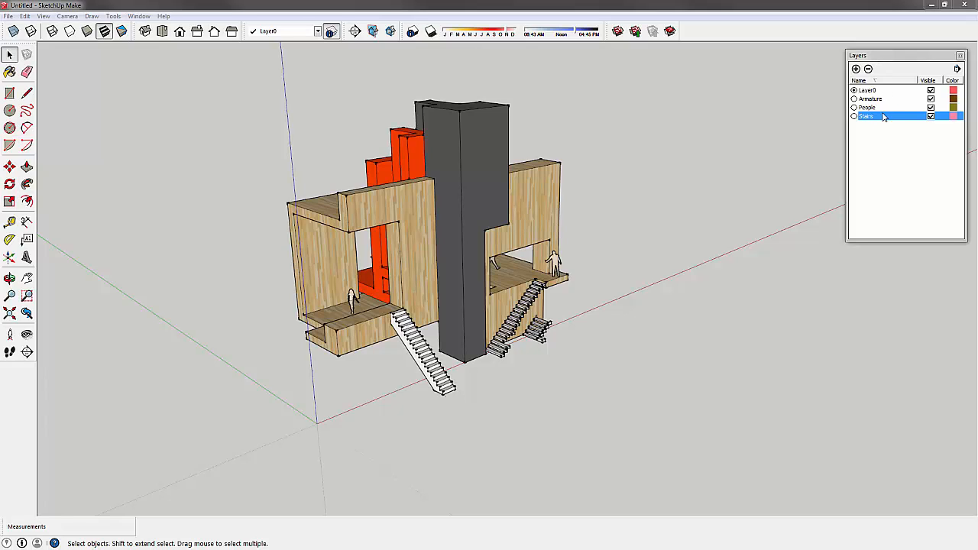
Toggle the structure layers' visibility and select the Stairs layer in the layer list.
click(930, 90)
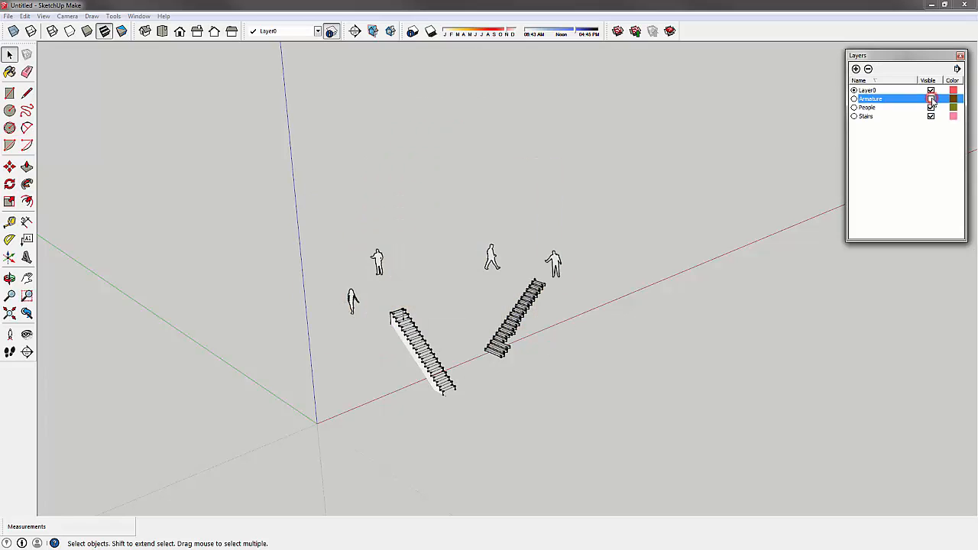
click(930, 107)
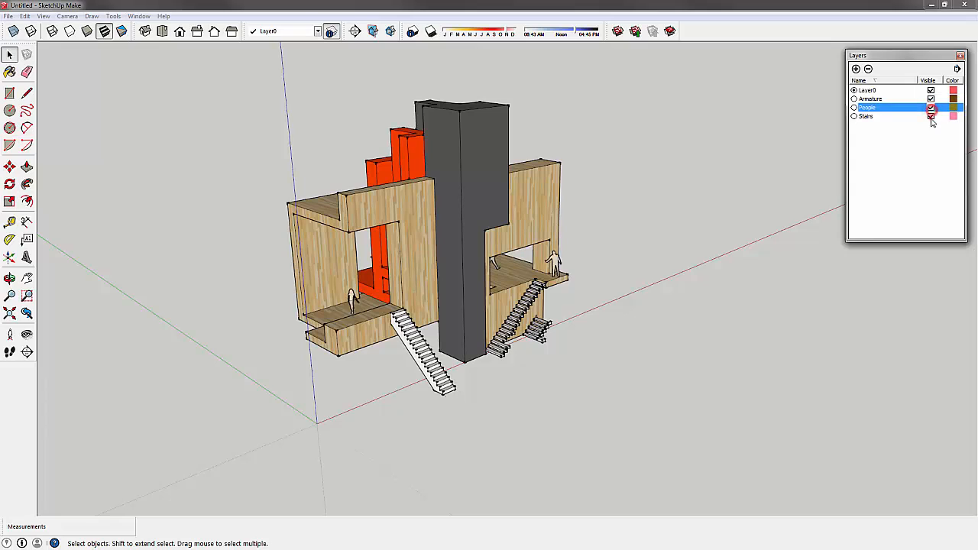
click(868, 116)
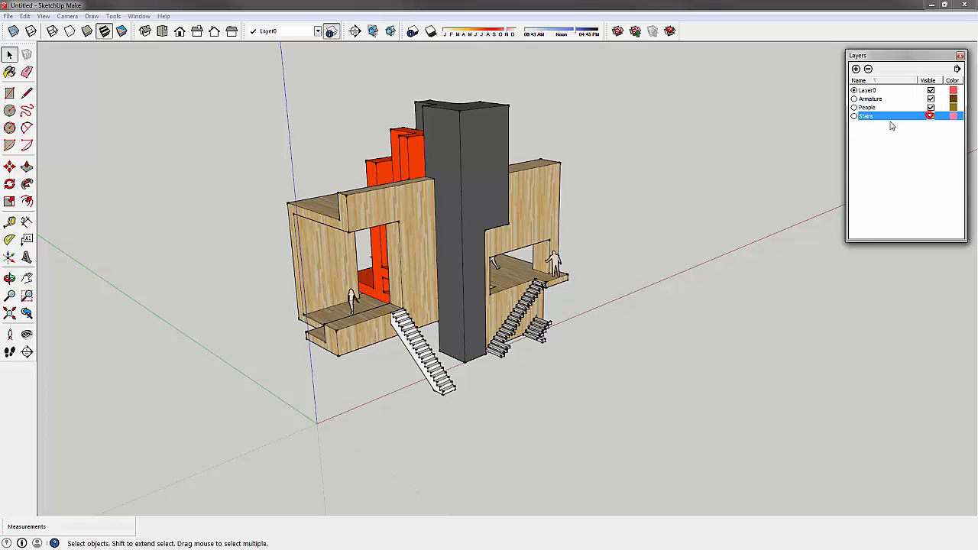
click(931, 116)
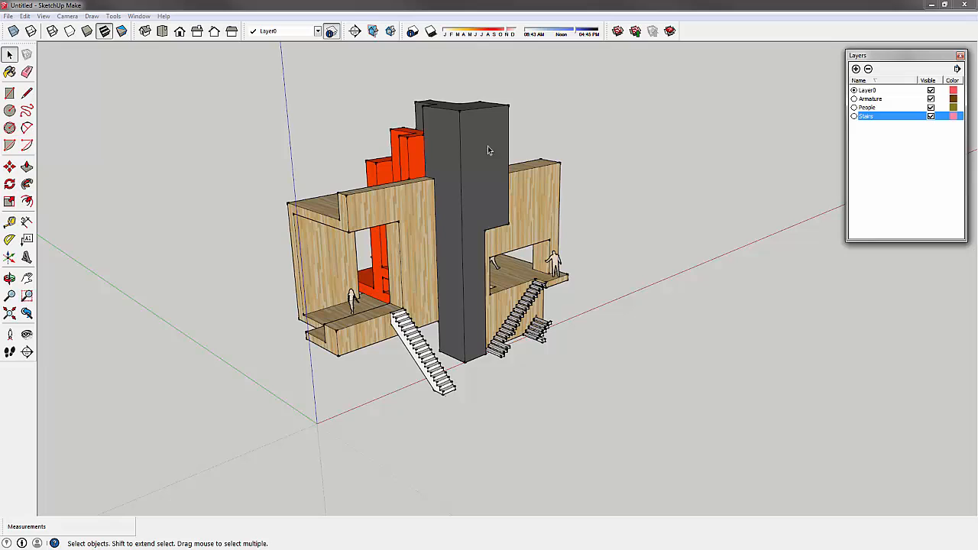
mouse_move(464, 198)
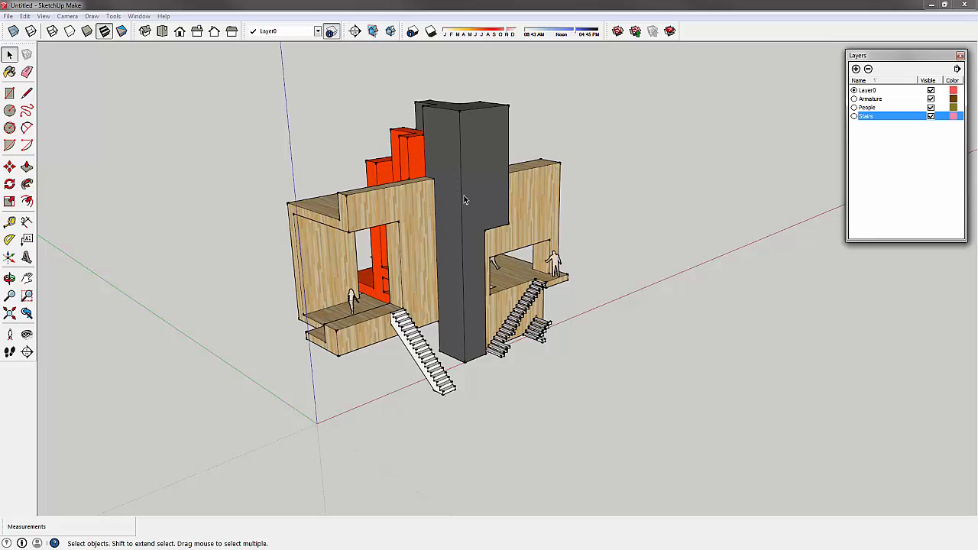
mouse_move(469, 101)
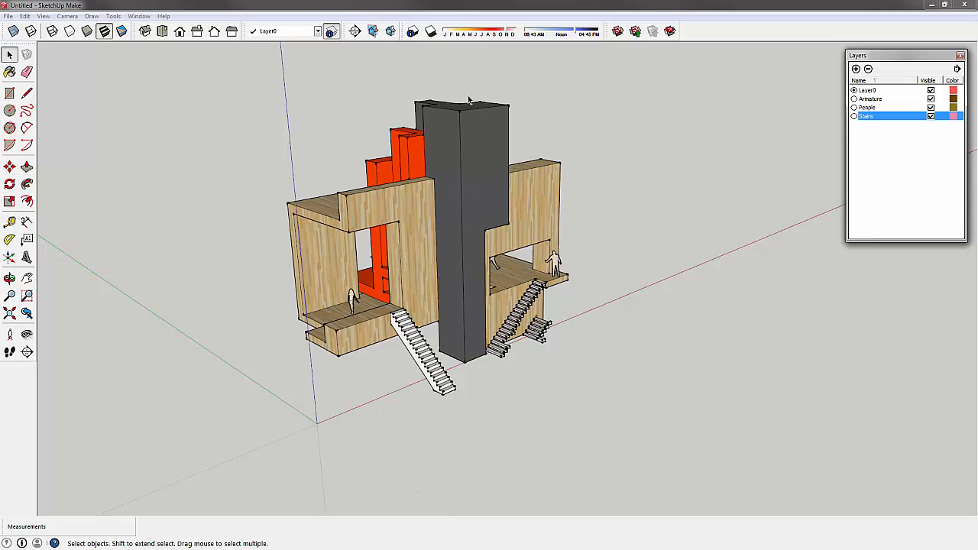
mouse_move(487, 324)
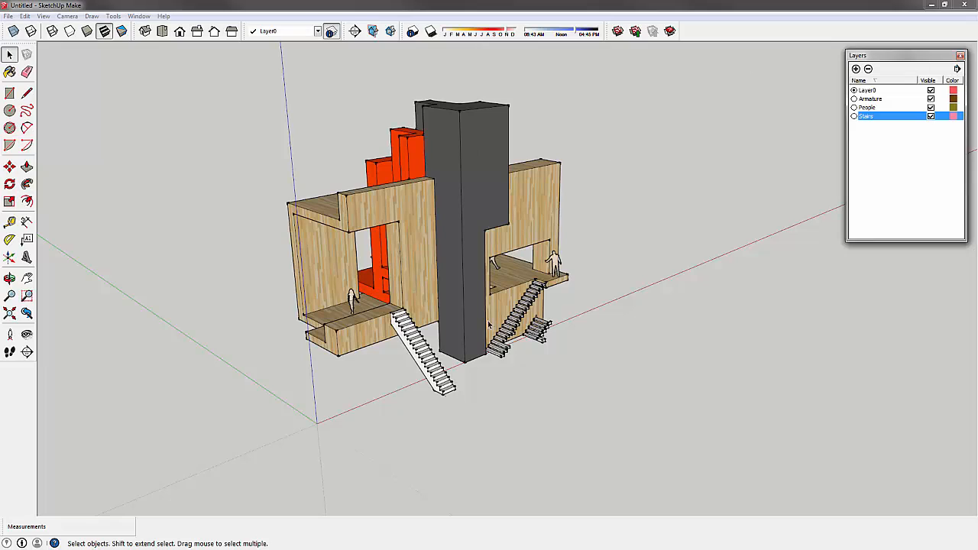
mouse_move(443, 145)
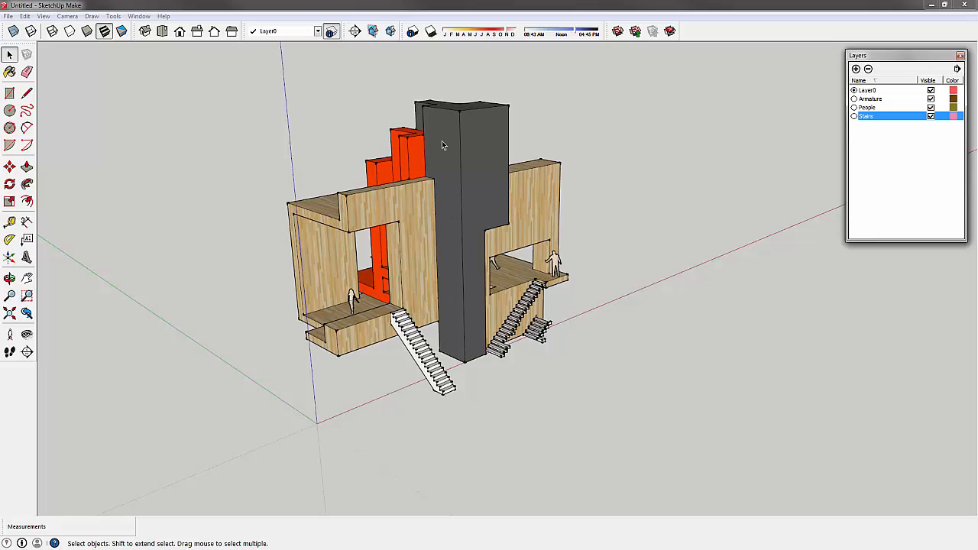
mouse_move(364, 162)
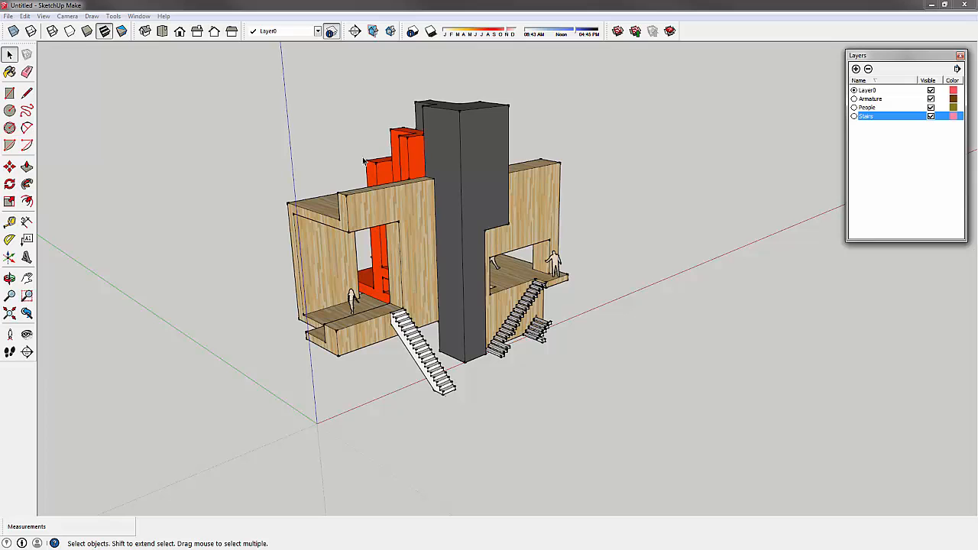
mouse_move(413, 187)
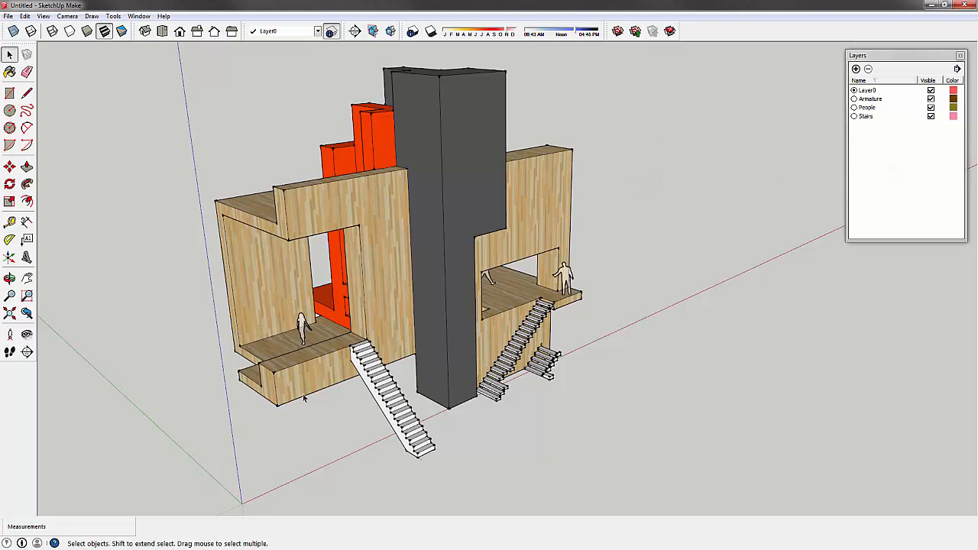
mouse_move(208, 176)
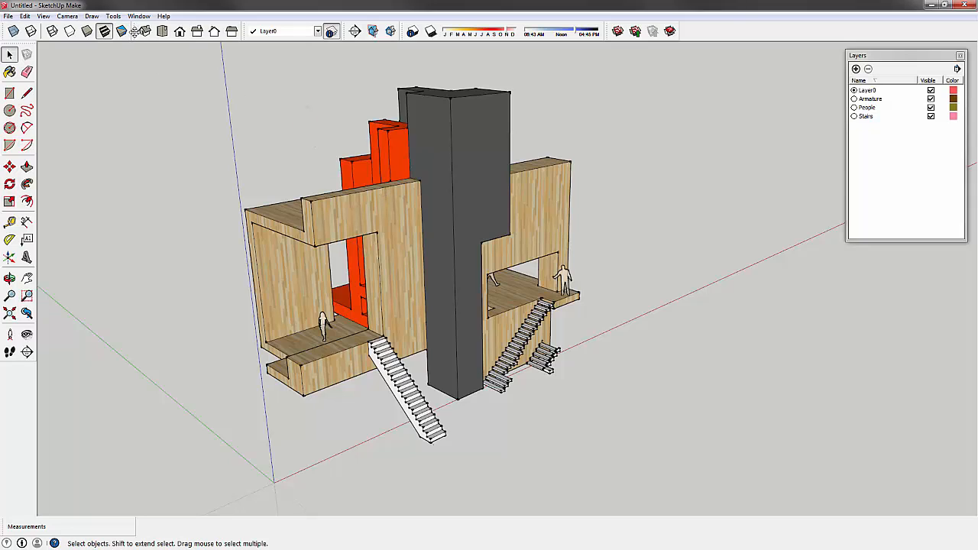
Browse the Edit and View menus and dismiss the Toolbars settings window.
click(137, 15)
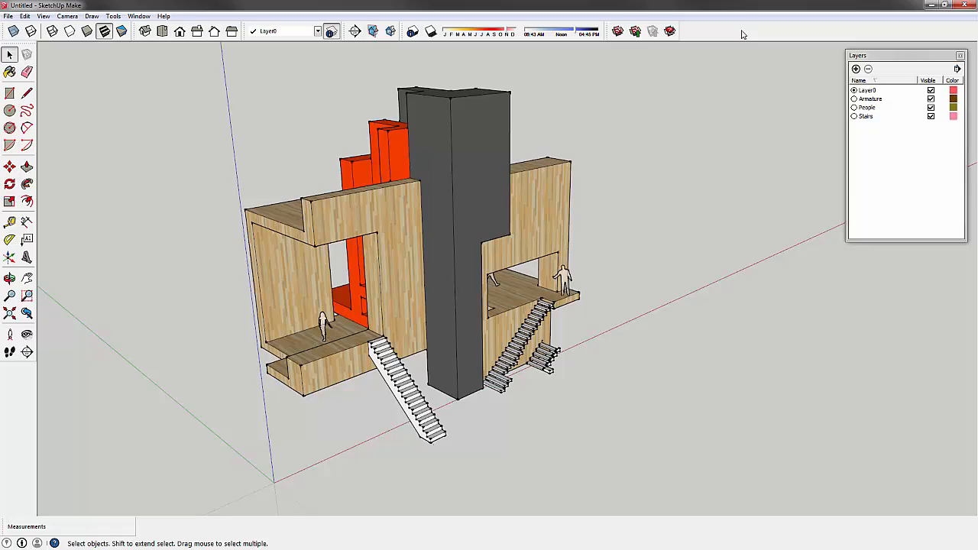
click(24, 15)
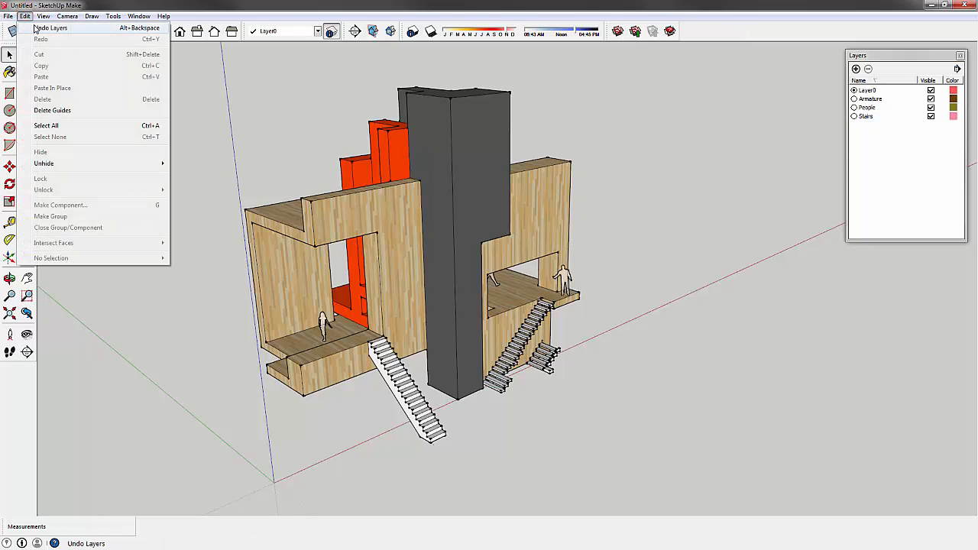
click(43, 15)
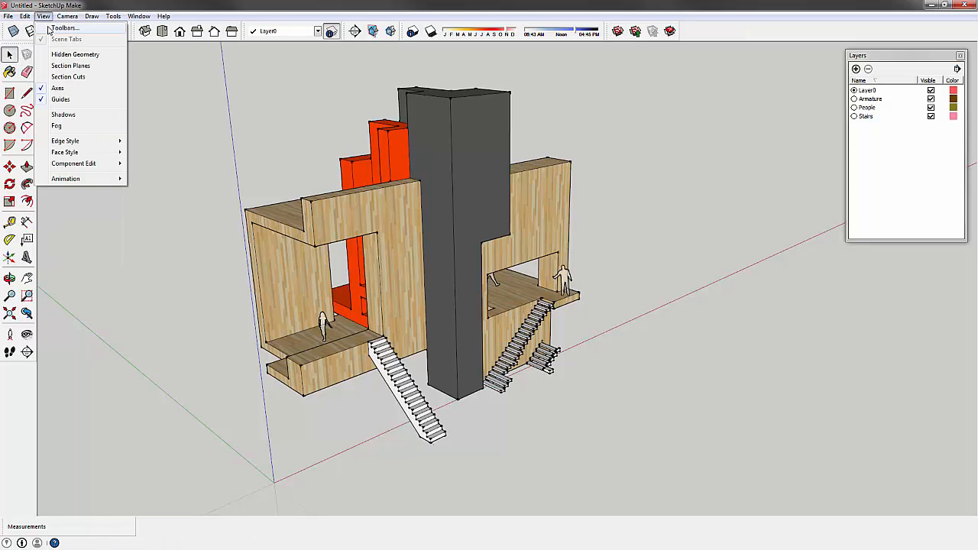
click(64, 28)
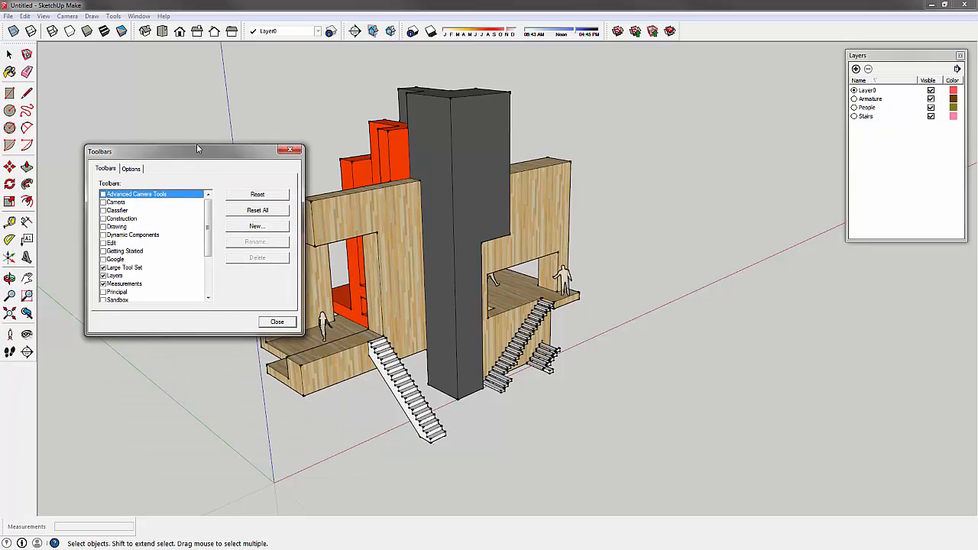
click(276, 321)
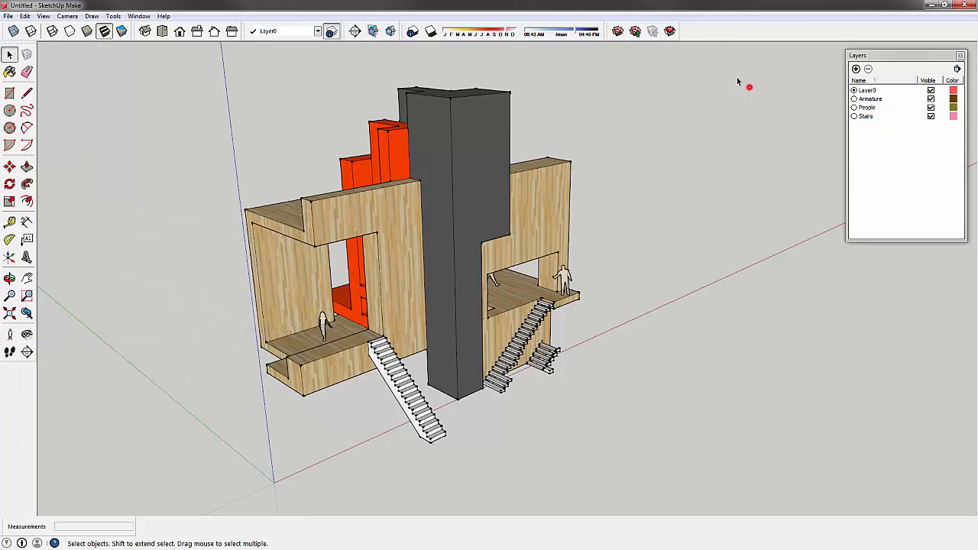
Show the Sandbox terrain tools briefly, close them, then enable the Standard tools.
right_click(700, 31)
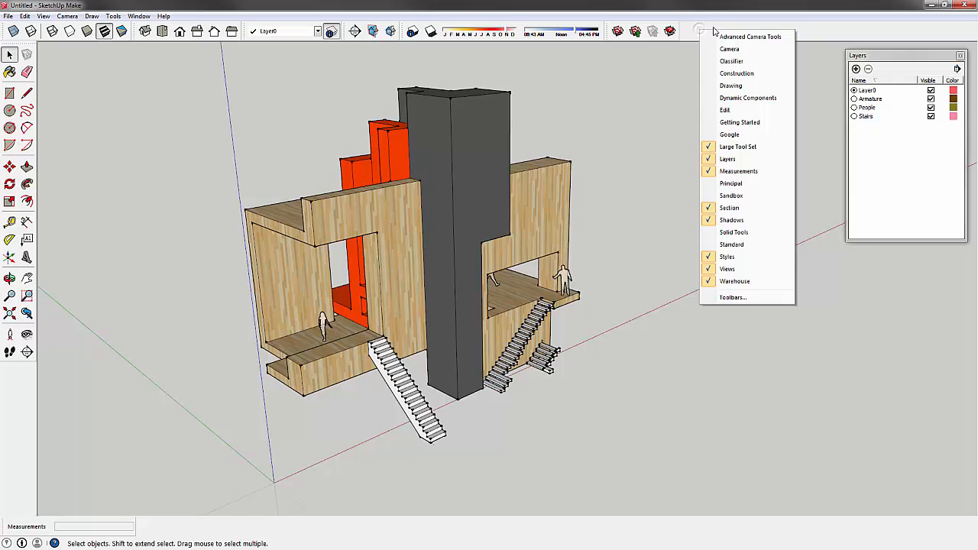
mouse_move(741, 196)
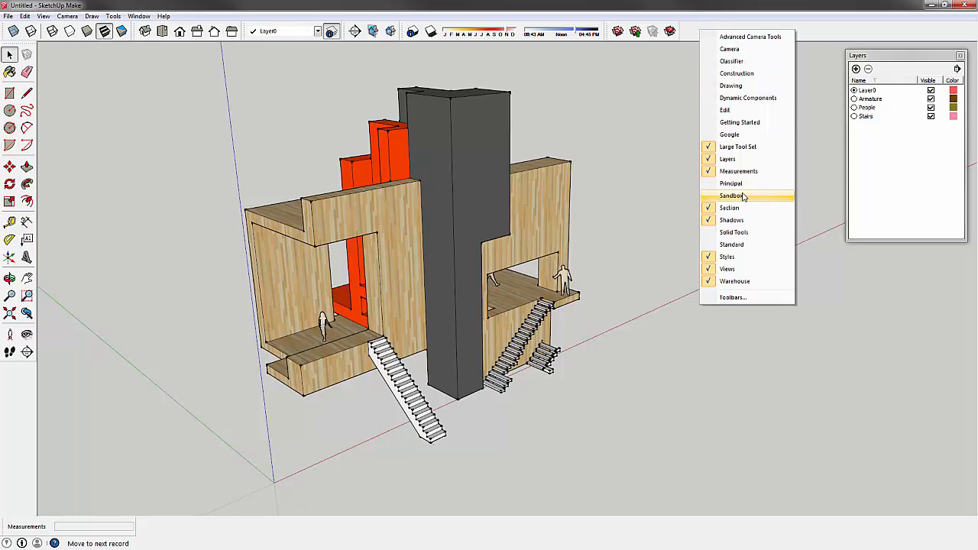
click(730, 196)
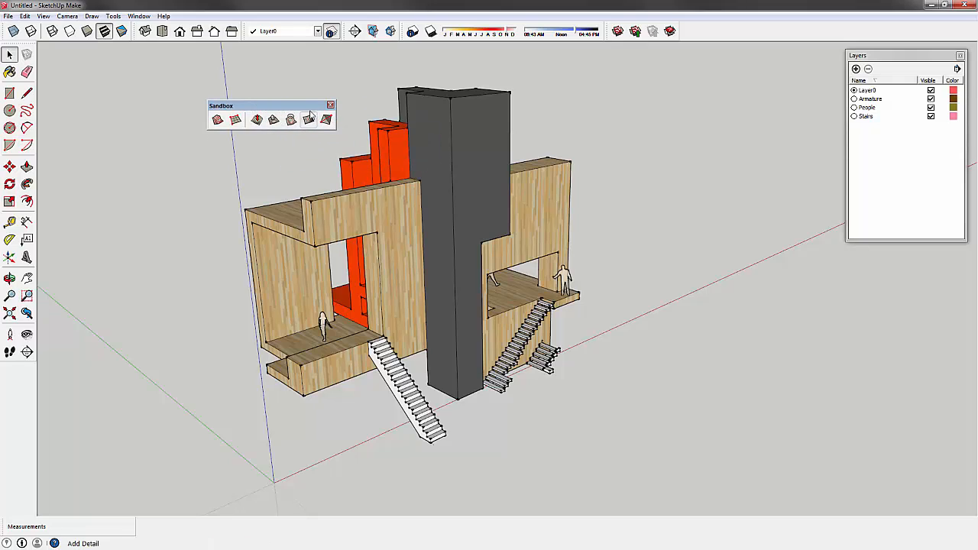
click(330, 105)
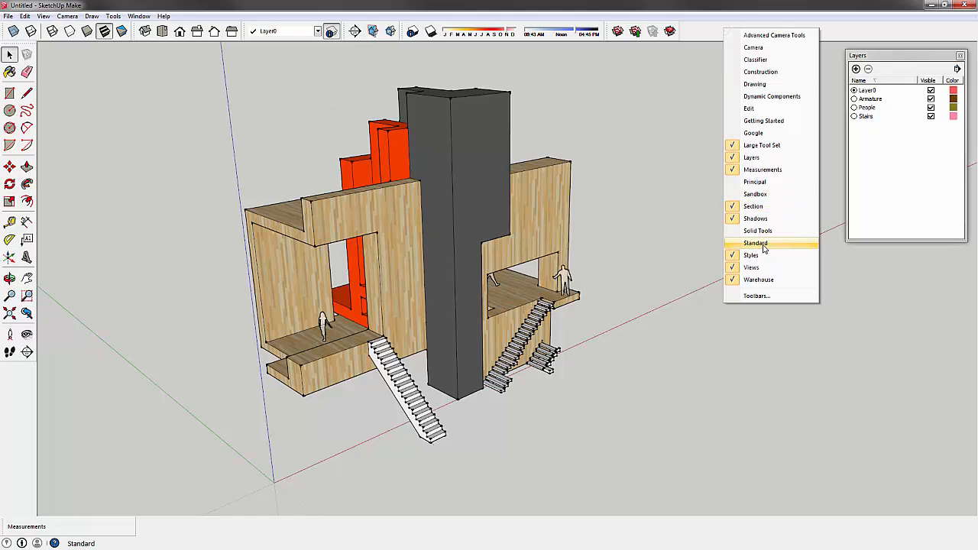
click(757, 229)
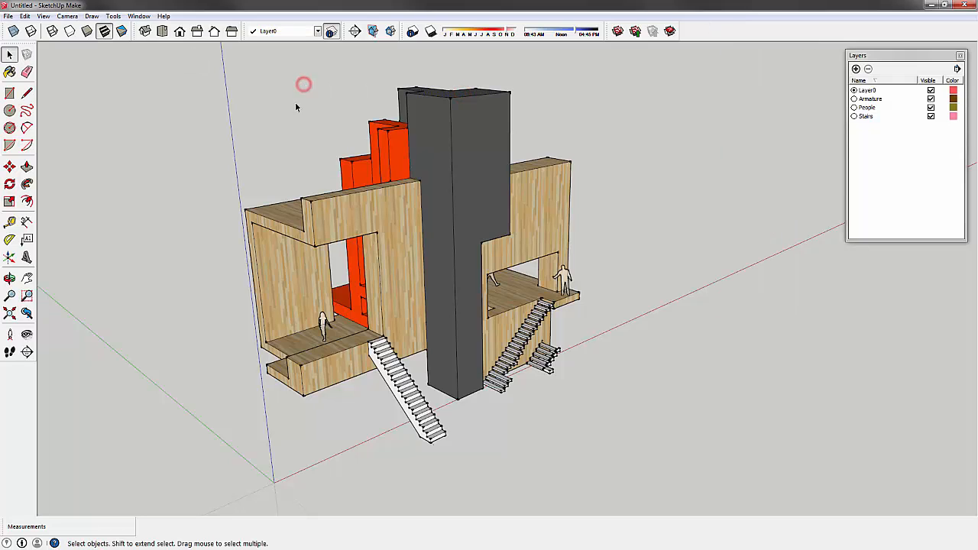
mouse_move(122, 88)
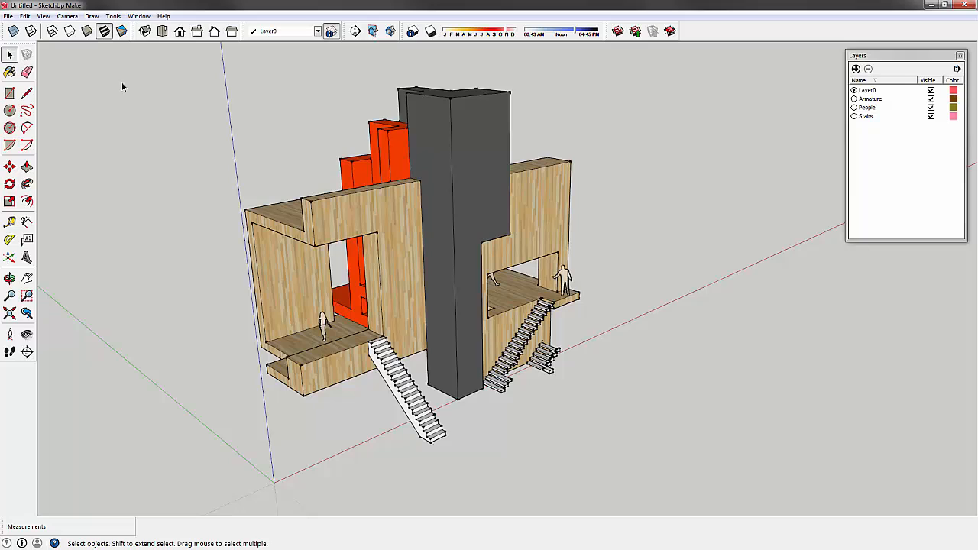
mouse_move(143, 30)
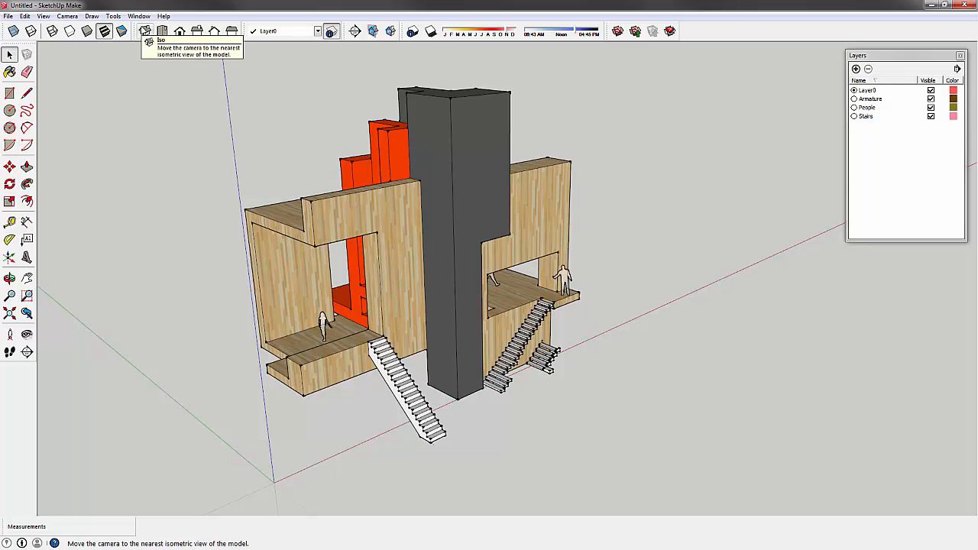
mouse_move(162, 31)
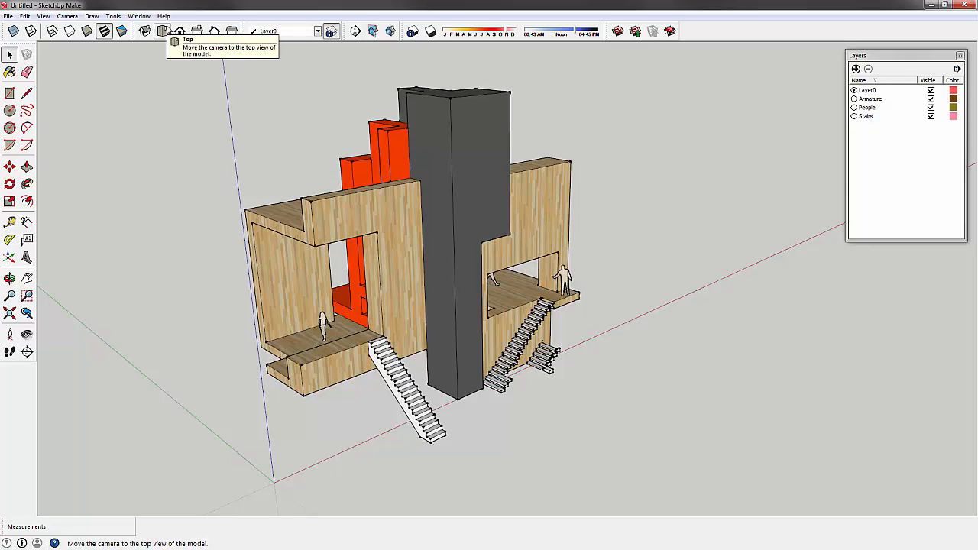
mouse_move(229, 30)
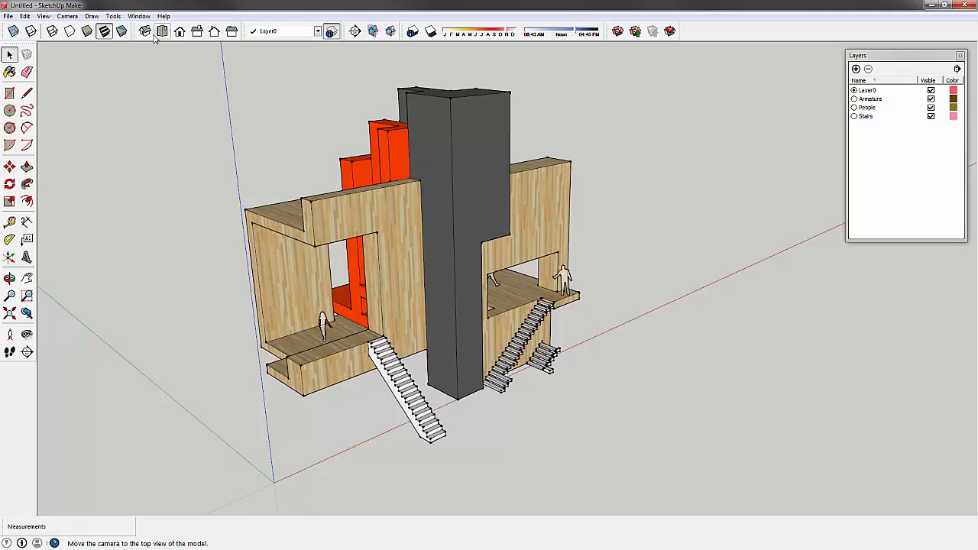
mouse_move(143, 30)
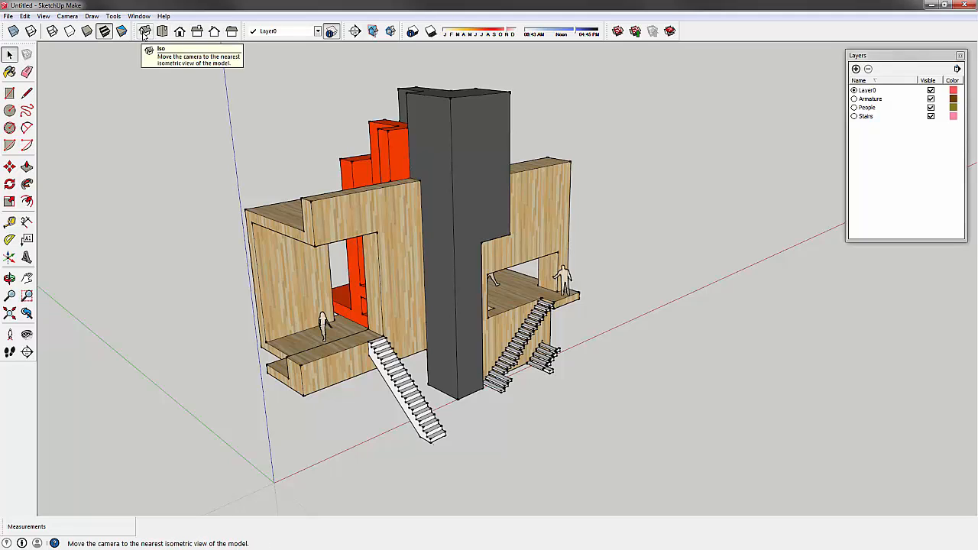
Cycle through Top, Right, Back, Left and Front standard views, ending on an angled 3D view.
click(162, 31)
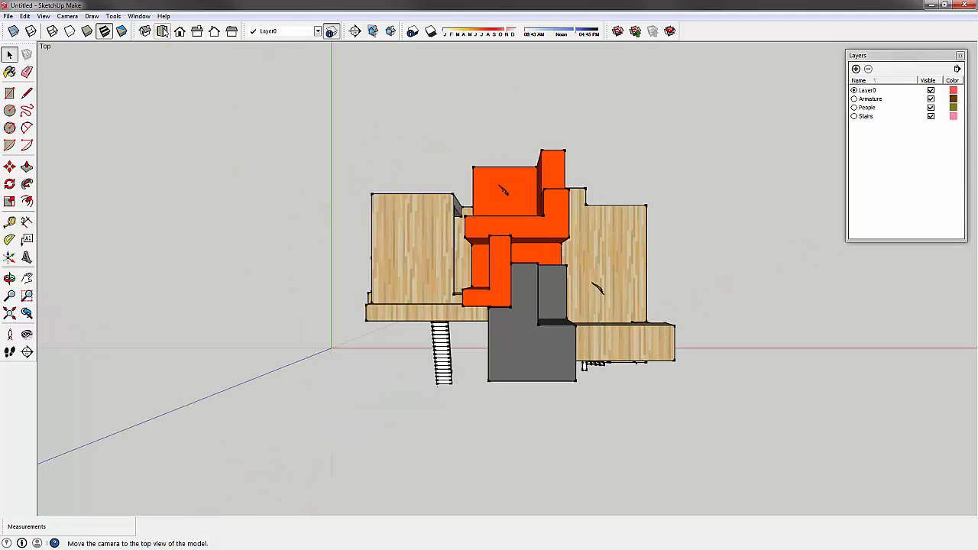
click(180, 30)
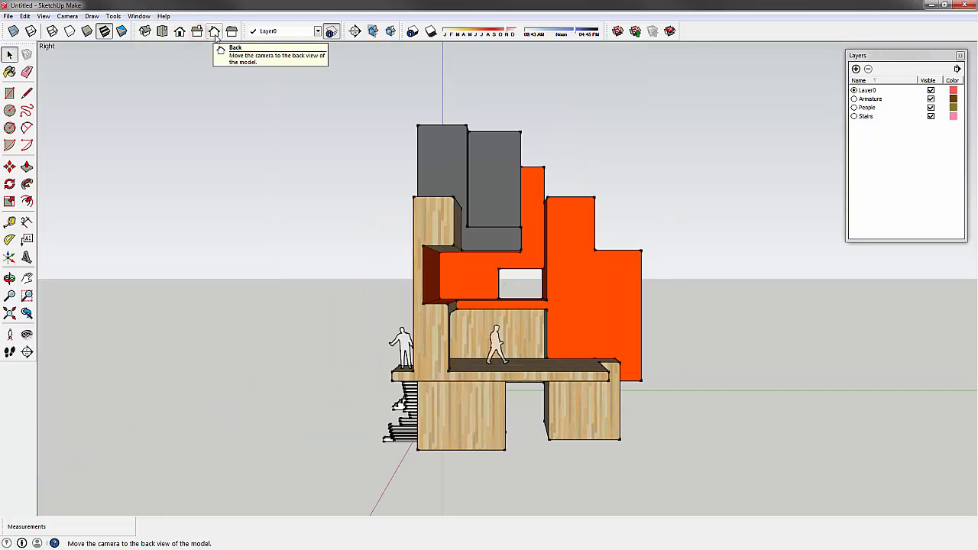
click(214, 31)
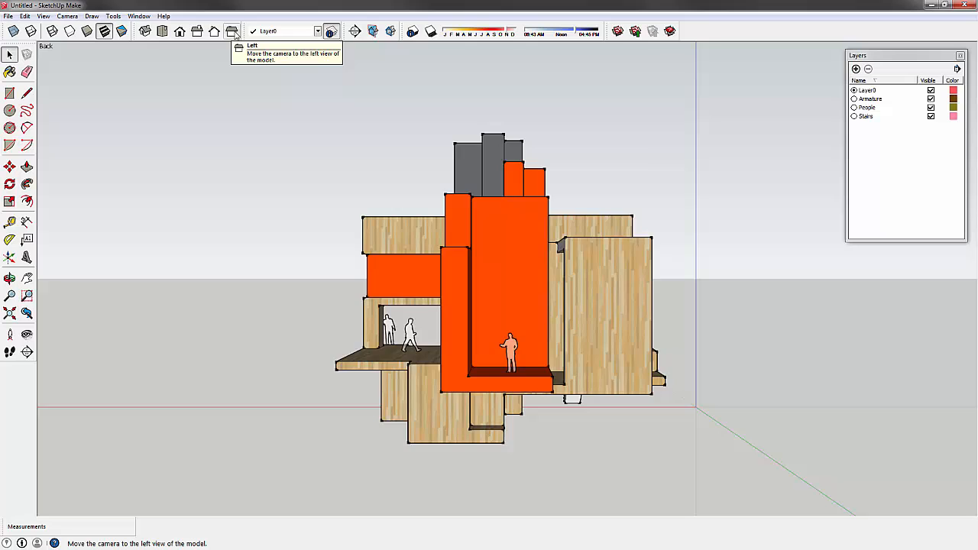
click(232, 31)
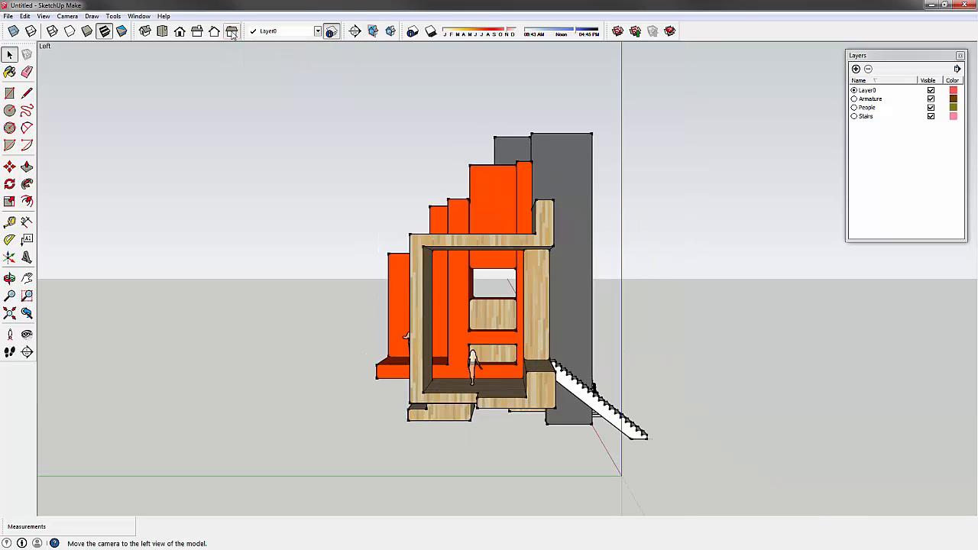
click(214, 30)
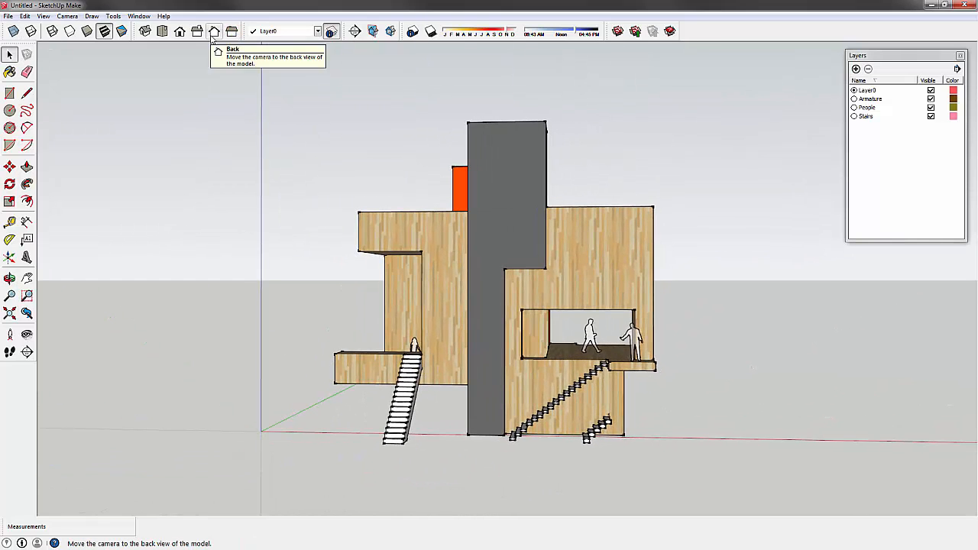
mouse_move(180, 31)
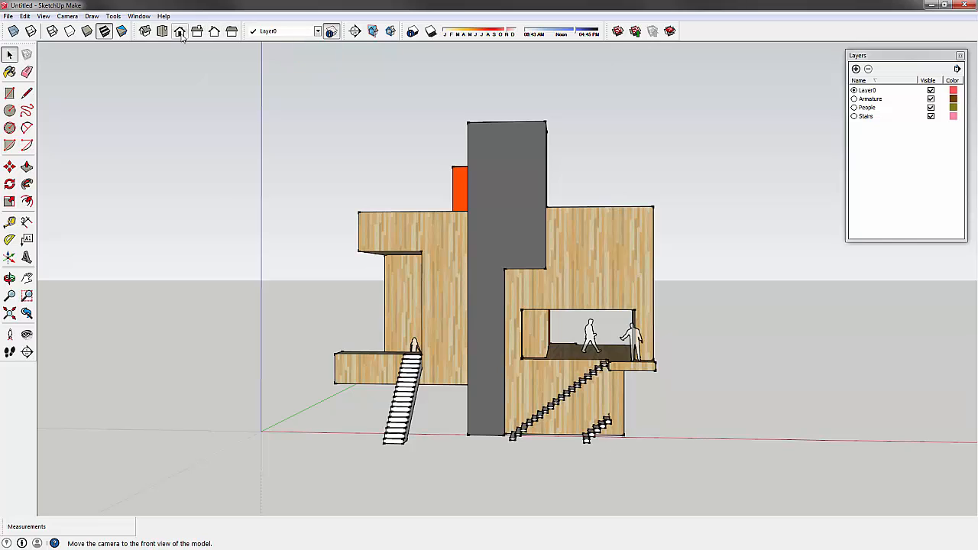
click(180, 31)
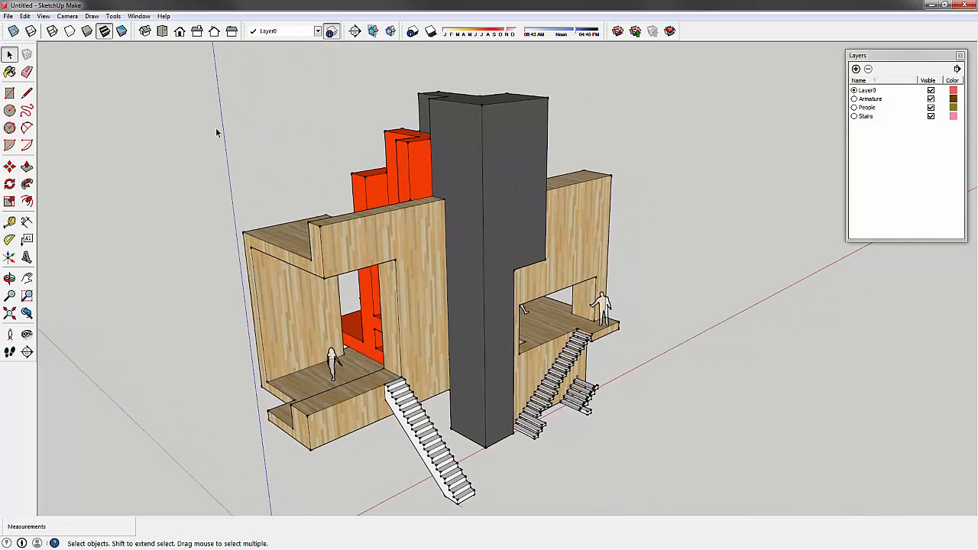
mouse_move(288, 99)
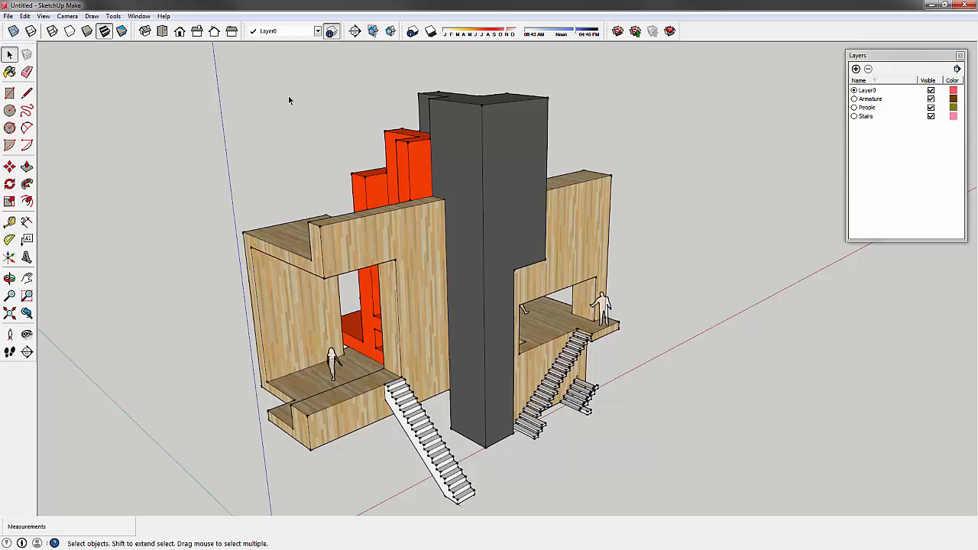
mouse_move(253, 101)
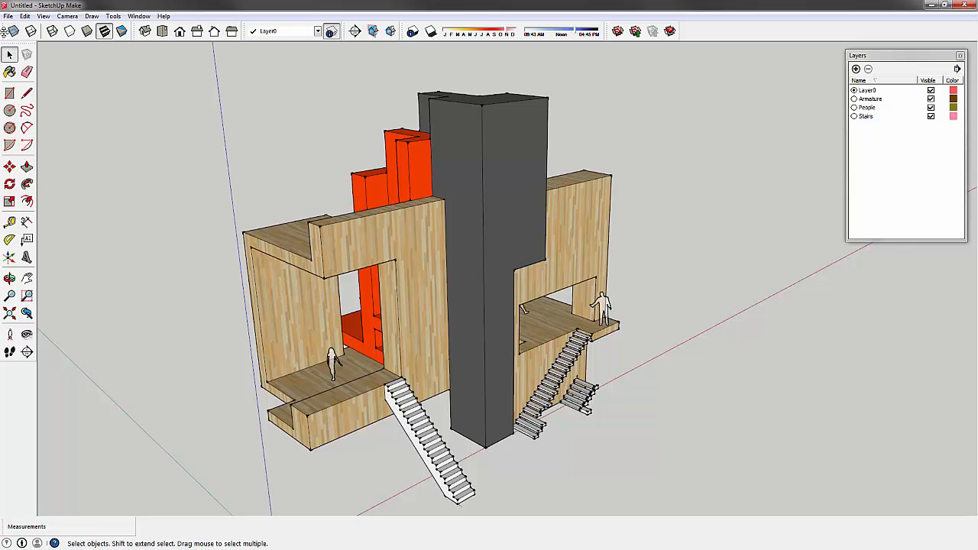
mouse_move(46, 71)
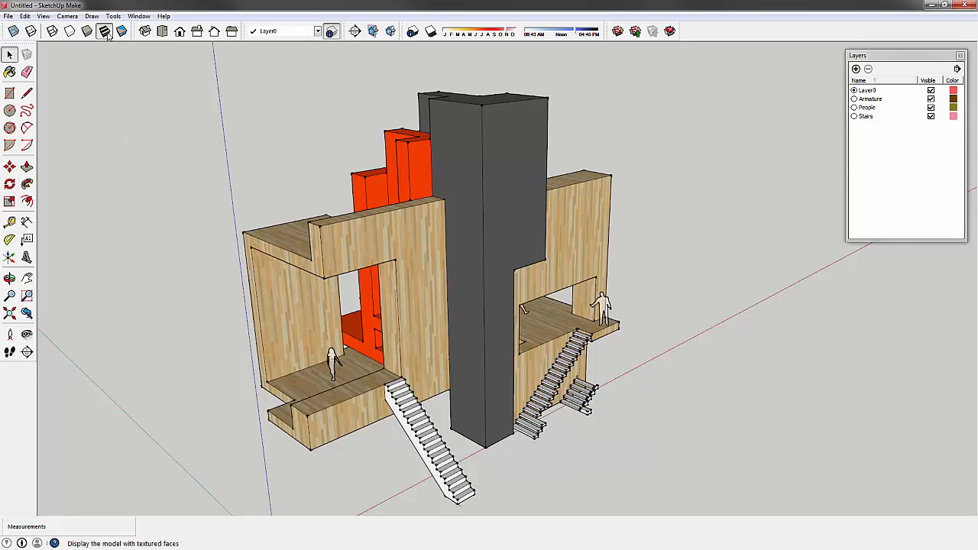
mouse_move(104, 30)
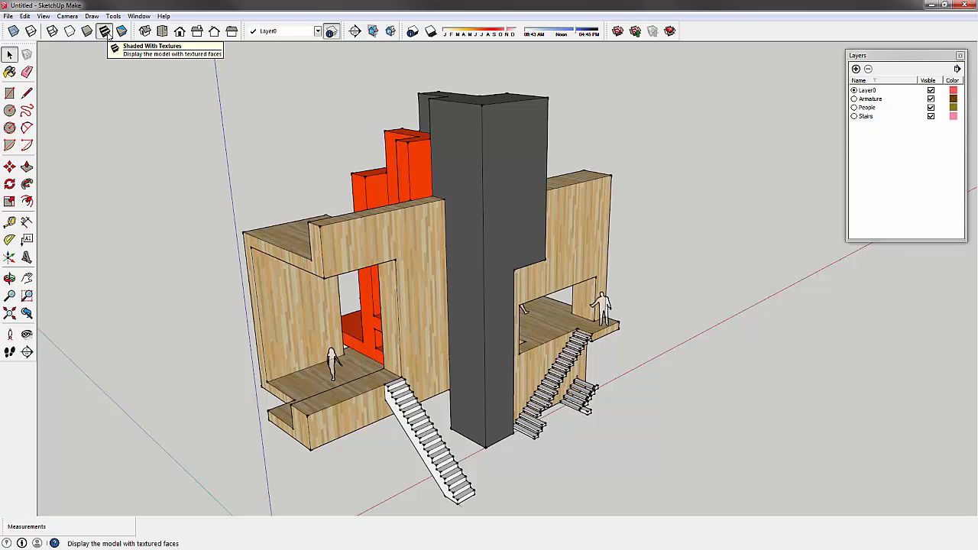
mouse_move(555, 146)
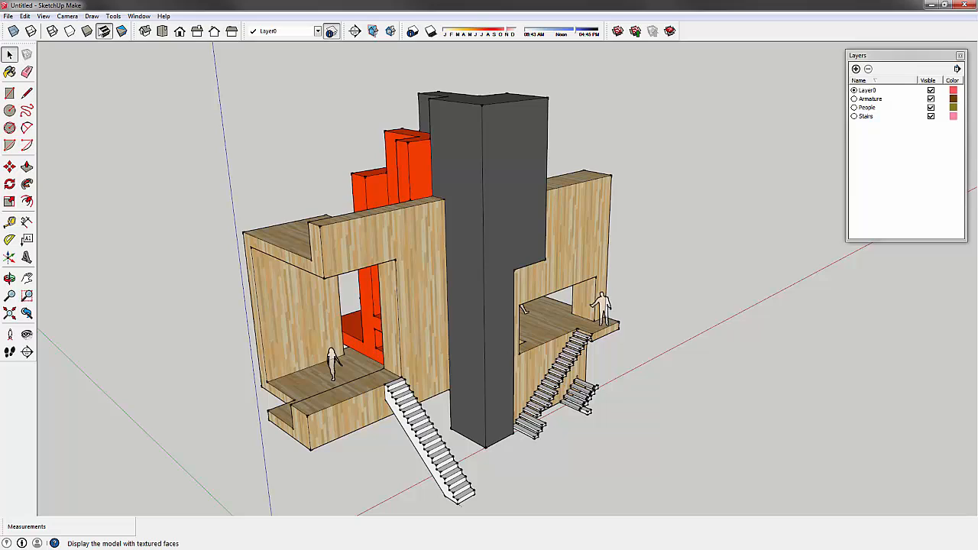
Switch the face style through Shaded and Hidden Line to Wireframe showing all edges.
click(87, 30)
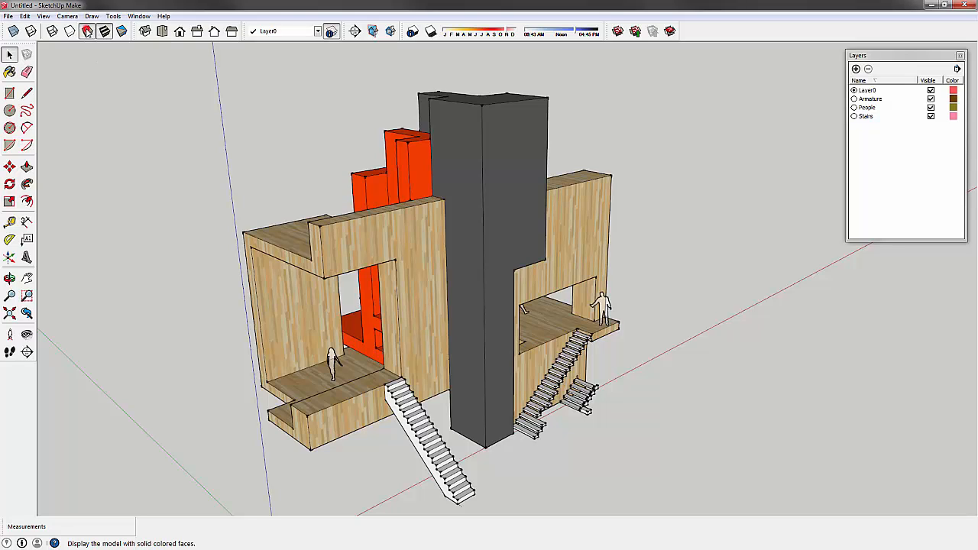
click(104, 31)
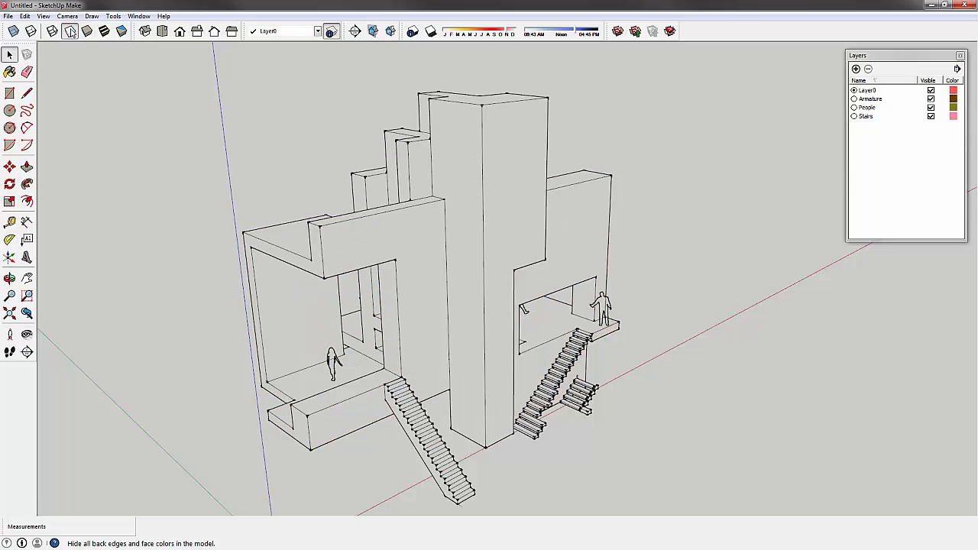
mouse_move(71, 30)
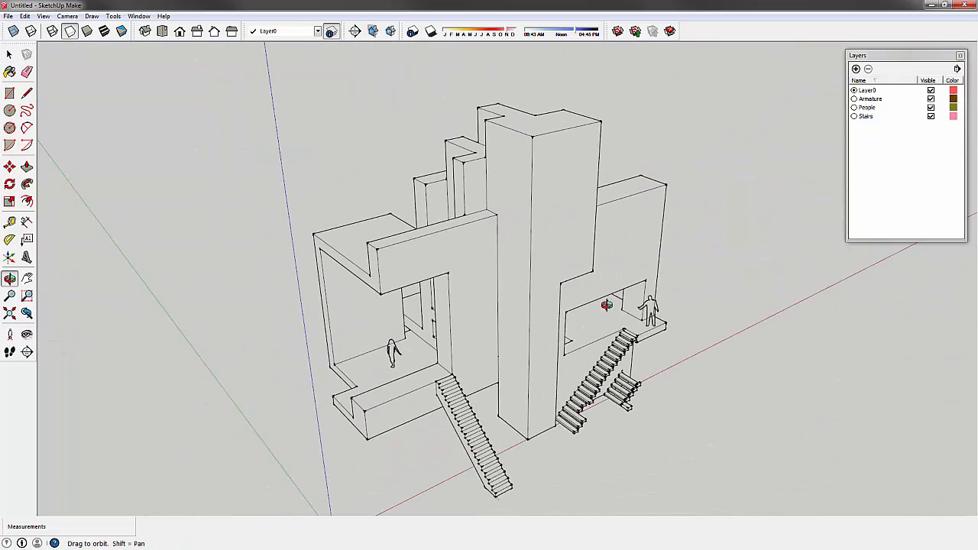
mouse_move(52, 30)
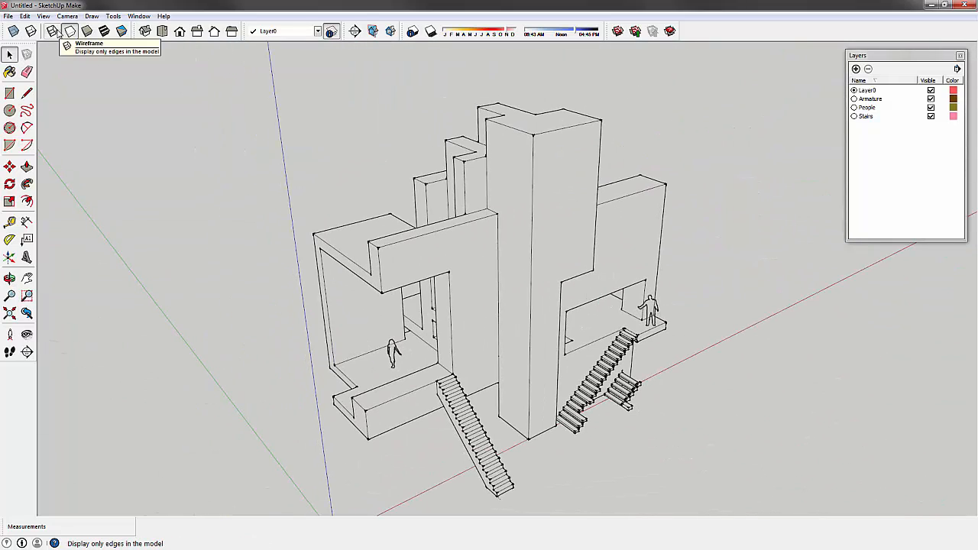
click(52, 30)
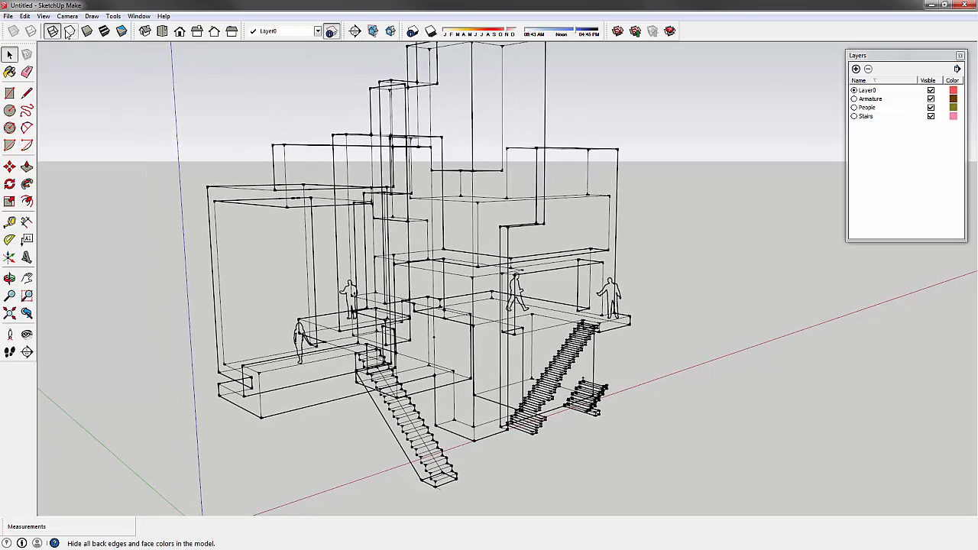
mouse_move(52, 30)
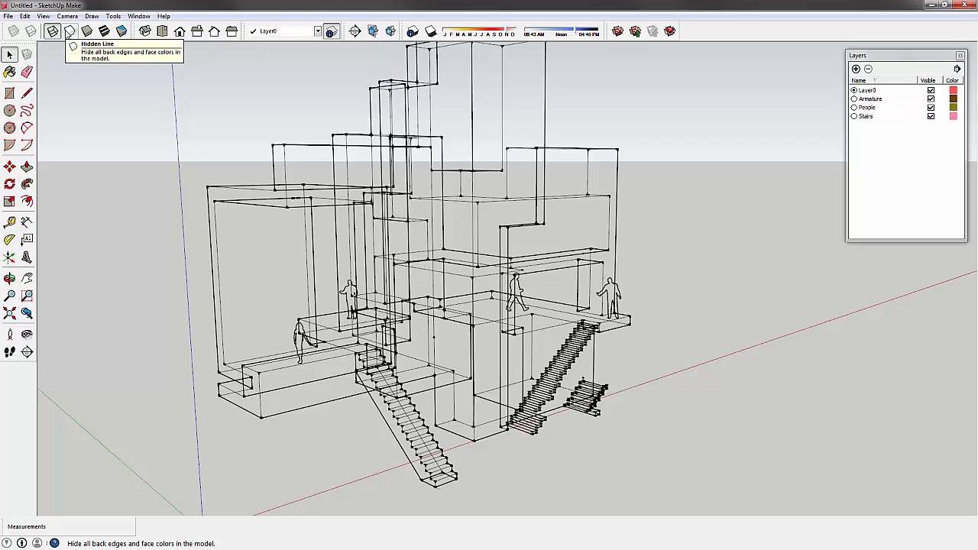
mouse_move(85, 30)
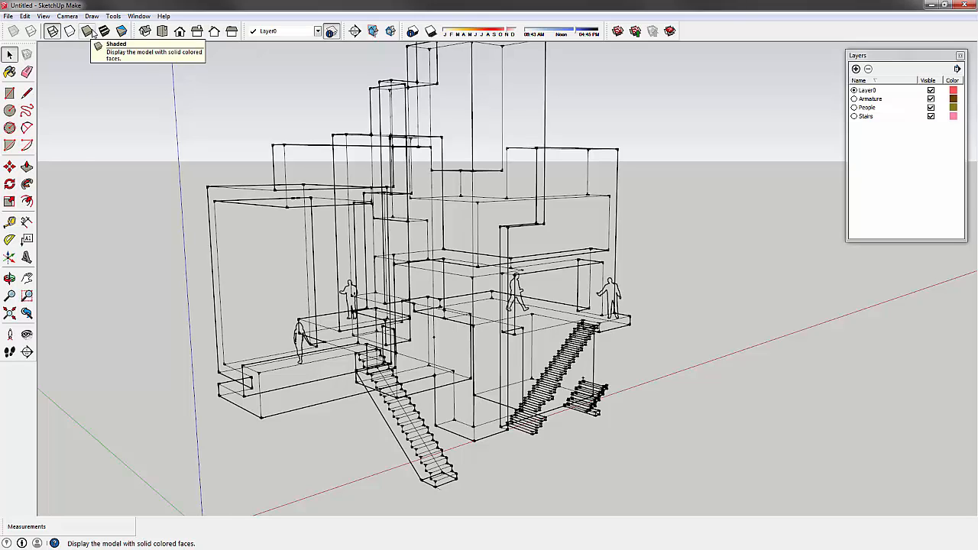
Step through textured, shaded and plain white Monochrome face styles while orbiting the building.
click(104, 30)
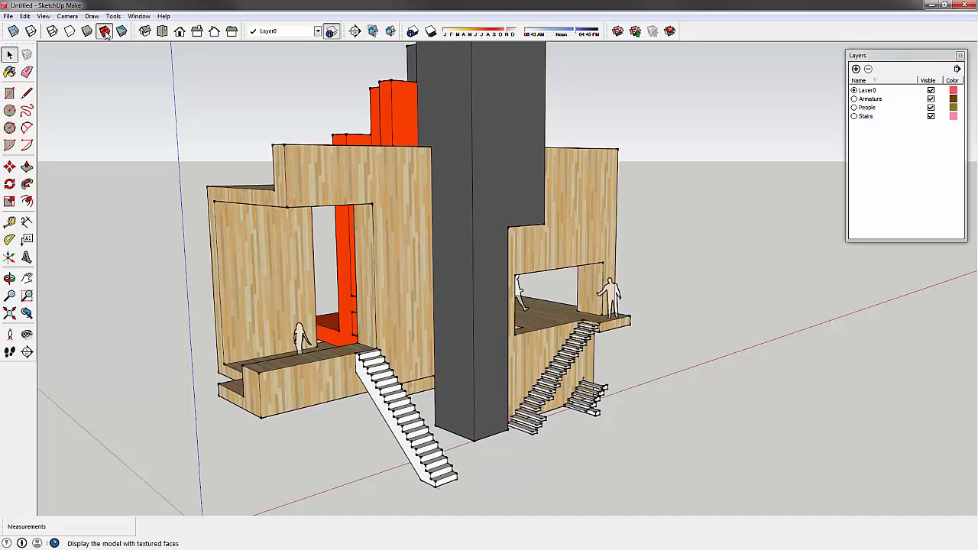
click(103, 30)
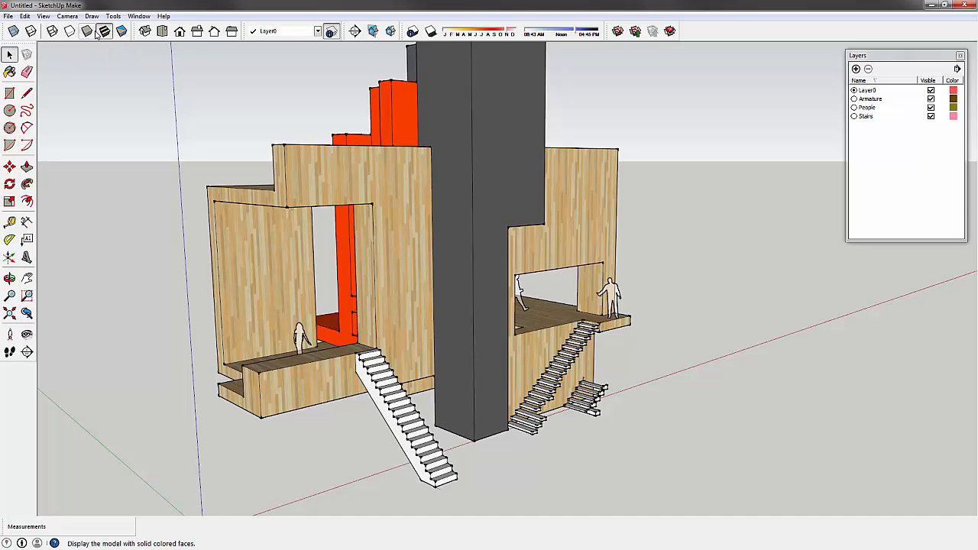
click(122, 30)
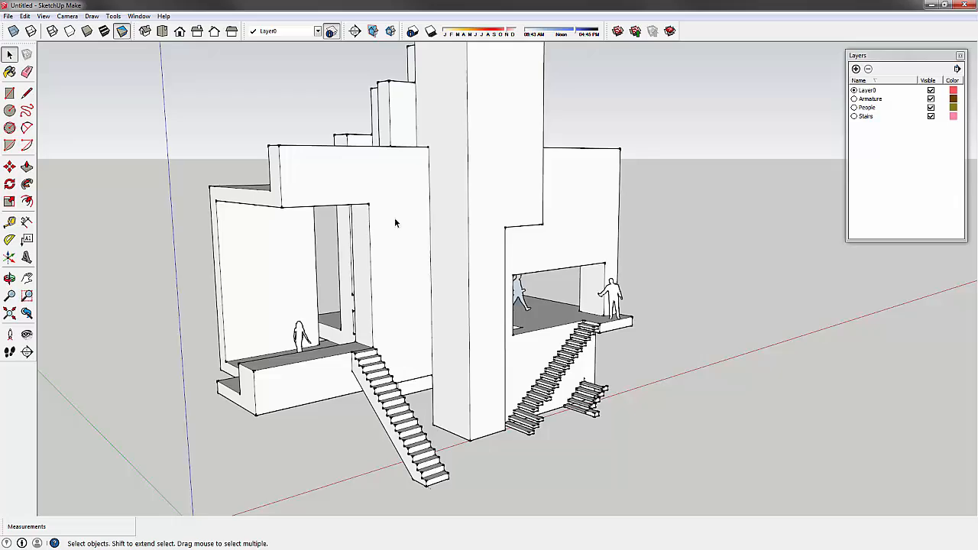
drag(396, 223, 403, 223)
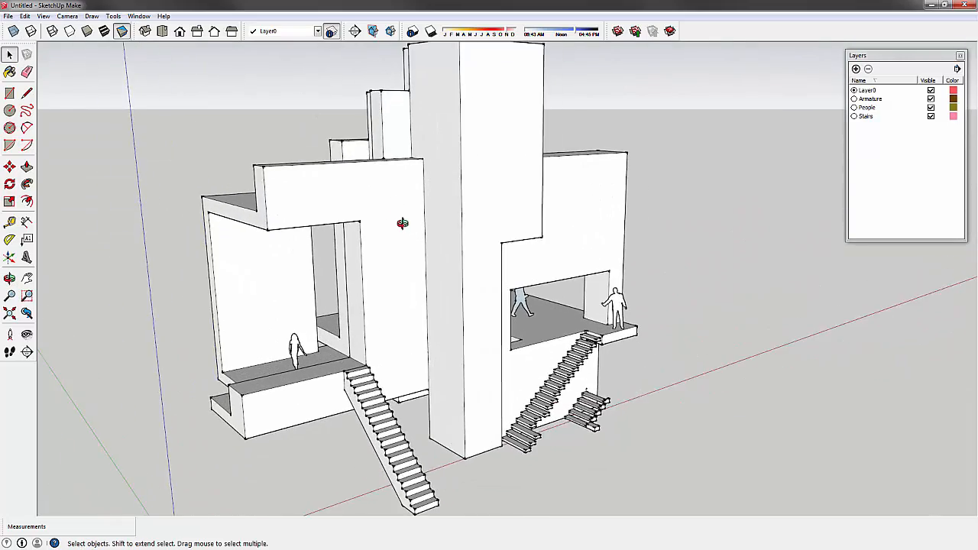
drag(403, 223, 348, 222)
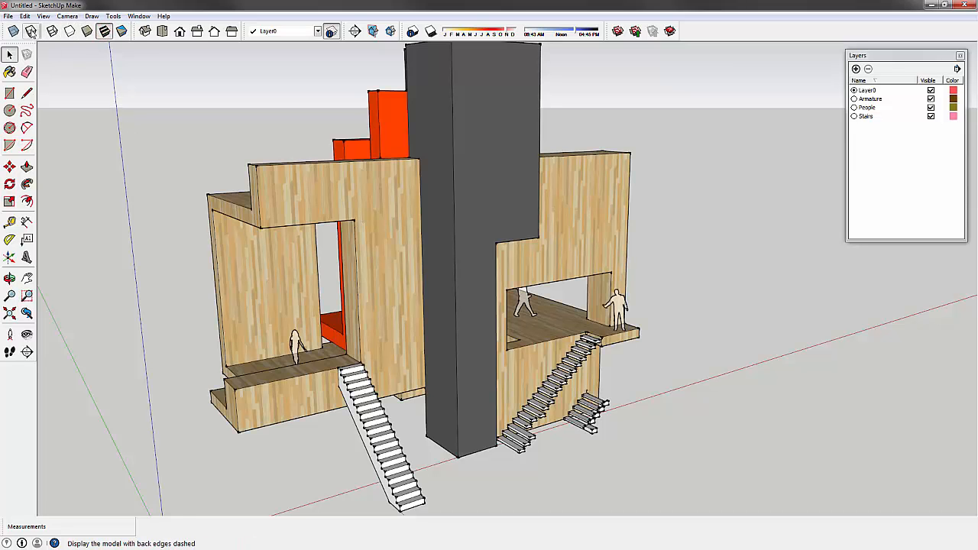
Turn on X-ray see-through faces and orbit inside to inspect the interior rooms.
click(12, 30)
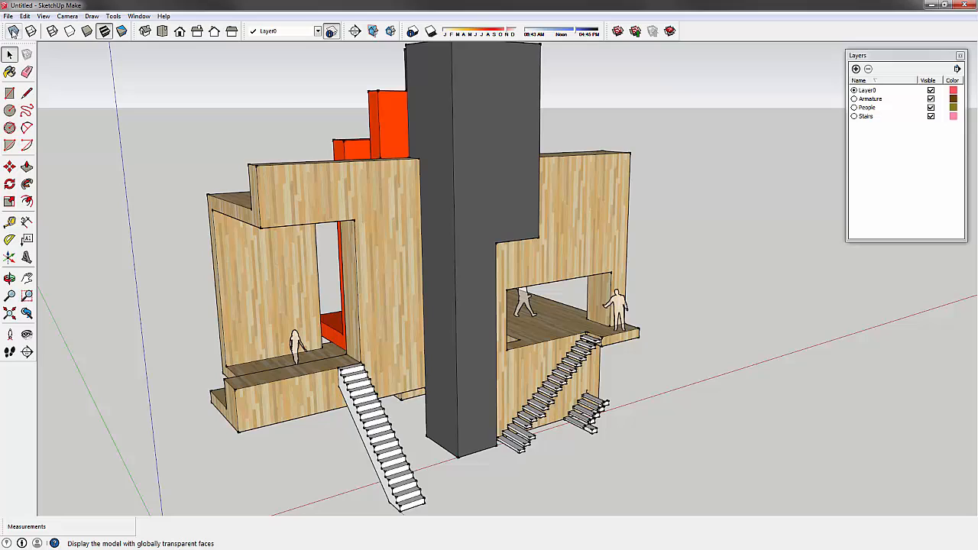
mouse_move(30, 31)
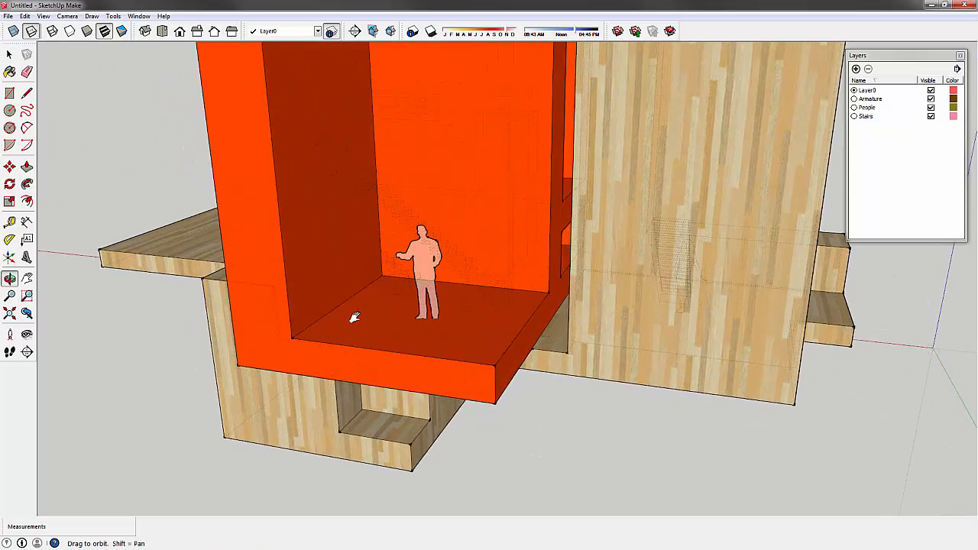
drag(355, 316, 415, 257)
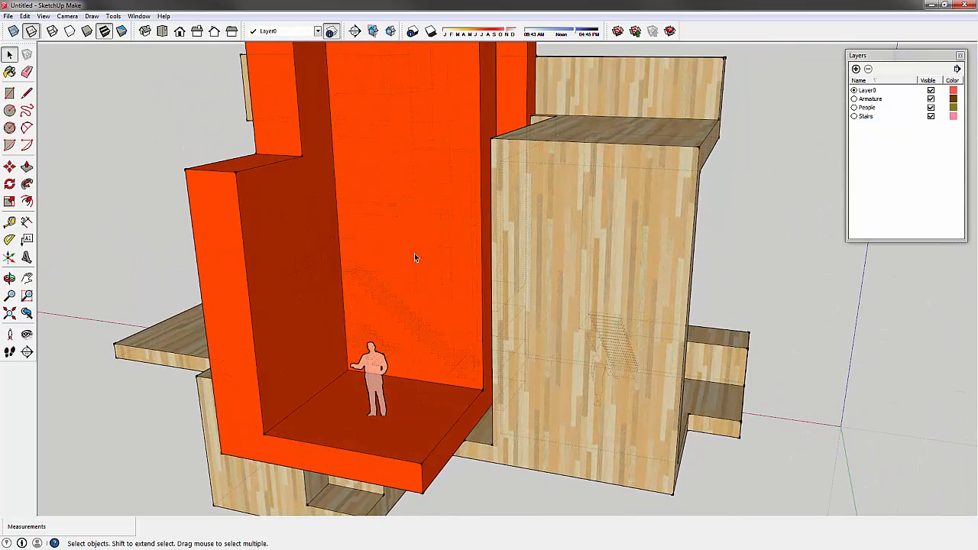
mouse_move(285, 214)
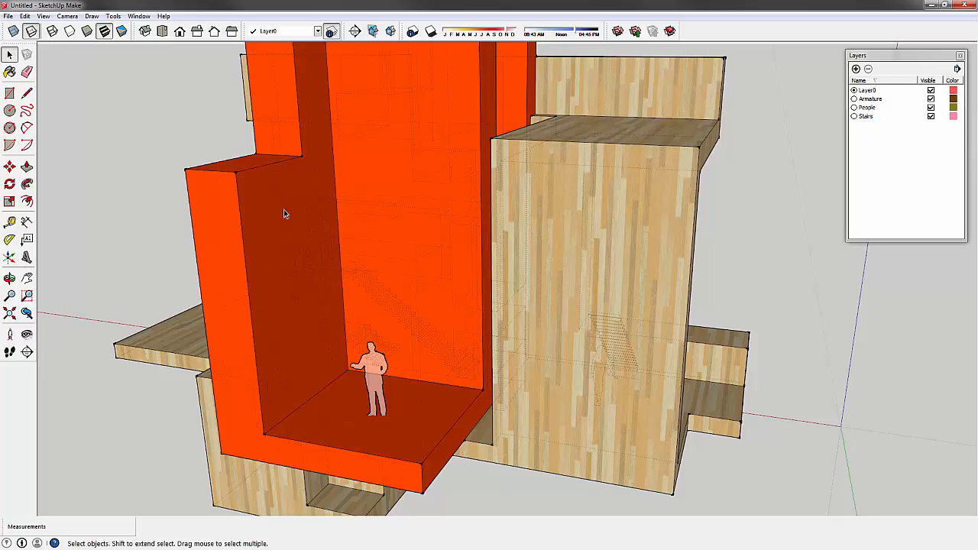
drag(282, 214, 400, 141)
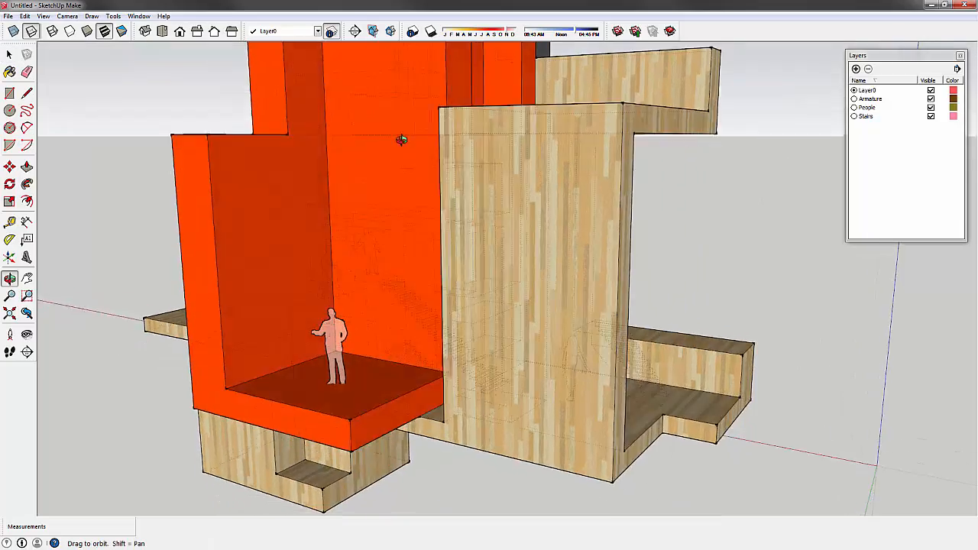
drag(401, 141, 425, 278)
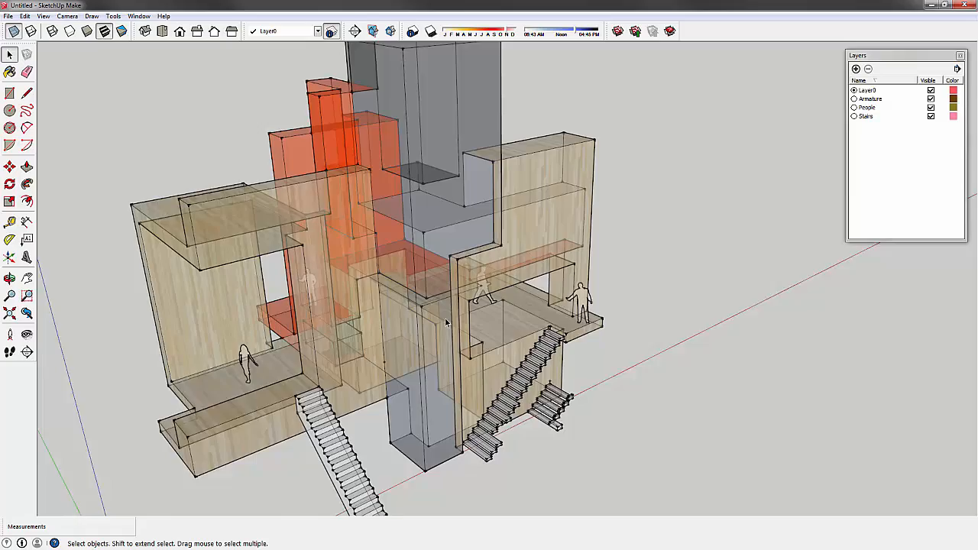
Show plain white Monochrome faces with X-ray still on and orbit to a frontal view.
drag(446, 323, 500, 241)
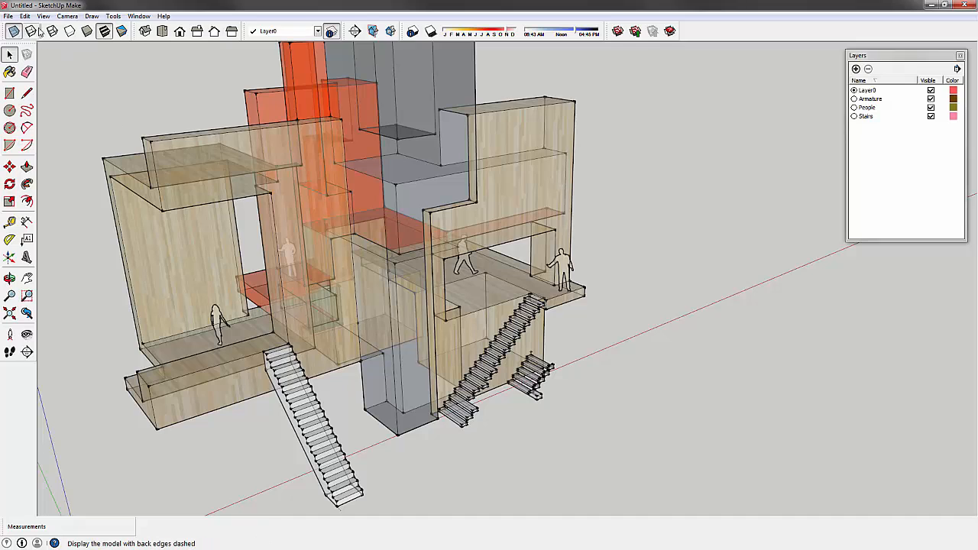
click(70, 30)
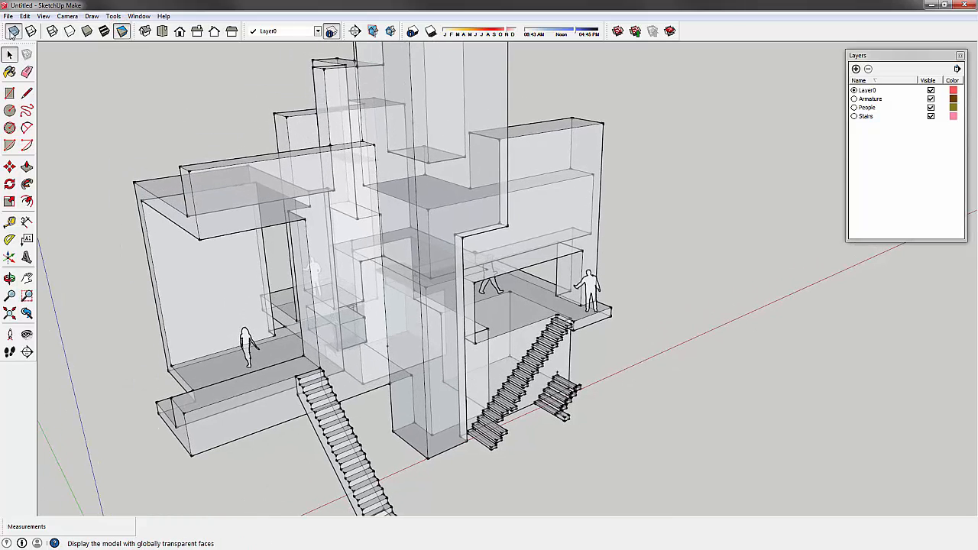
mouse_move(122, 31)
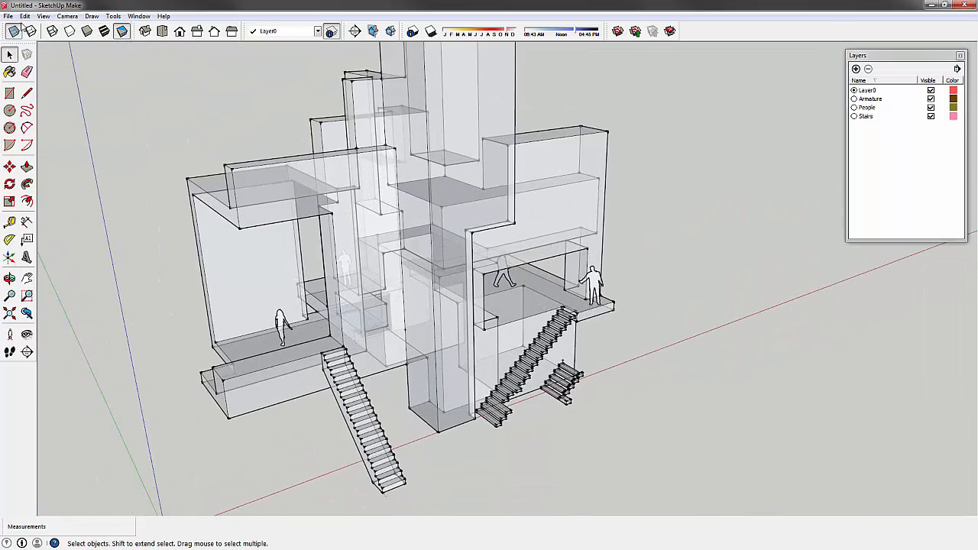
click(71, 31)
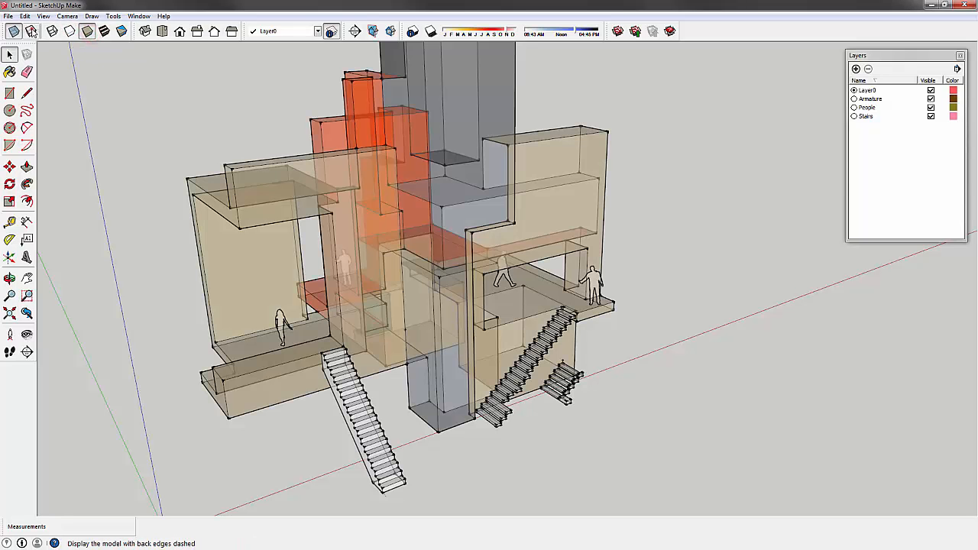
click(122, 30)
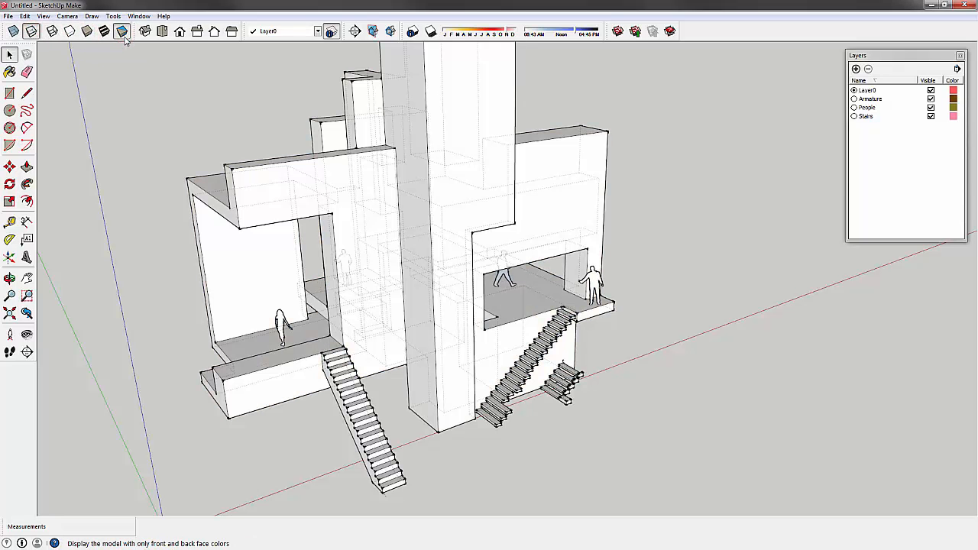
click(70, 30)
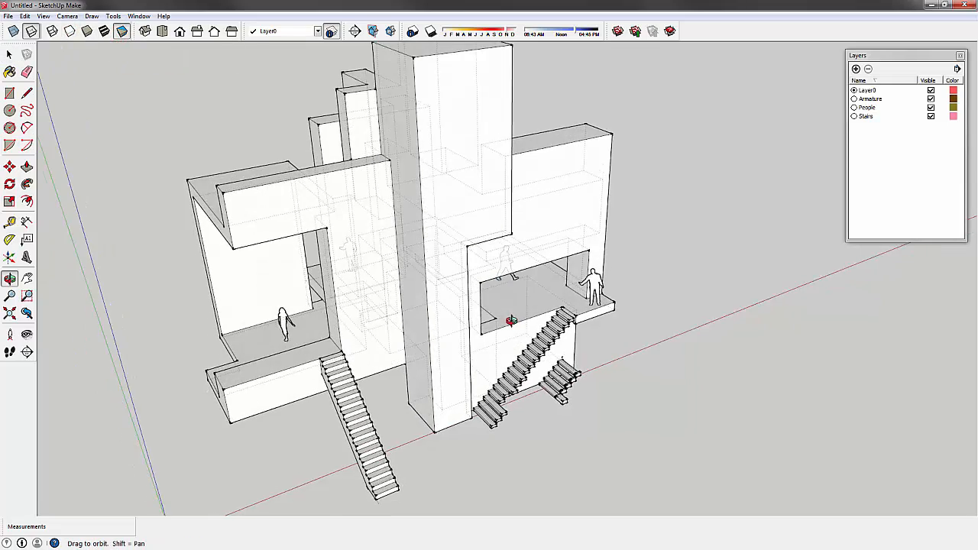
drag(511, 321, 495, 244)
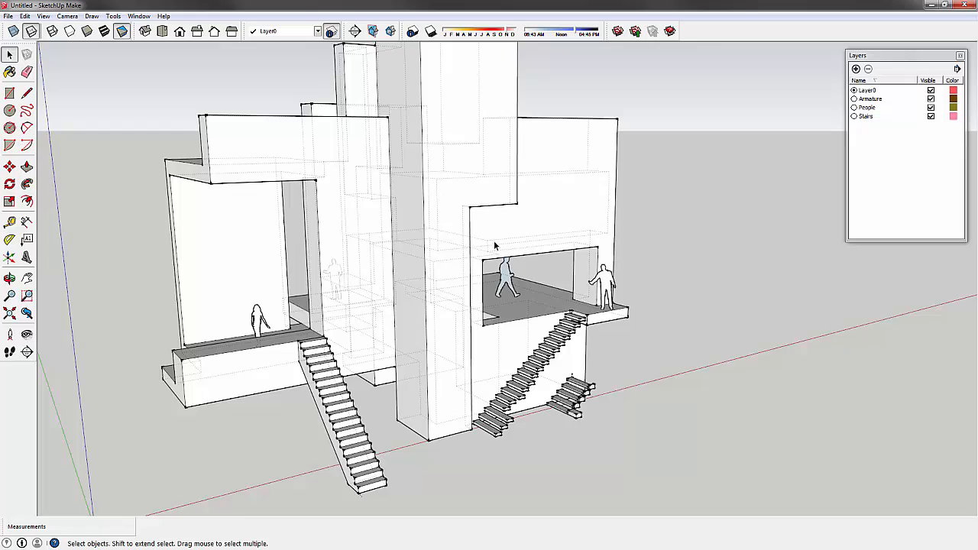
drag(495, 246, 574, 220)
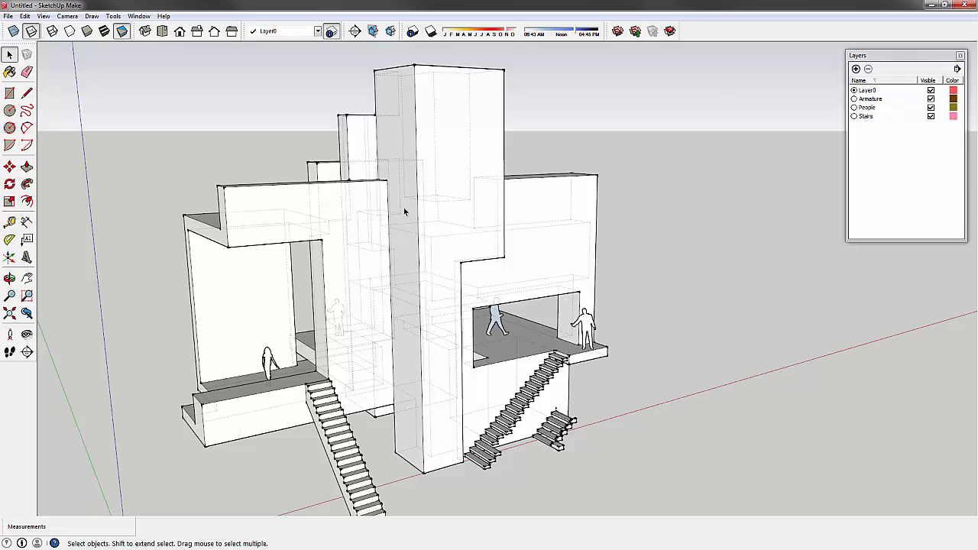
mouse_move(170, 64)
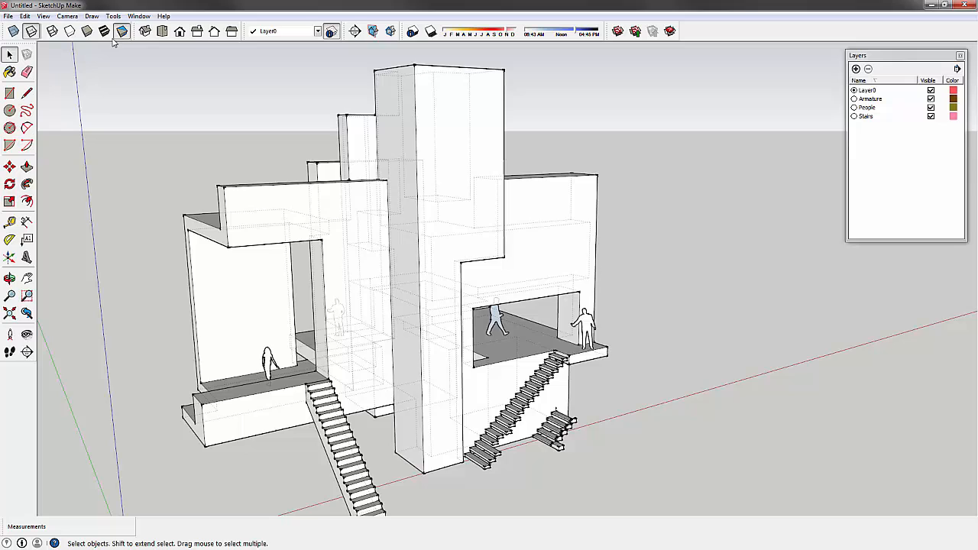
Set Monochrome white faces, toggle X-ray on then off for opaque faces, and return to Select.
click(104, 30)
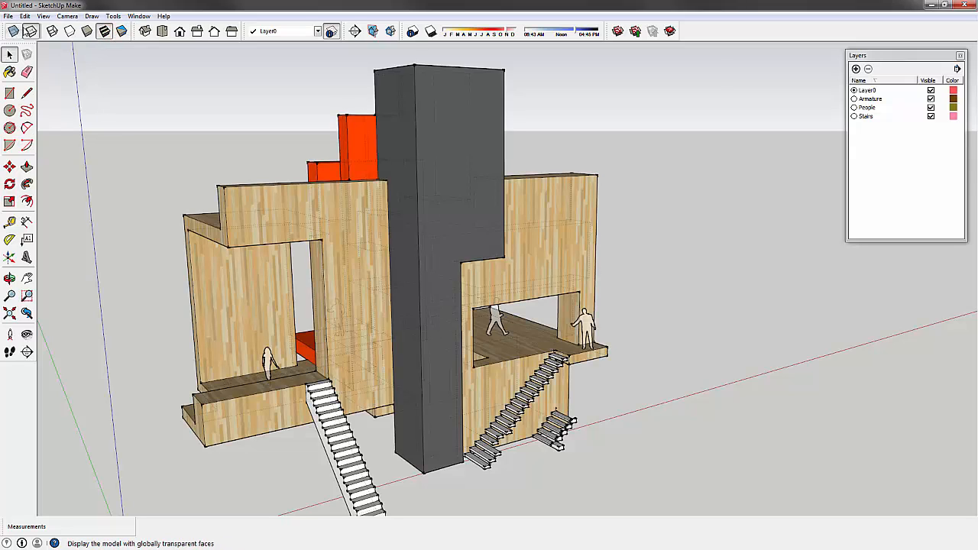
click(122, 31)
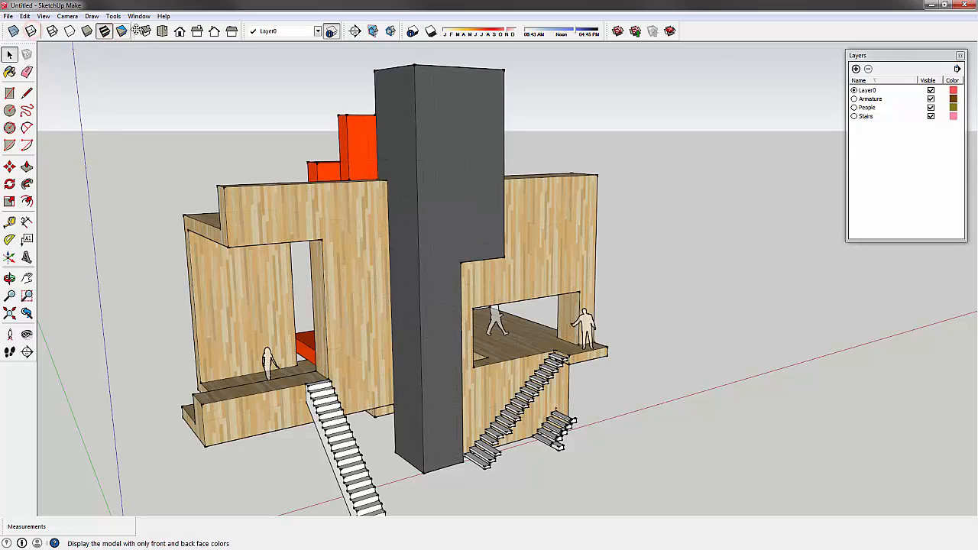
click(123, 31)
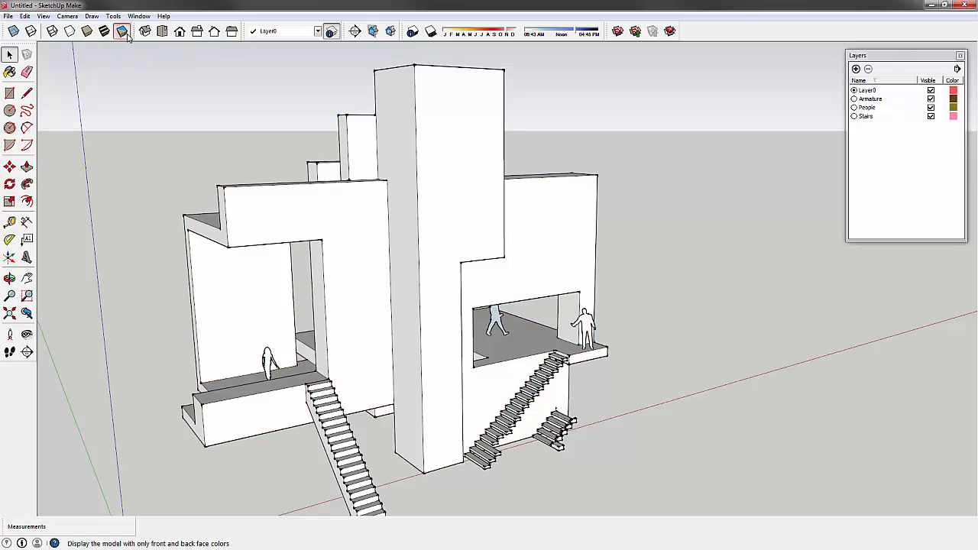
click(12, 31)
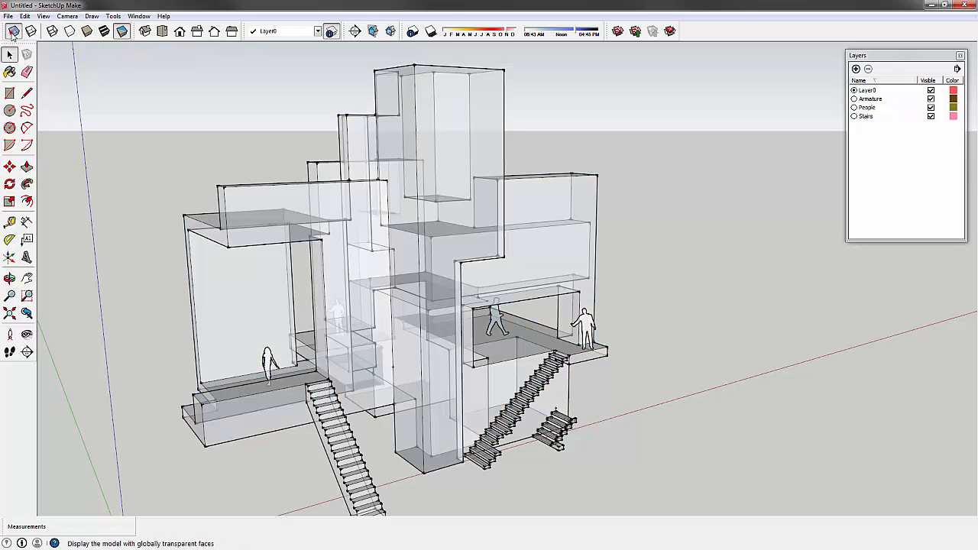
mouse_move(30, 30)
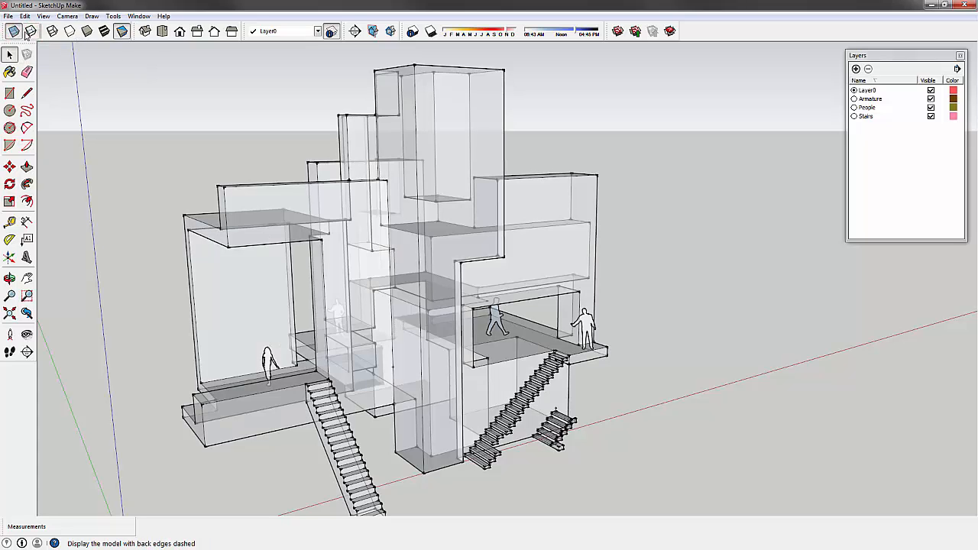
click(121, 31)
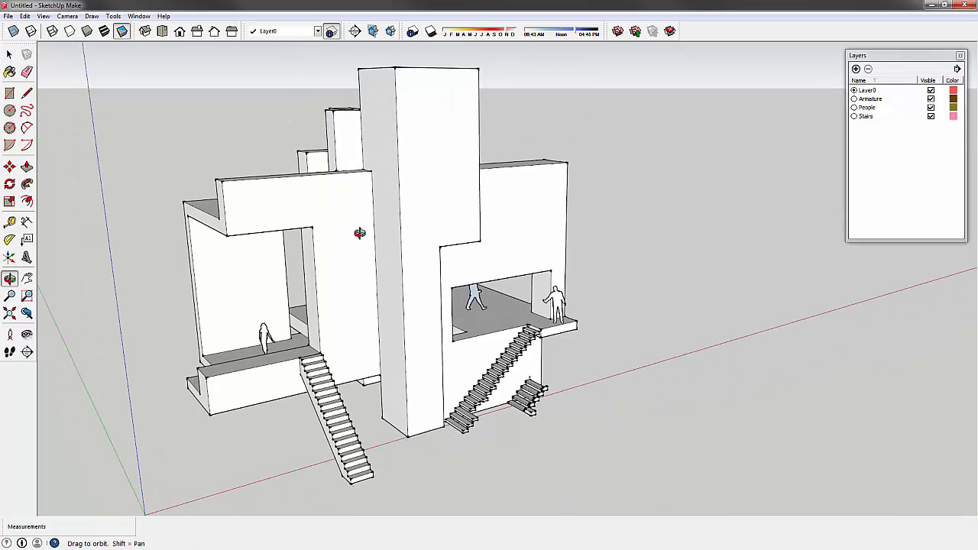
click(9, 55)
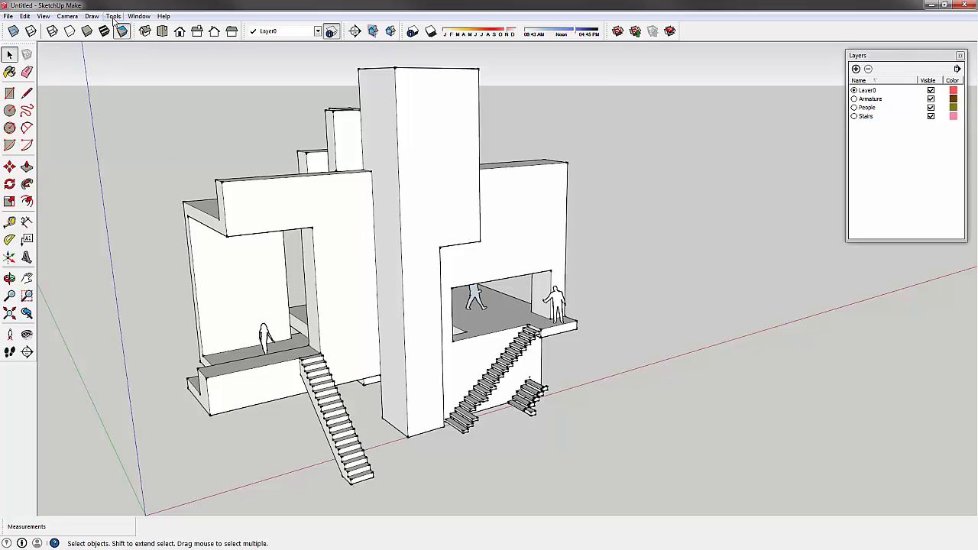
click(137, 16)
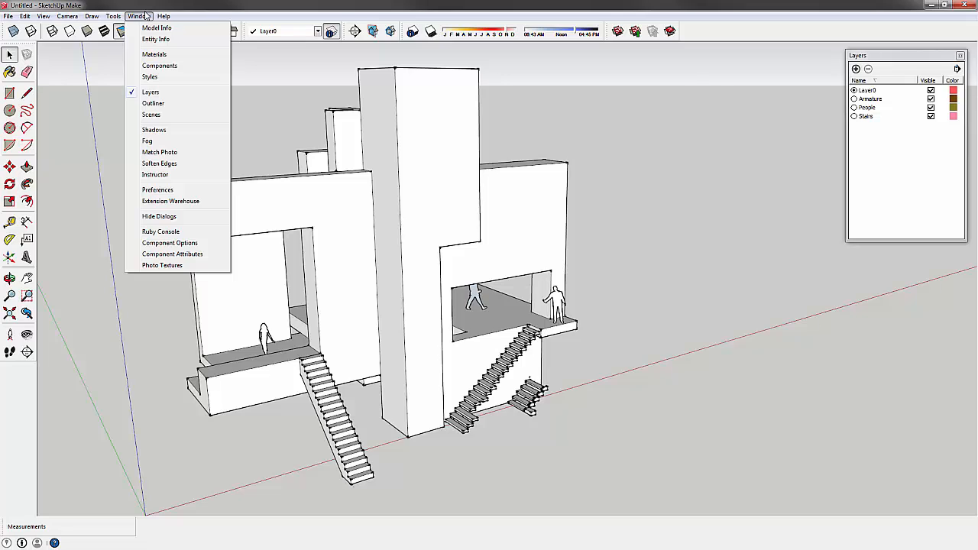
mouse_move(152, 55)
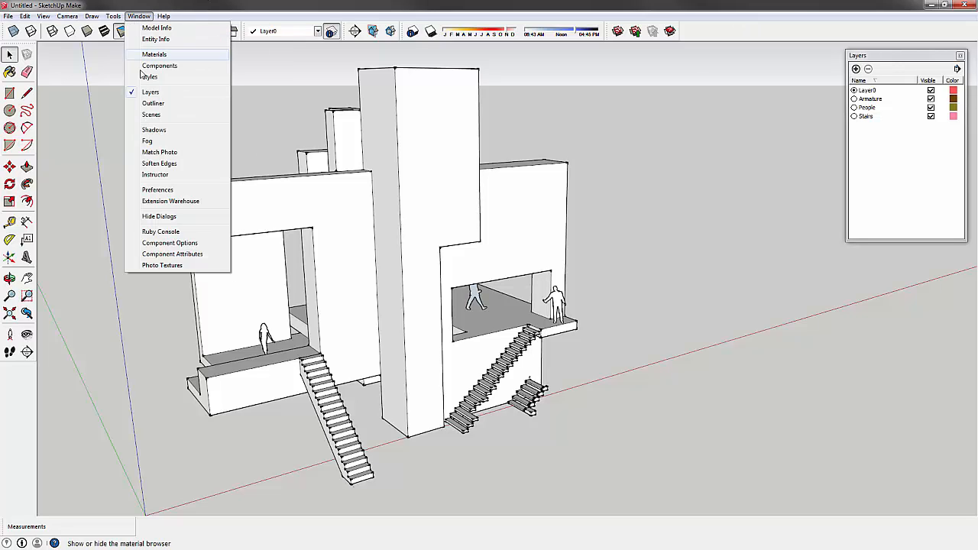
Open the Materials browser and the Components browser from the Window menu.
click(154, 54)
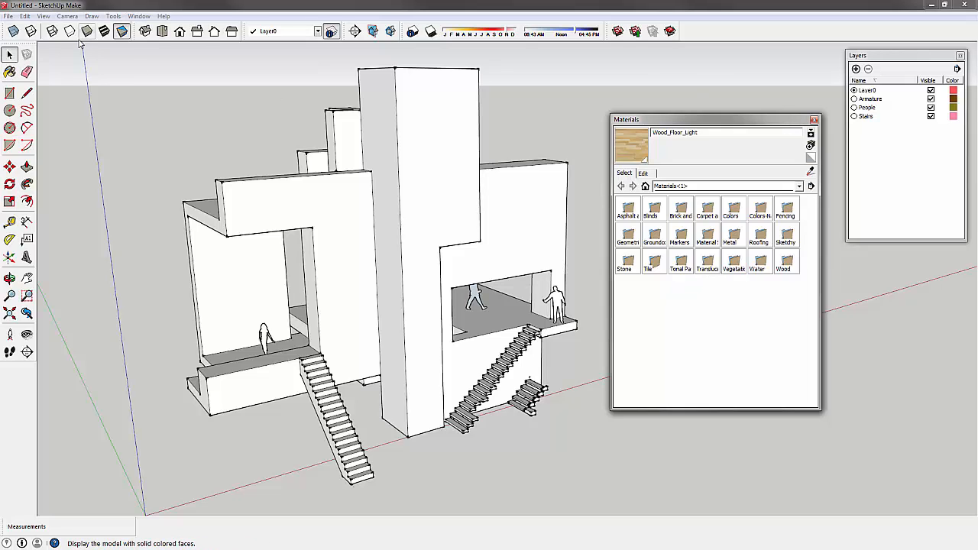
click(139, 16)
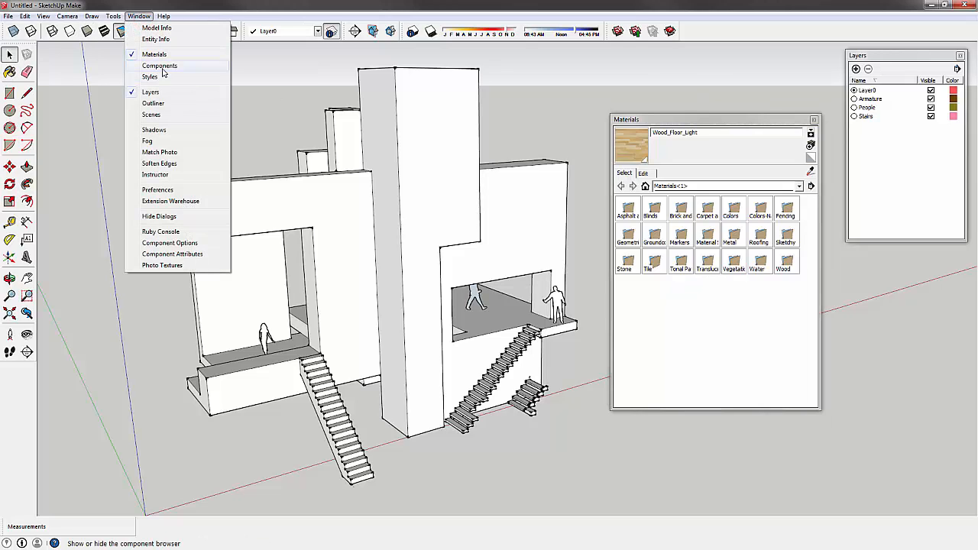
click(159, 64)
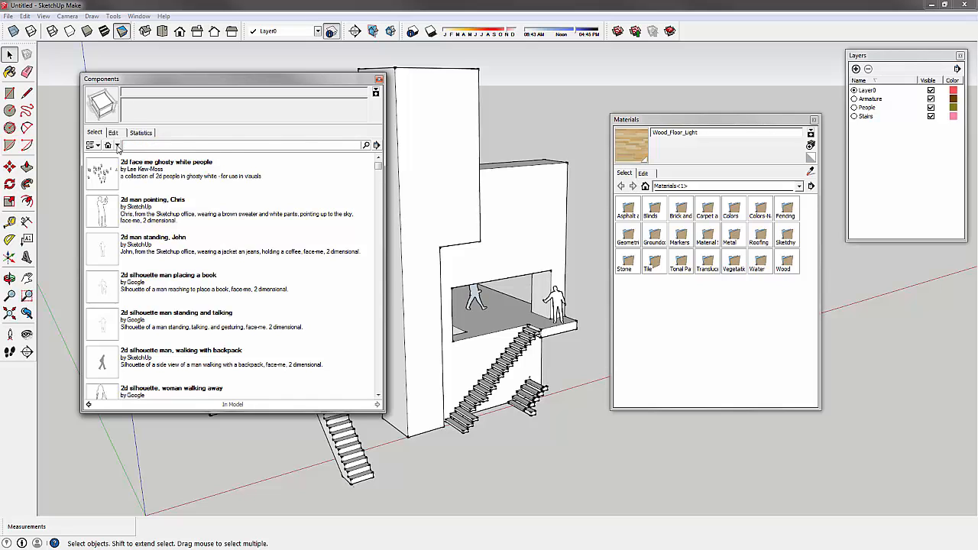
Browse the Components Sampler collection and pick the Tall Table Barstools component.
click(107, 146)
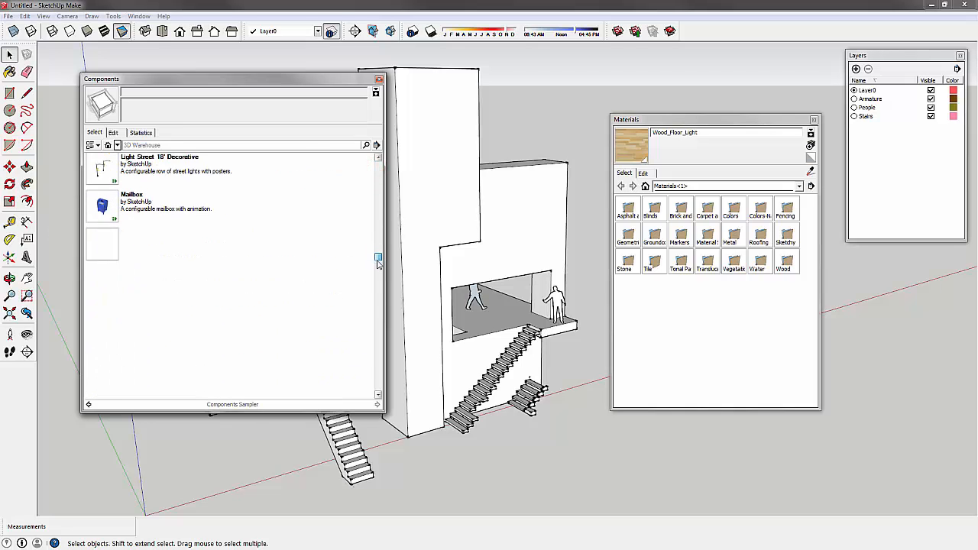
scroll(down, 3)
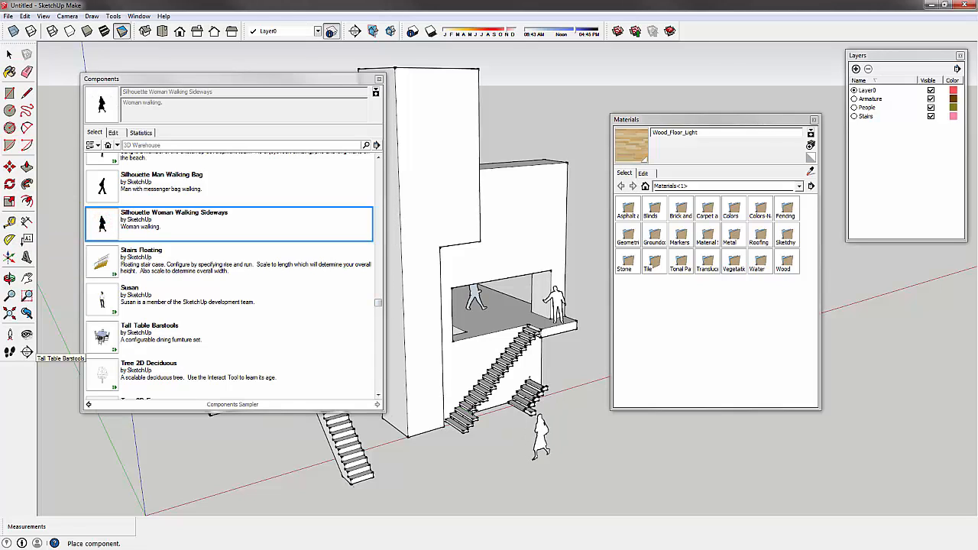
click(230, 187)
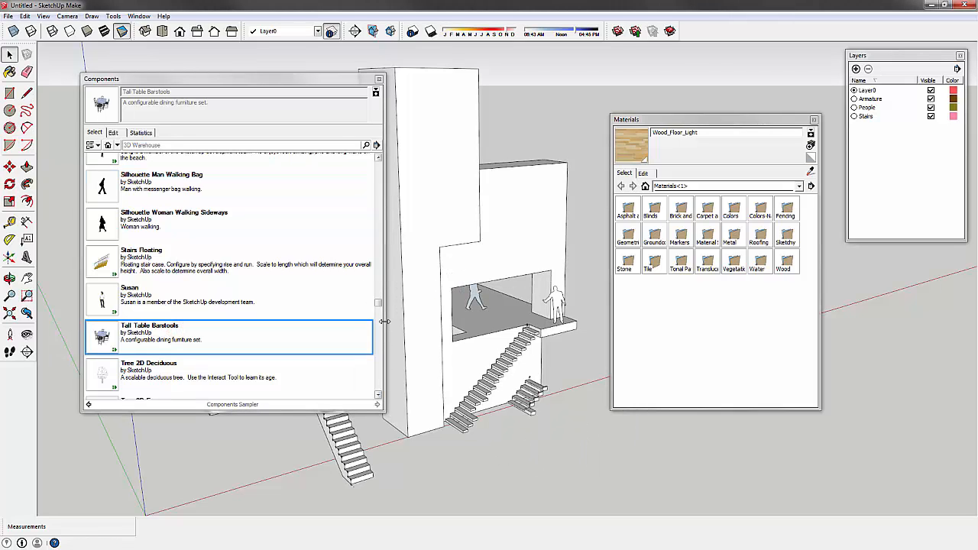
scroll(down, 3)
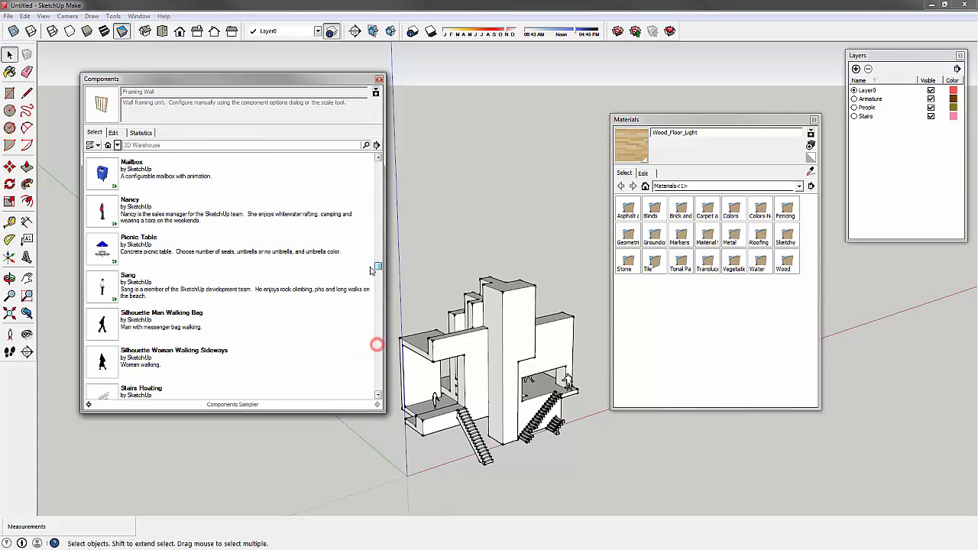
scroll(up, 3)
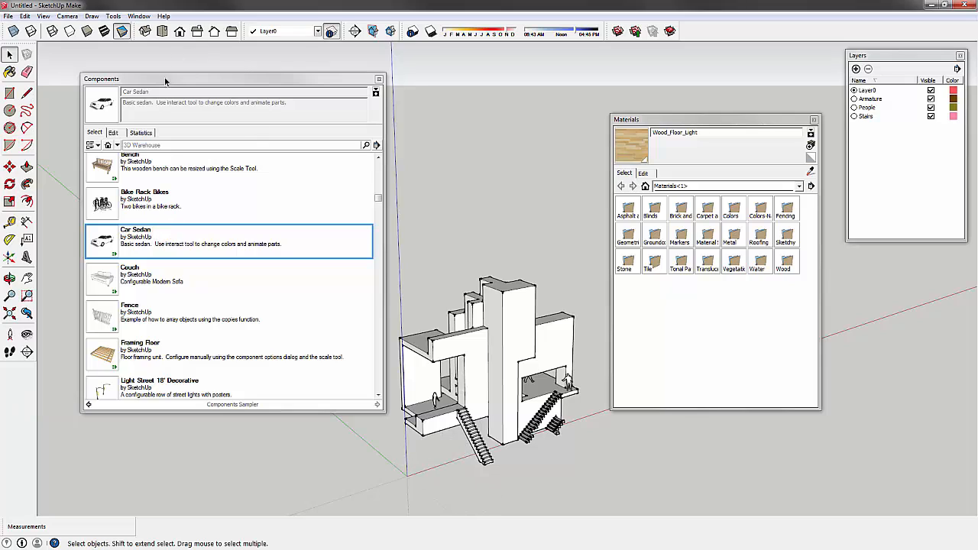
click(116, 145)
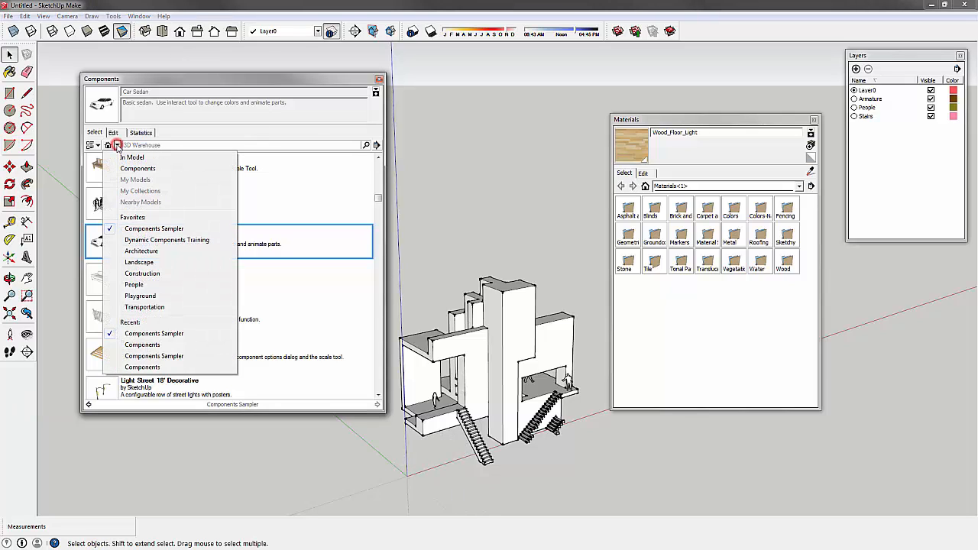
mouse_move(140, 221)
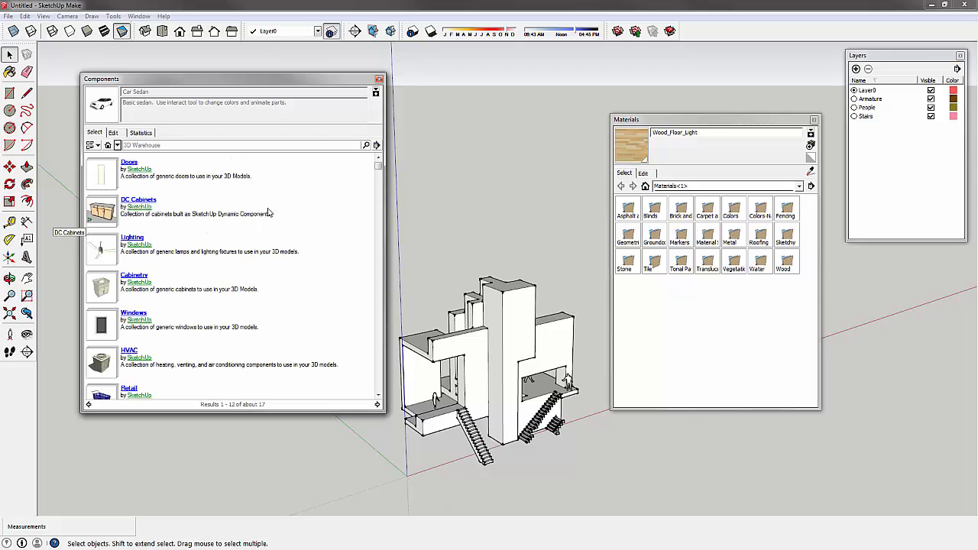
Browse the Architecture and People collections, then return to the In Model components.
scroll(down, 3)
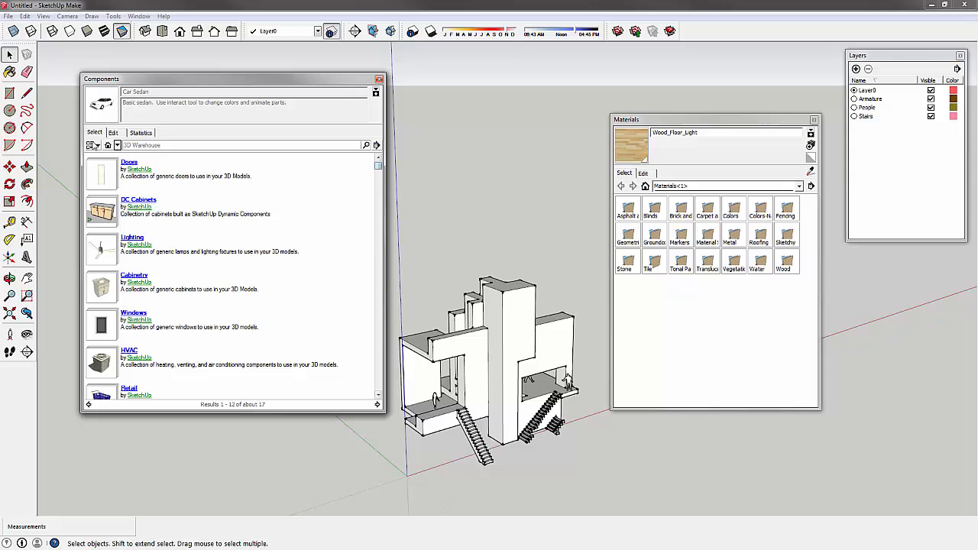
click(116, 146)
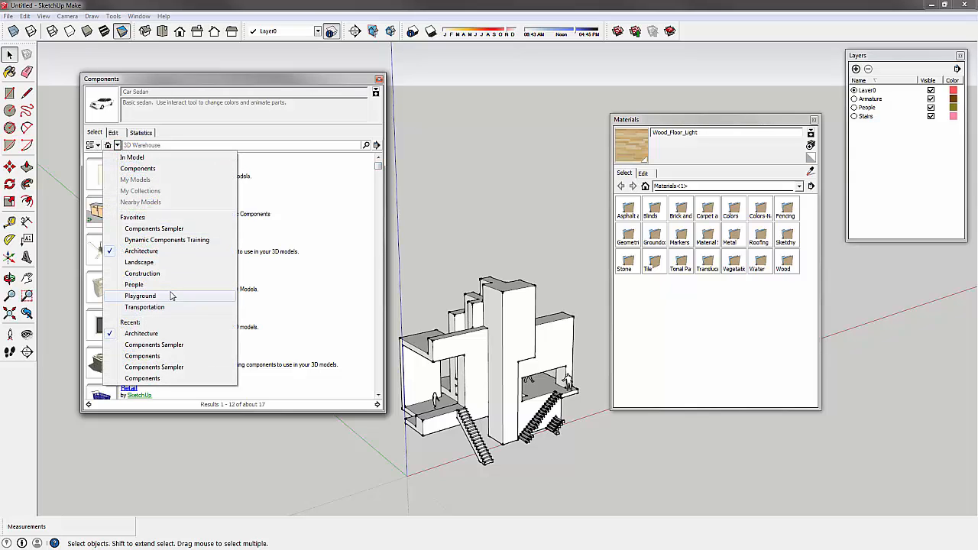
click(134, 284)
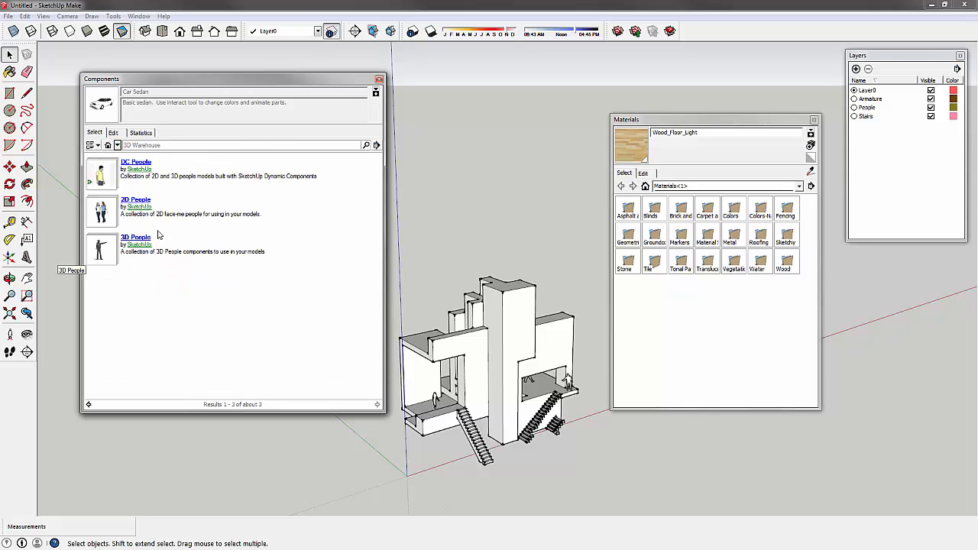
mouse_move(113, 206)
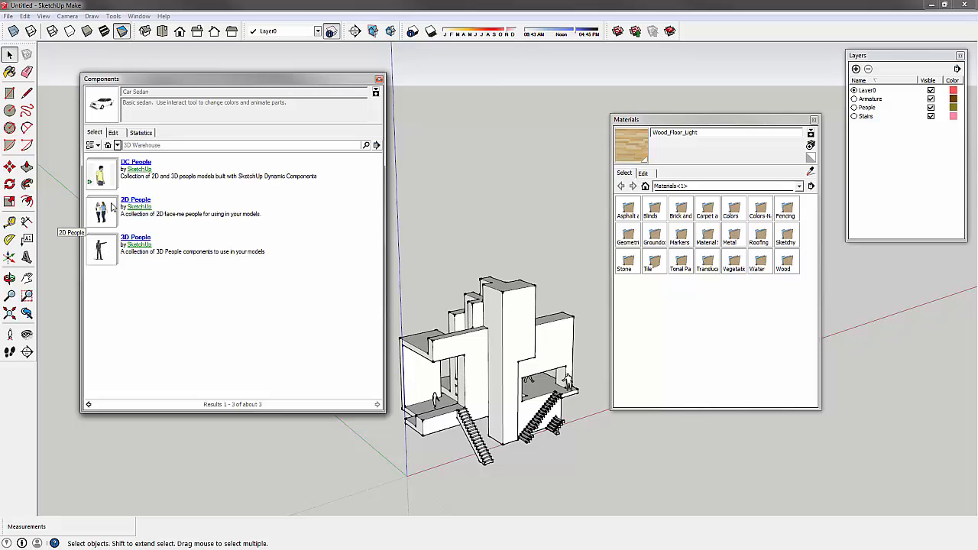
click(117, 146)
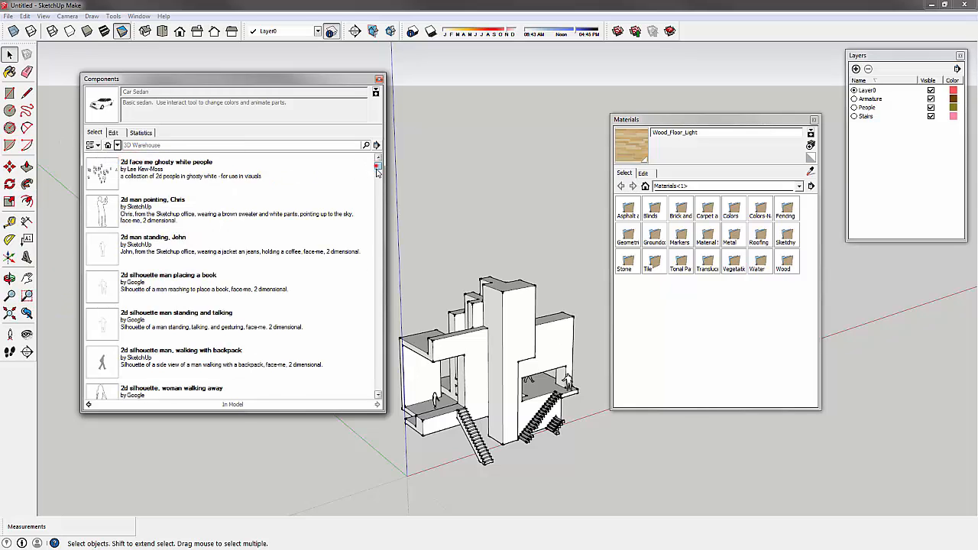
Zoom in on the staircase treads, check the Treads component, and close the Components panel.
scroll(down, 3)
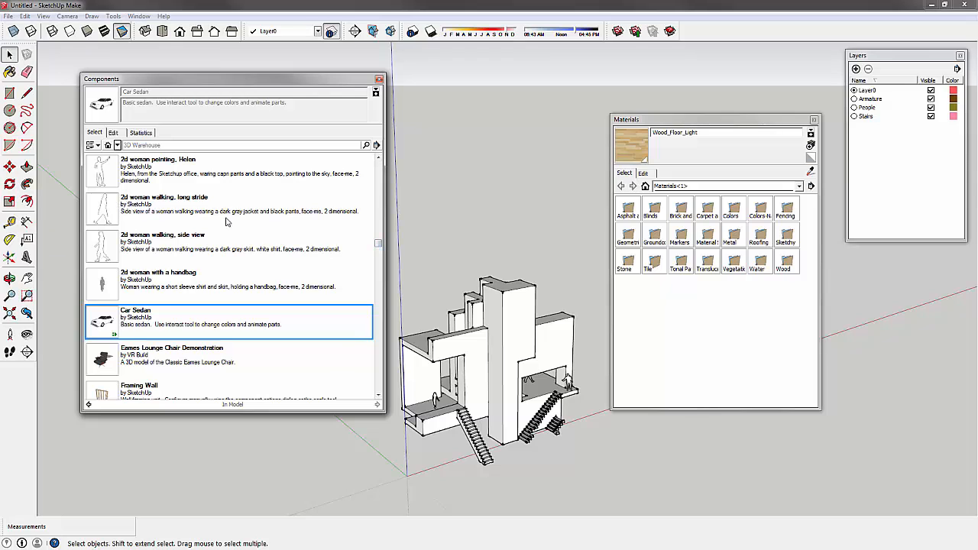
scroll(down, 3)
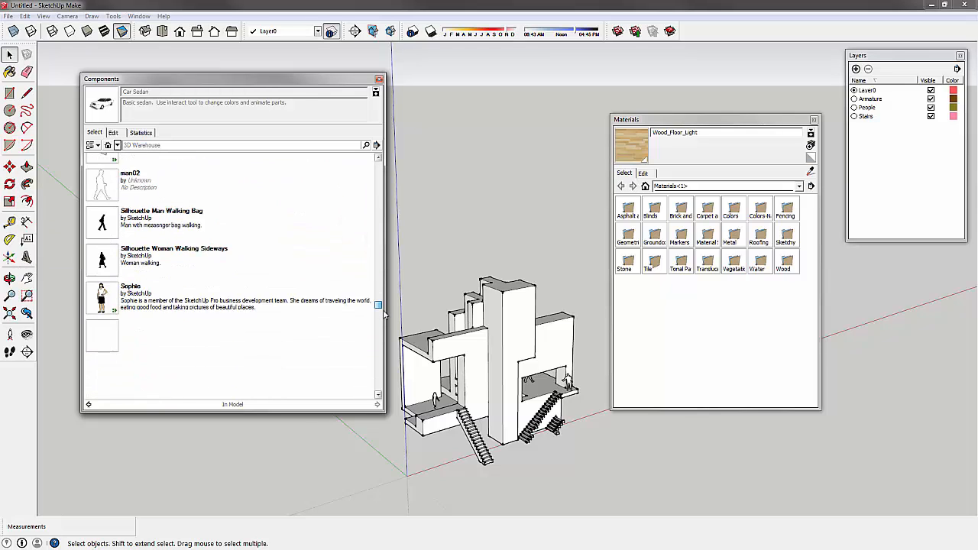
scroll(down, 3)
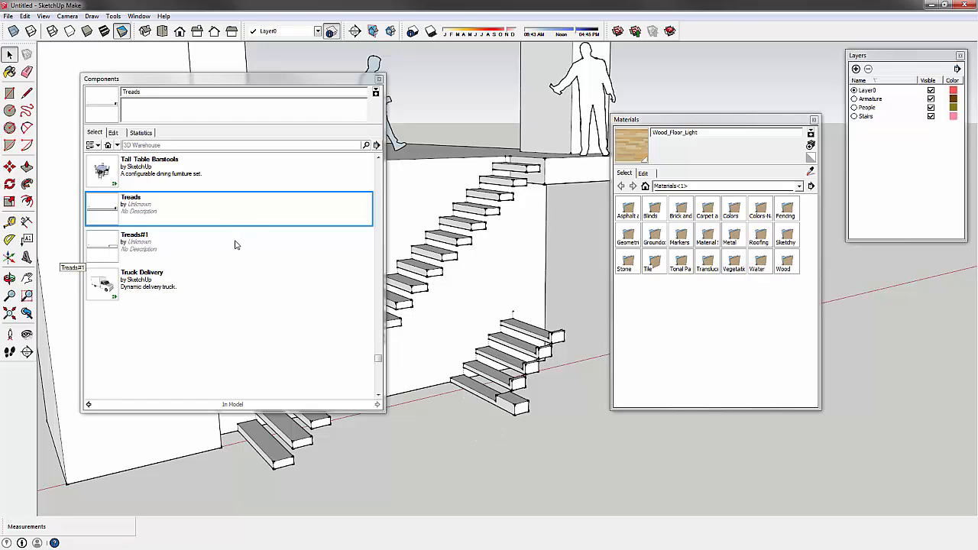
mouse_move(146, 223)
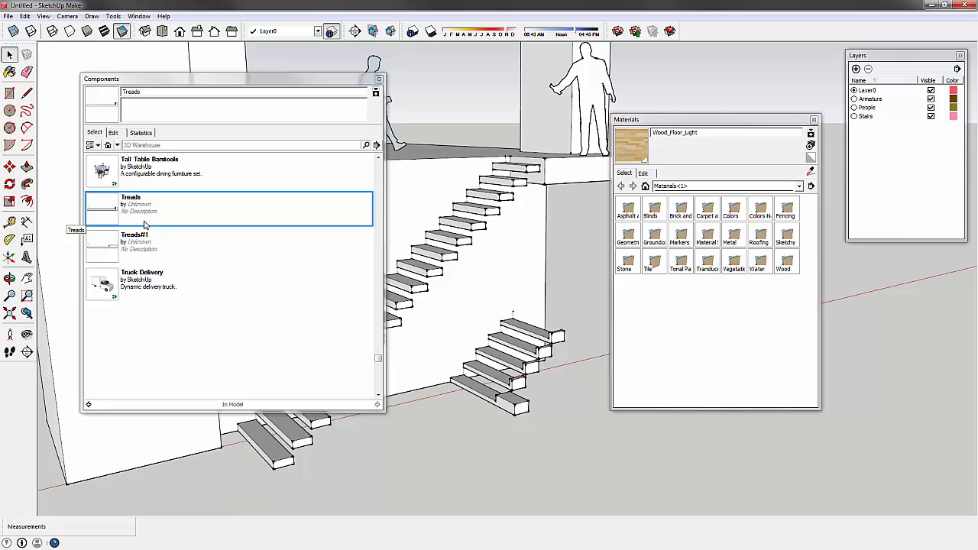
click(150, 206)
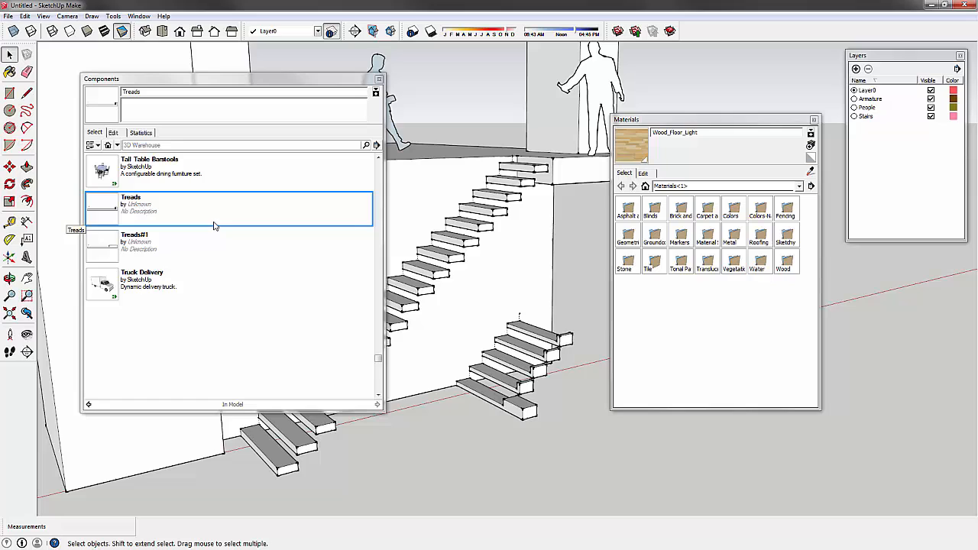
click(376, 79)
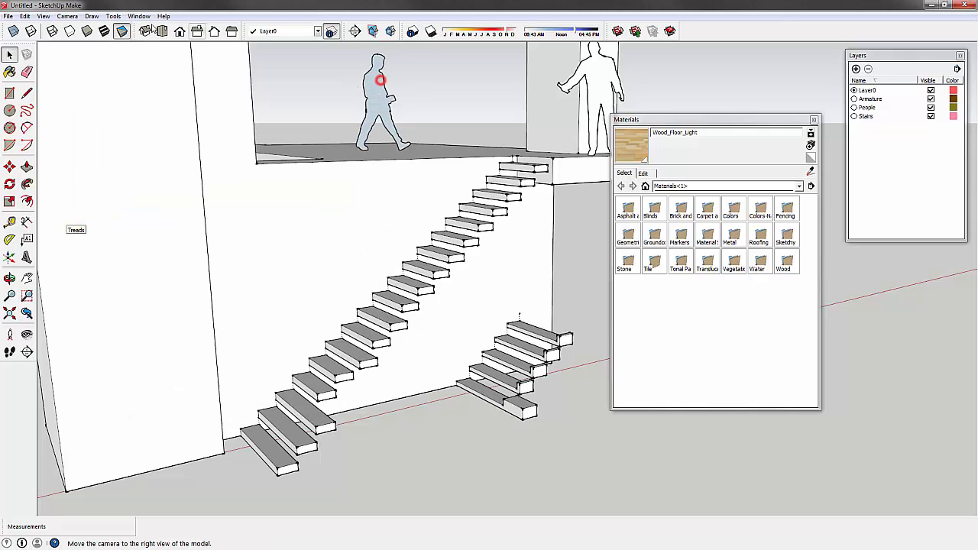
Collapse Materials and show the Default Styles collection in the Styles panel.
click(138, 15)
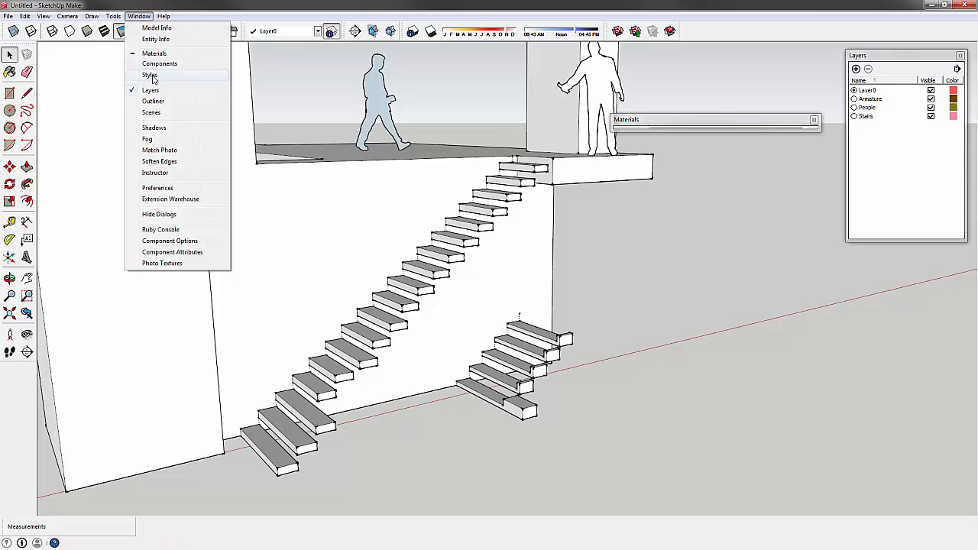
click(150, 75)
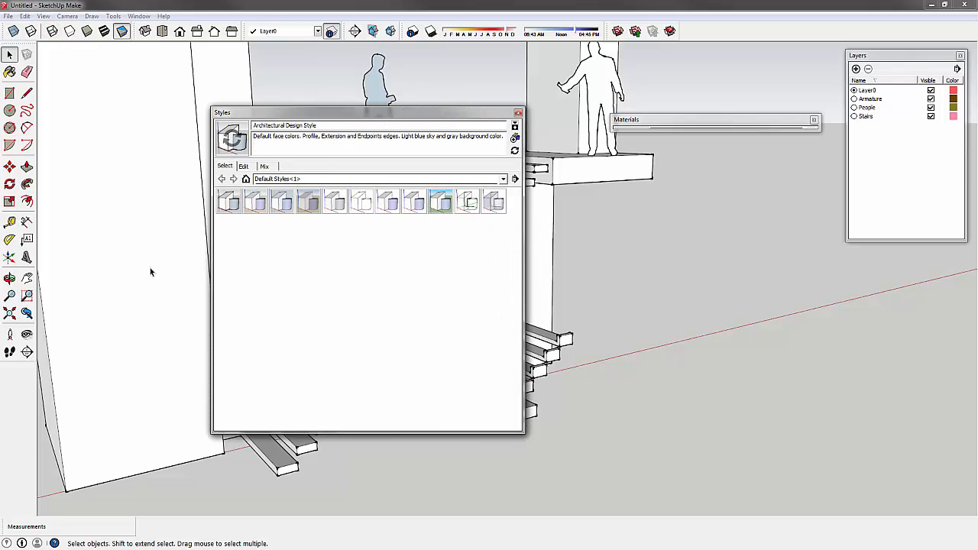
mouse_move(257, 237)
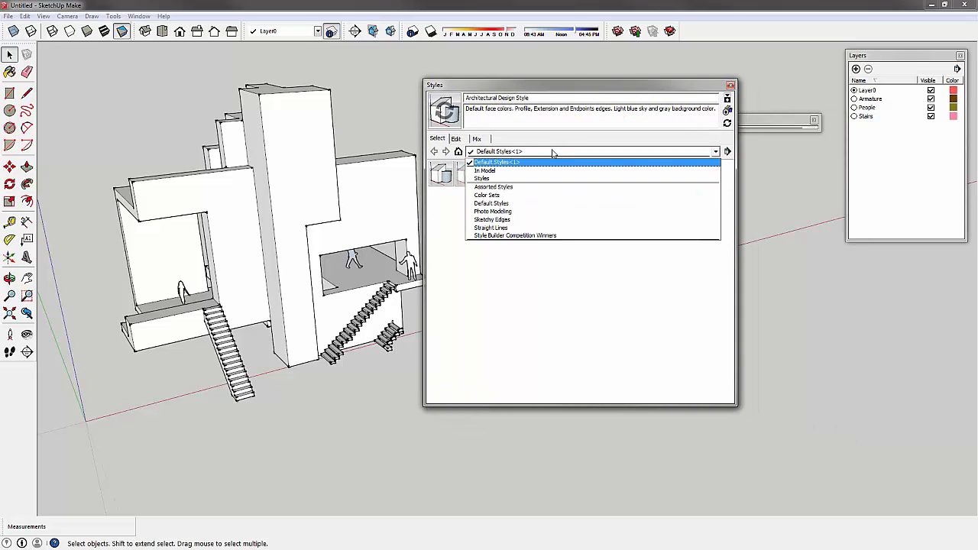
click(495, 162)
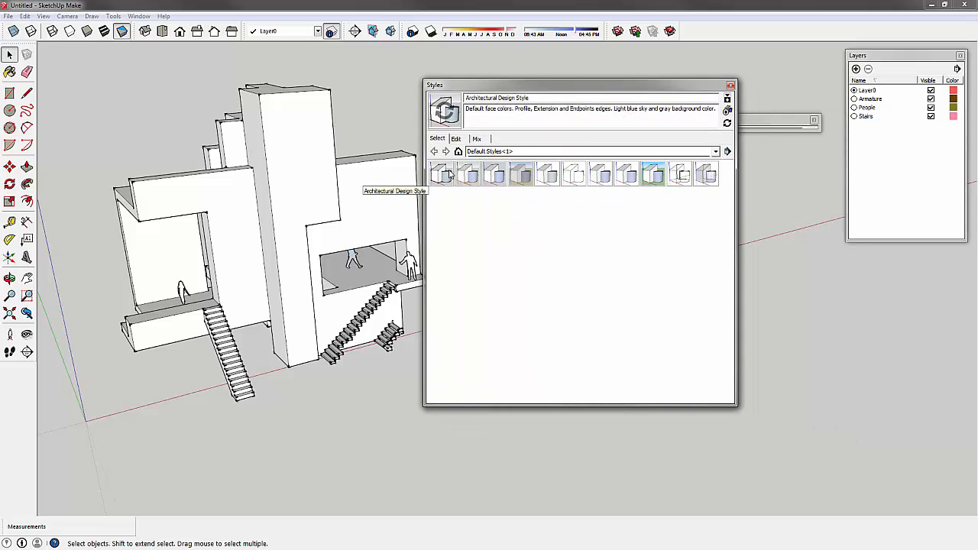
Try Architectural Design, Default, Design, Hidden Line, Shaded and Wireframe styles, ending on X-ray.
click(442, 175)
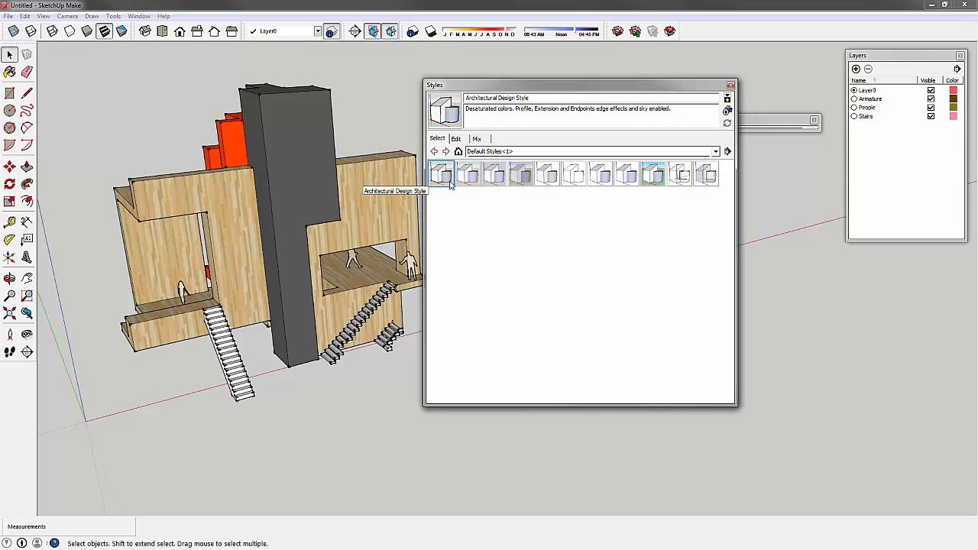
click(467, 174)
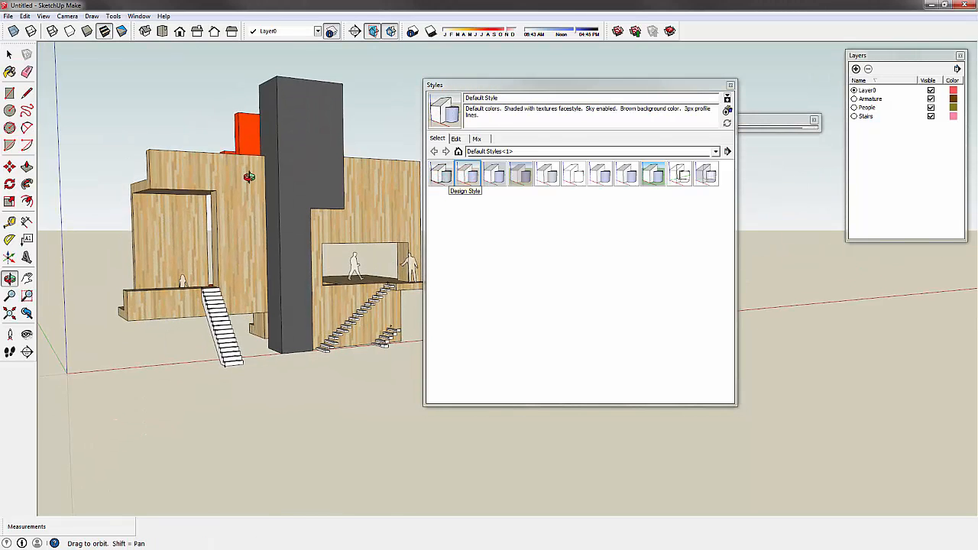
click(495, 175)
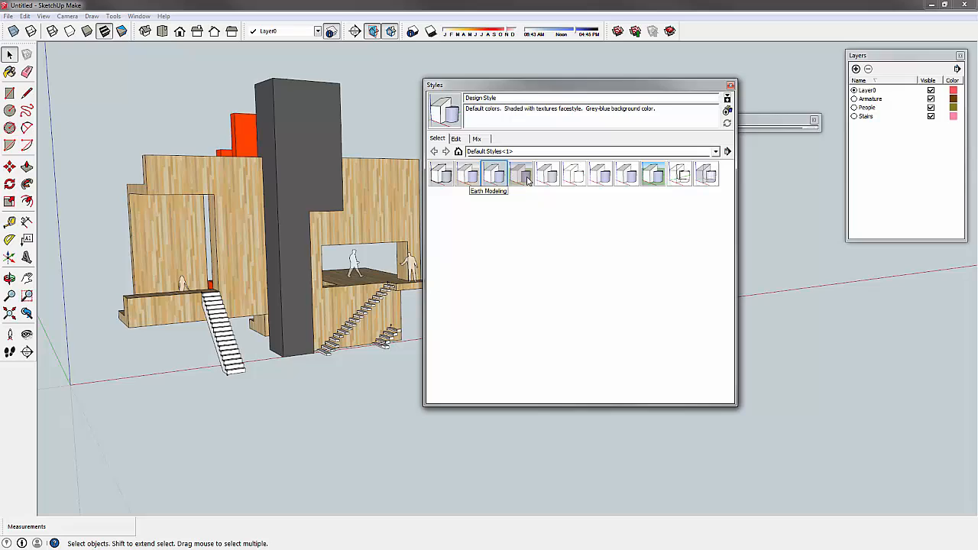
click(575, 174)
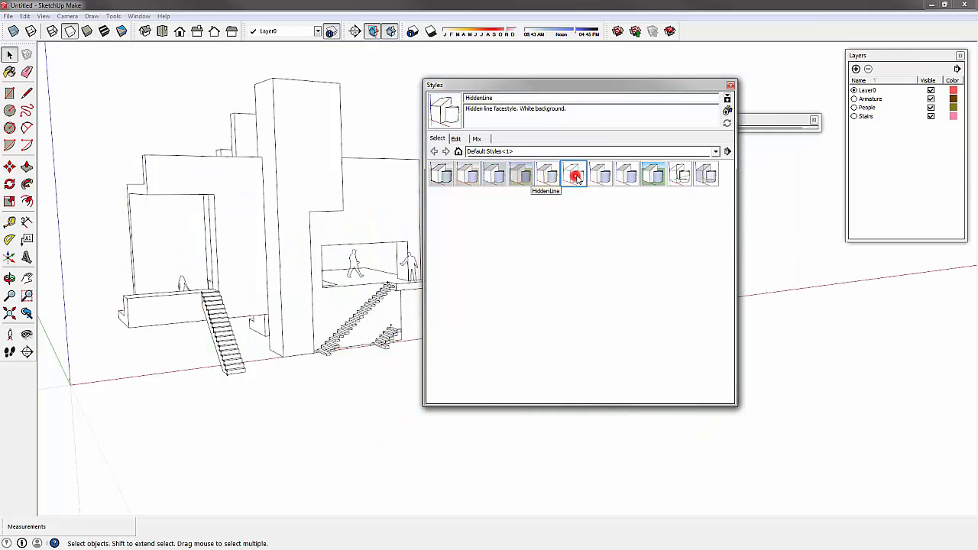
click(602, 174)
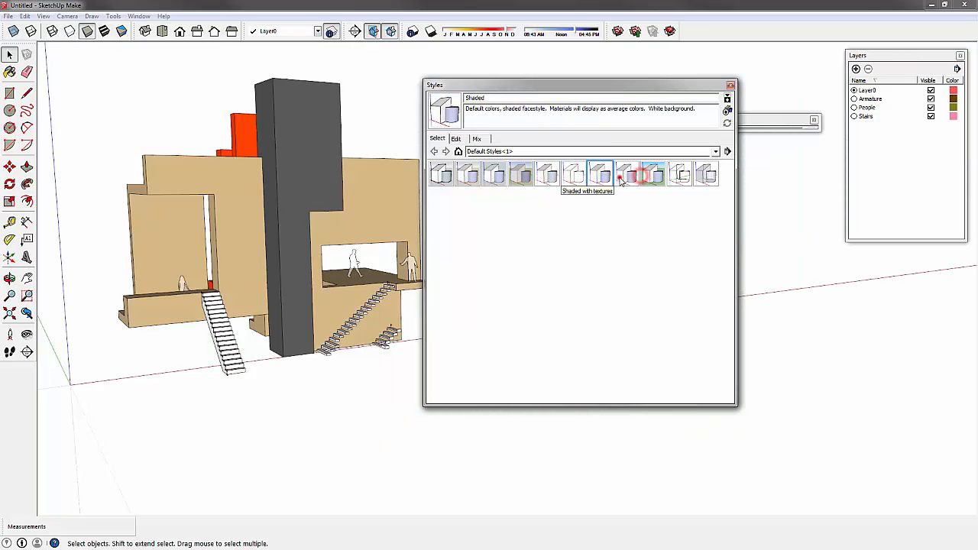
click(680, 174)
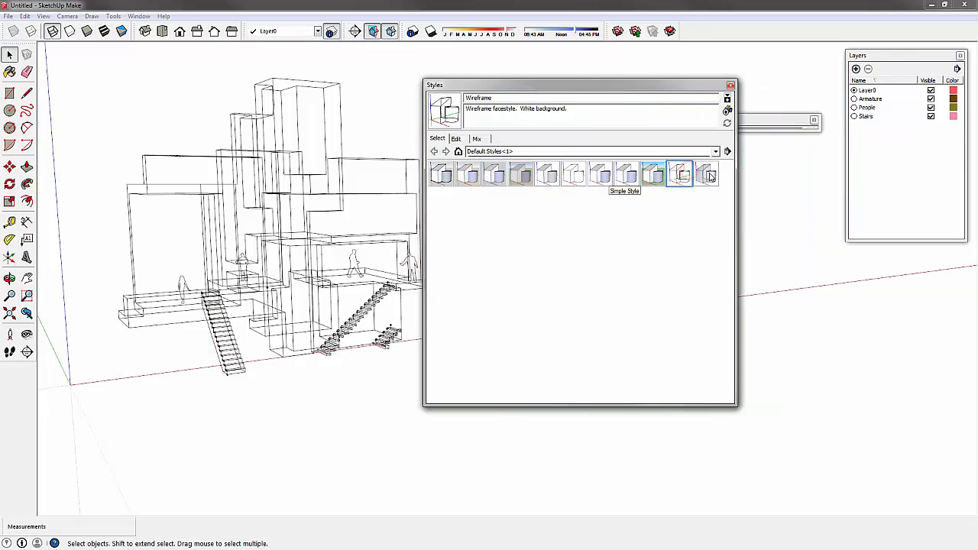
click(704, 172)
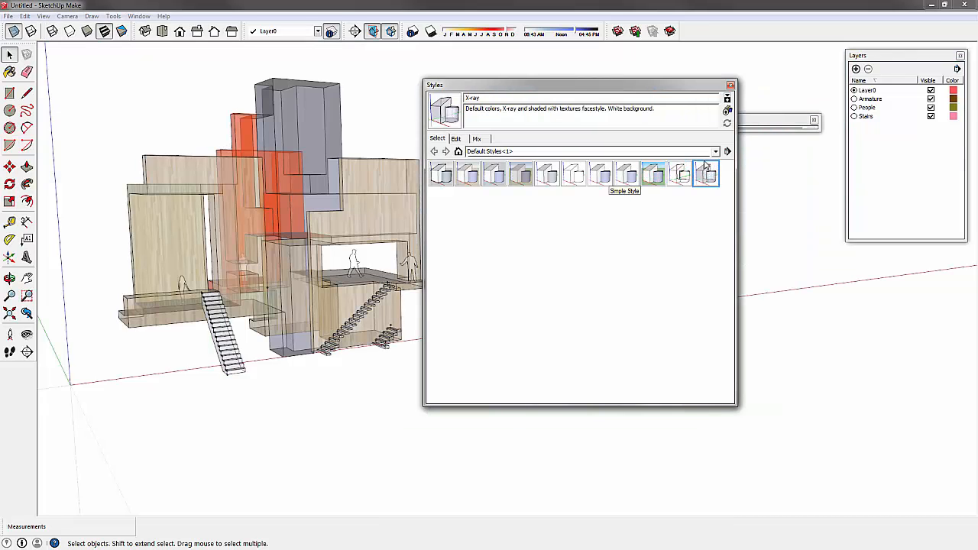
click(715, 151)
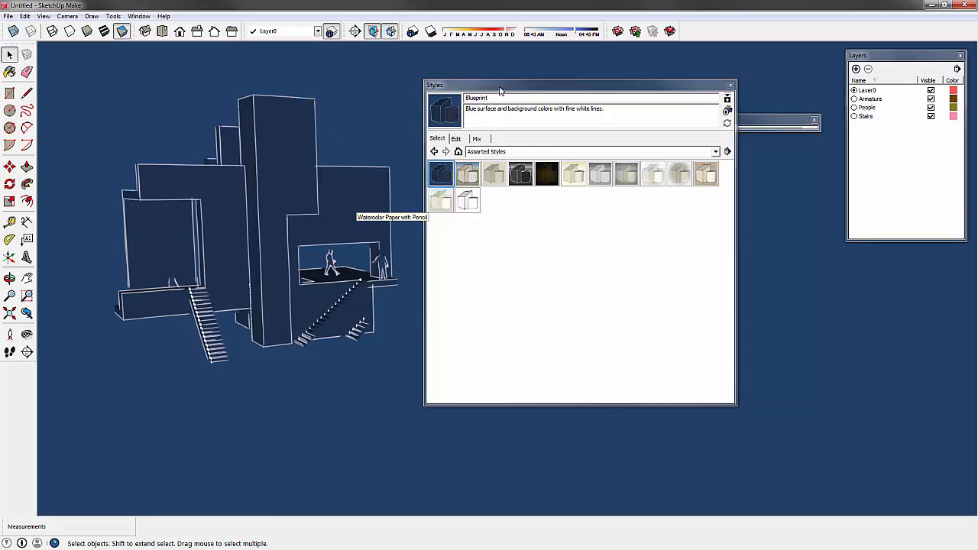
Try assorted styles — Monochrome, Generic CAD, PSO paper, whiteboard, watercolor, Scribble on Masonite, Vignette — ending on stone-textured paper.
click(575, 176)
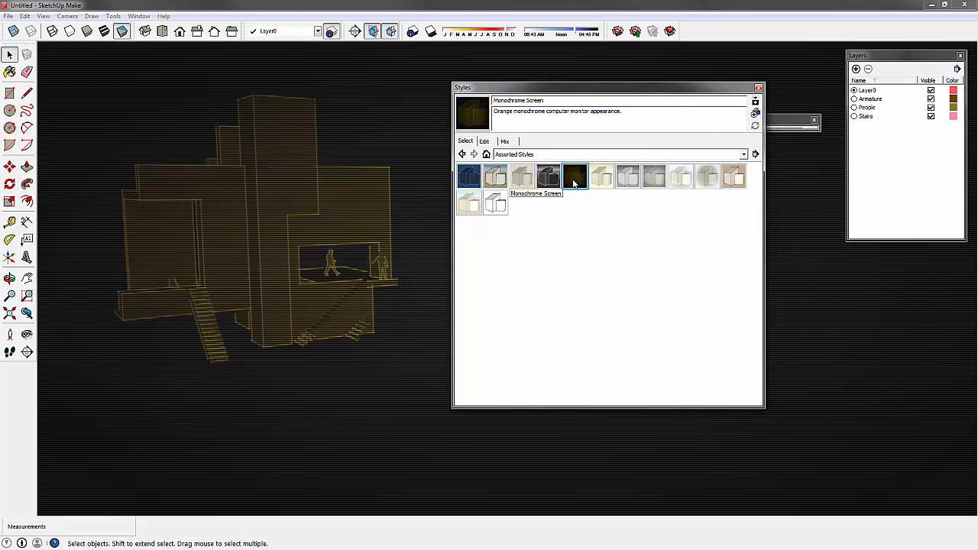
click(548, 178)
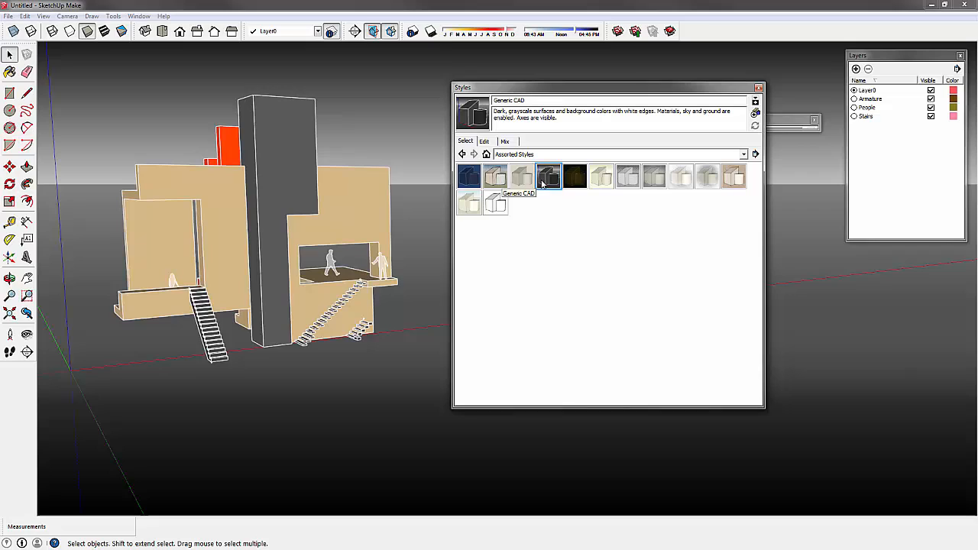
mouse_move(666, 198)
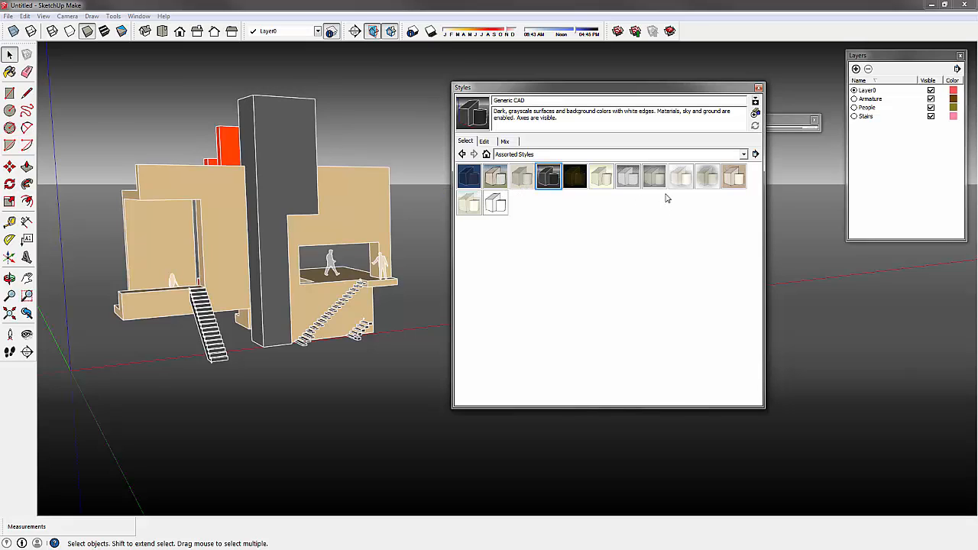
click(654, 176)
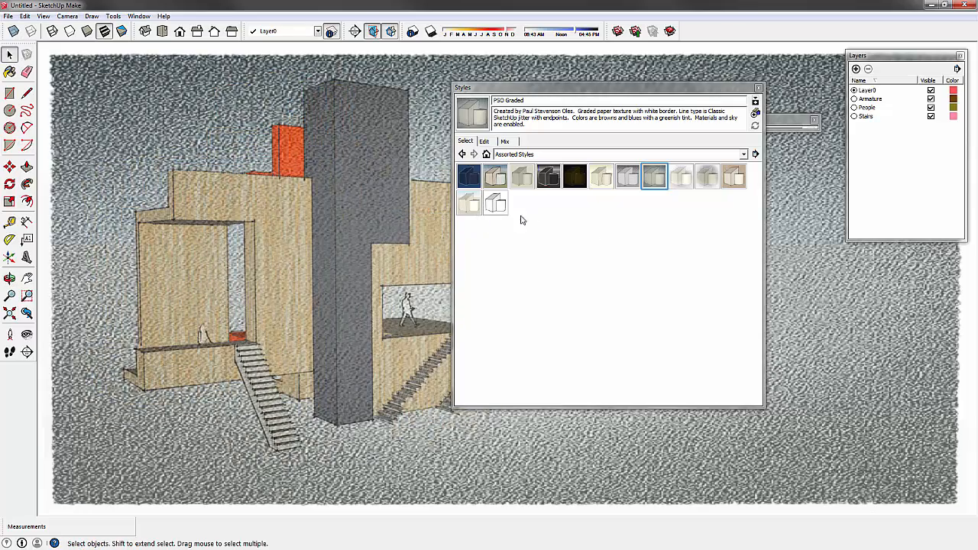
click(467, 202)
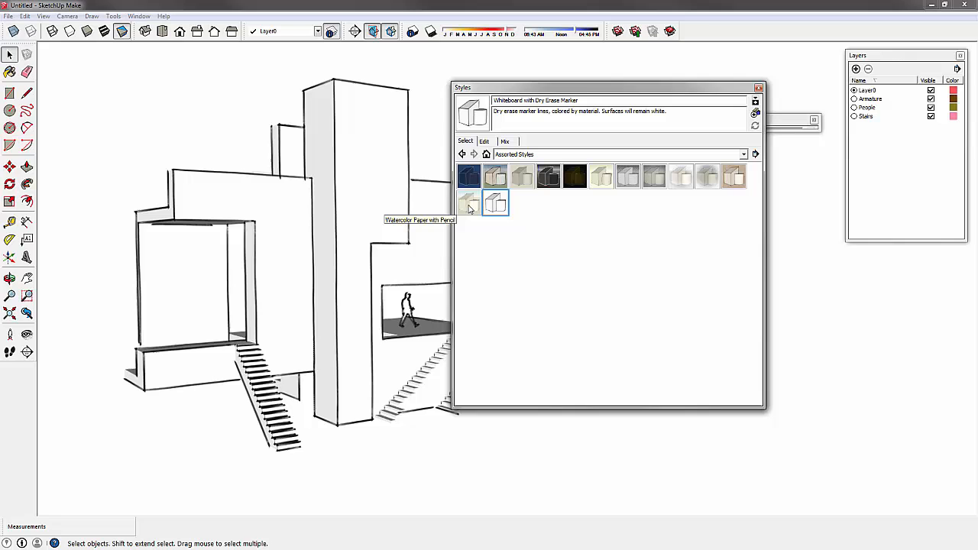
click(495, 202)
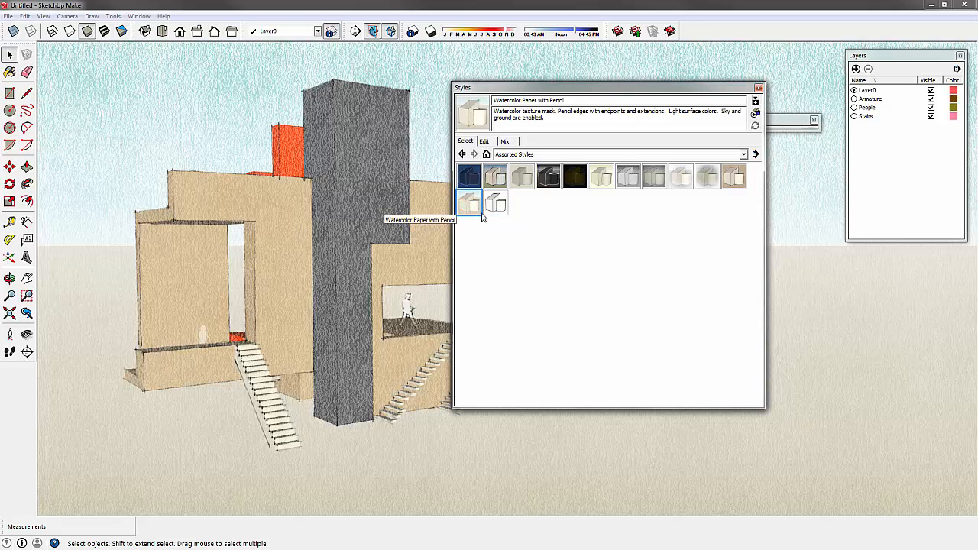
click(705, 176)
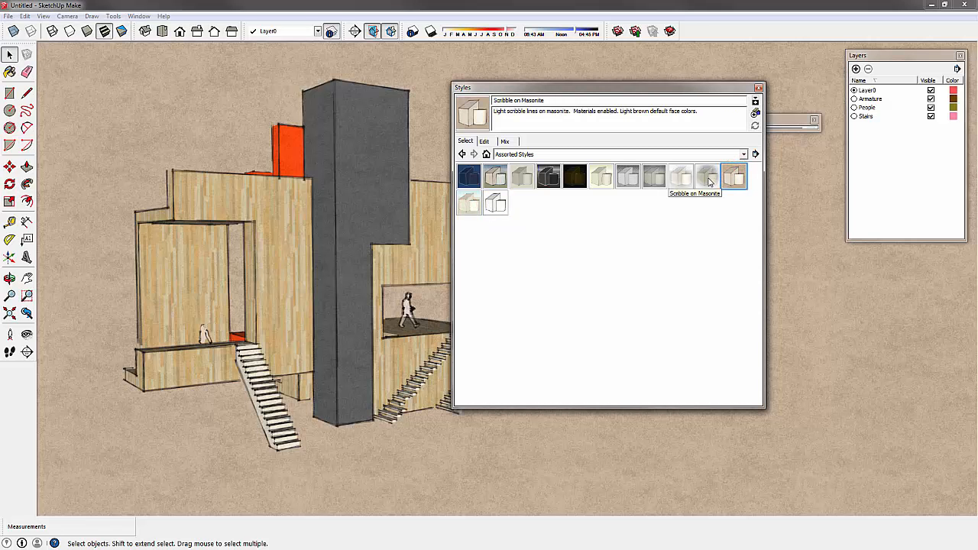
click(680, 176)
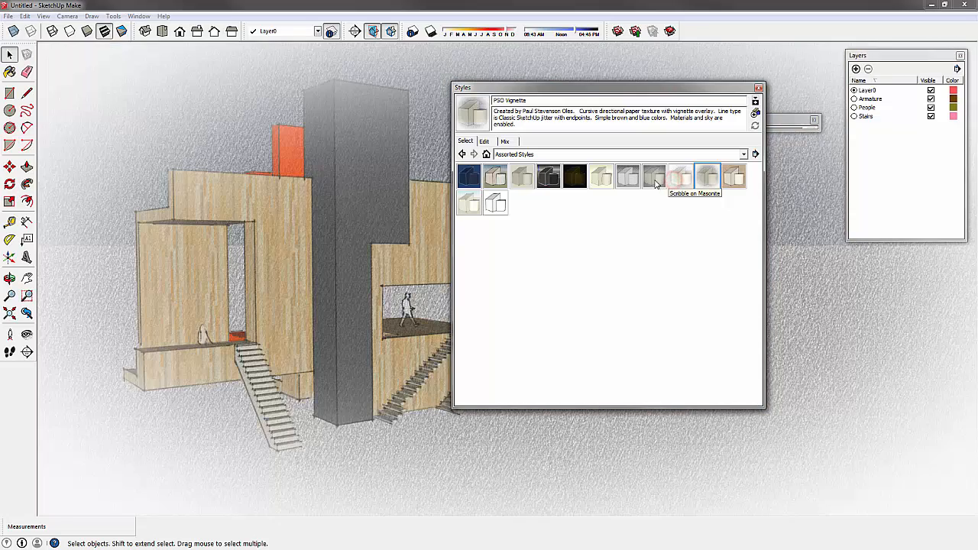
click(748, 180)
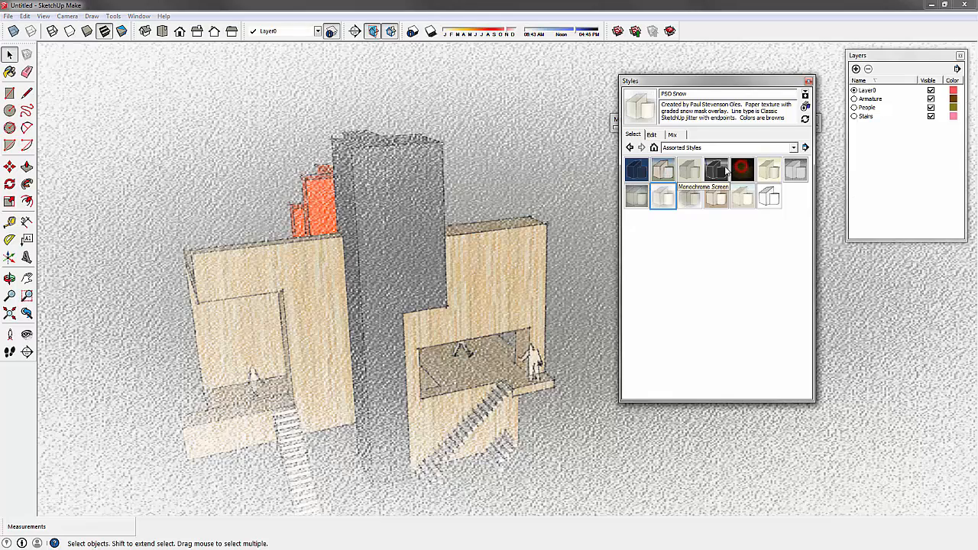
Browse the Color Sets and Photo Modeling collections, then show Sketchy Edges.
click(793, 147)
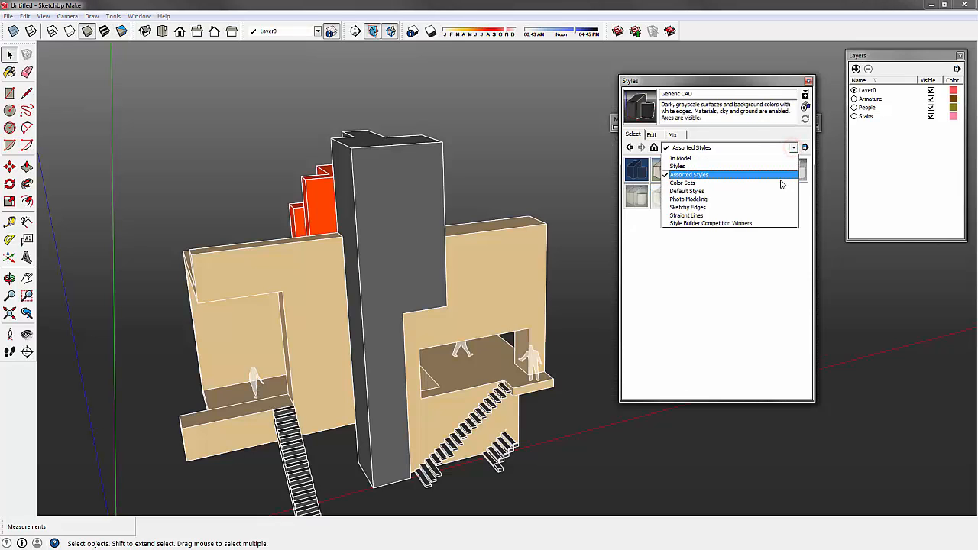
click(682, 183)
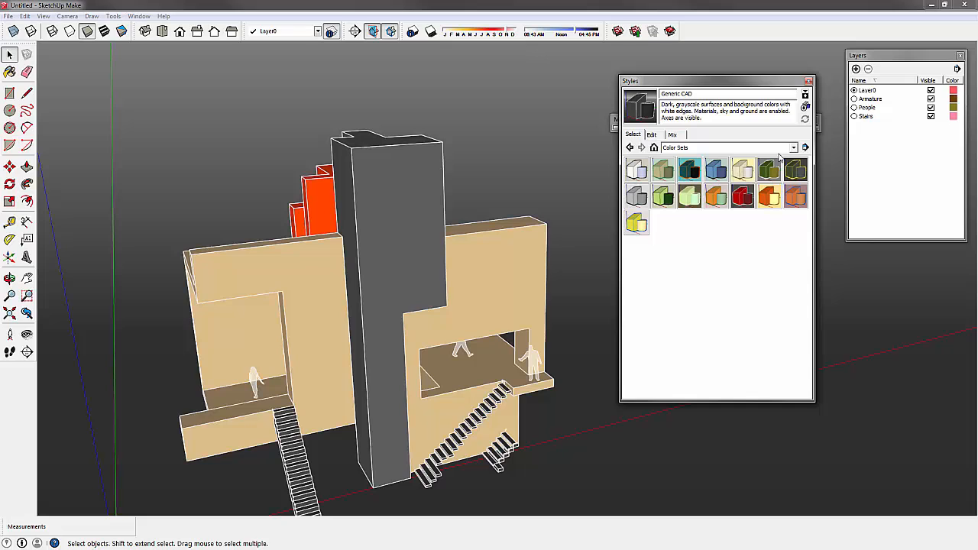
click(793, 147)
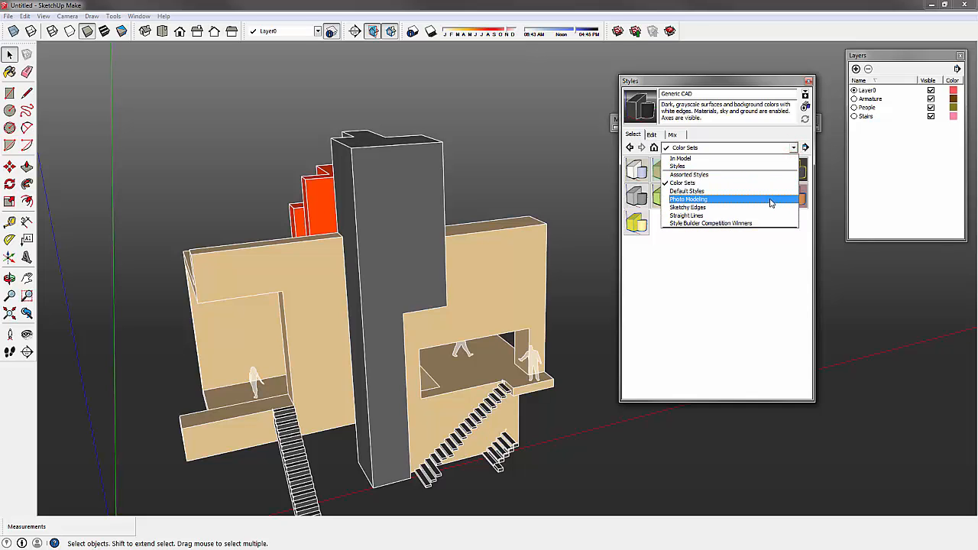
click(688, 198)
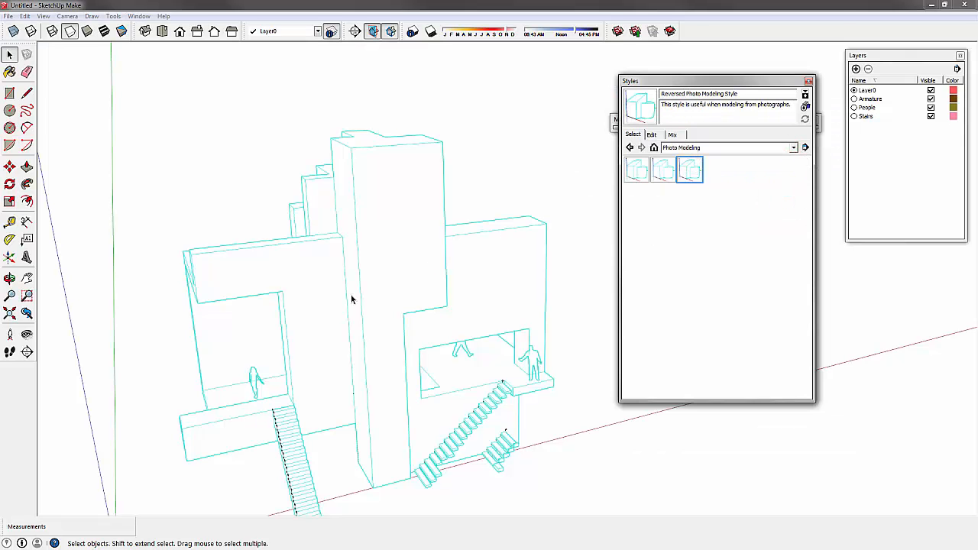
click(791, 146)
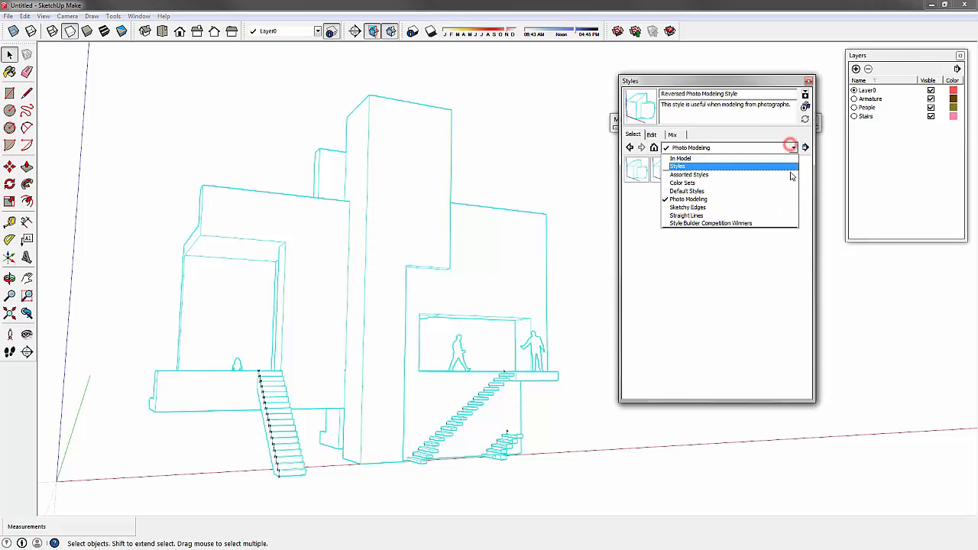
click(688, 208)
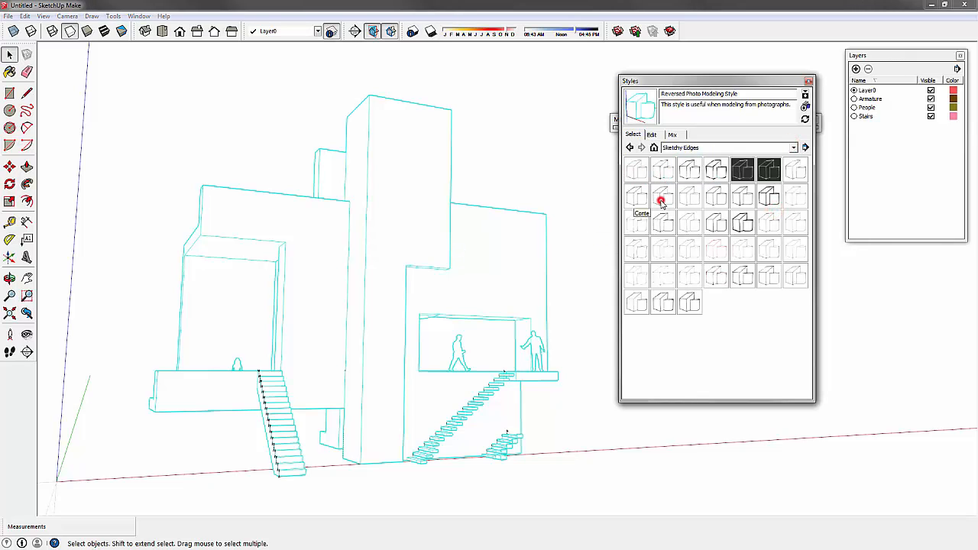
Try conte crayon, thick wire, super-fine marker, cross-stitched, chalk, heavy scribble and twig edge styles.
click(663, 196)
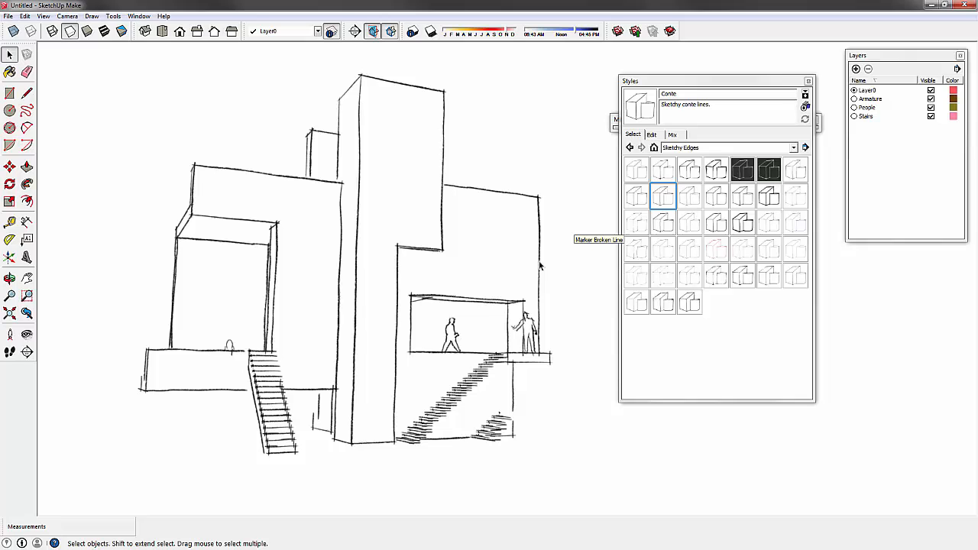
click(743, 222)
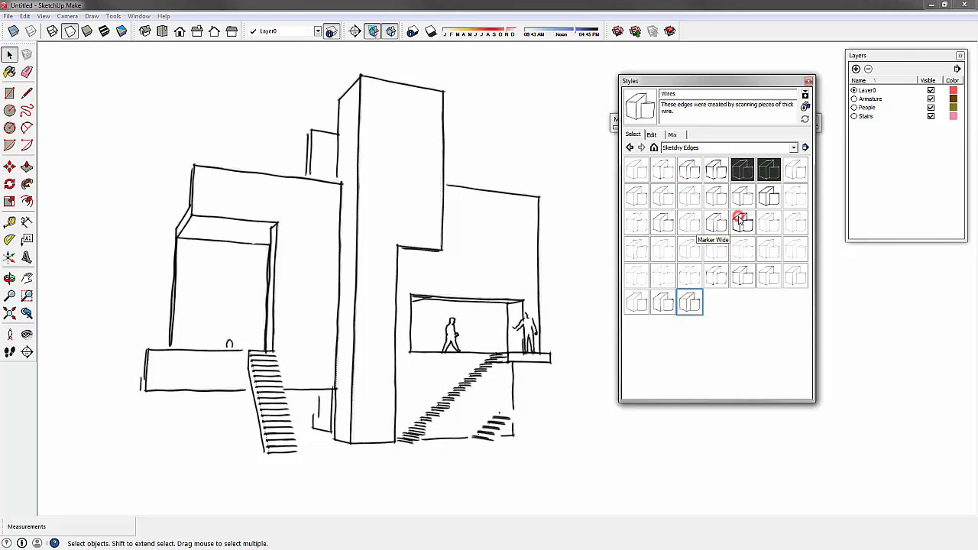
click(688, 223)
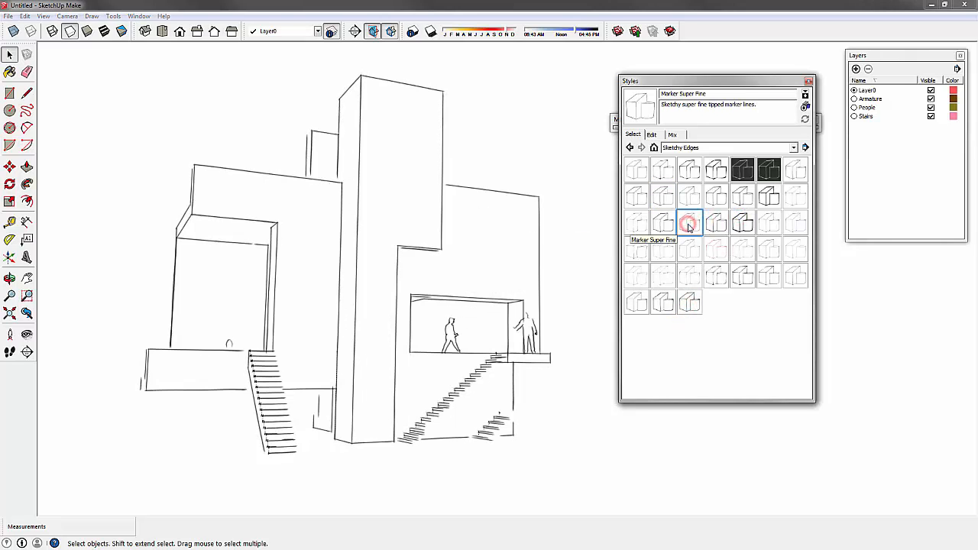
click(663, 196)
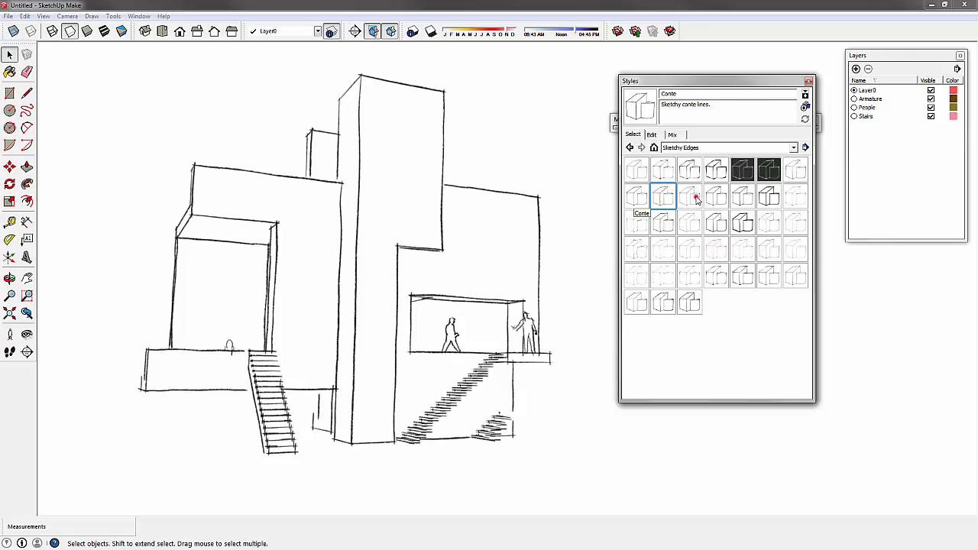
click(743, 196)
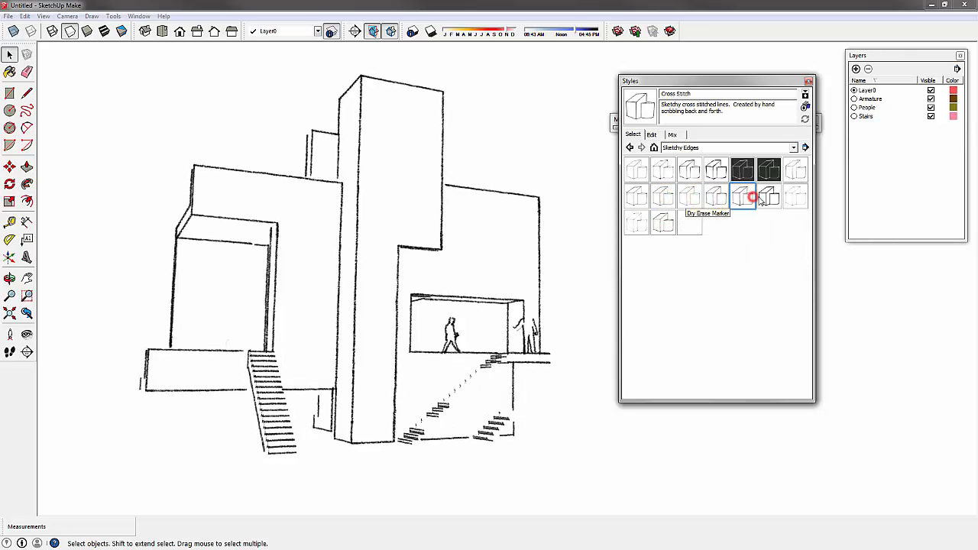
click(742, 169)
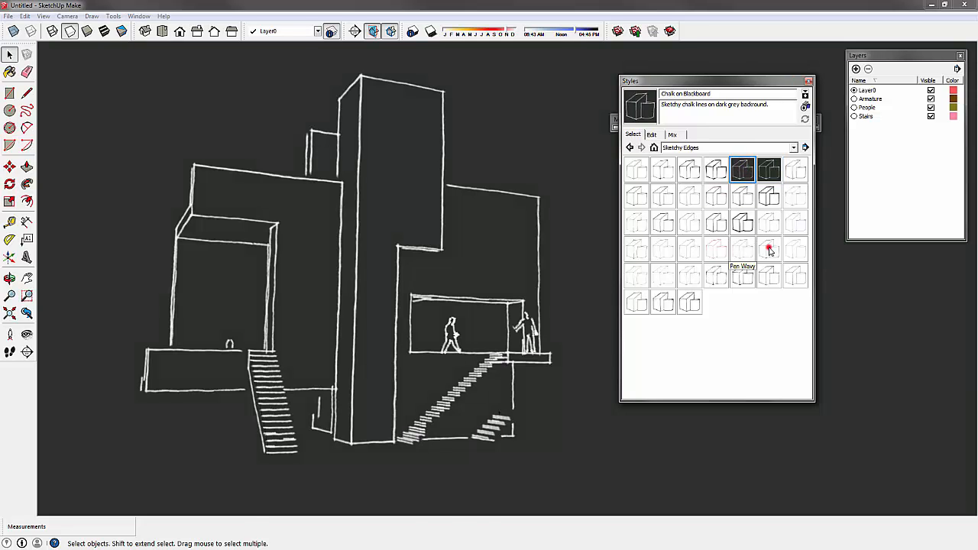
click(743, 275)
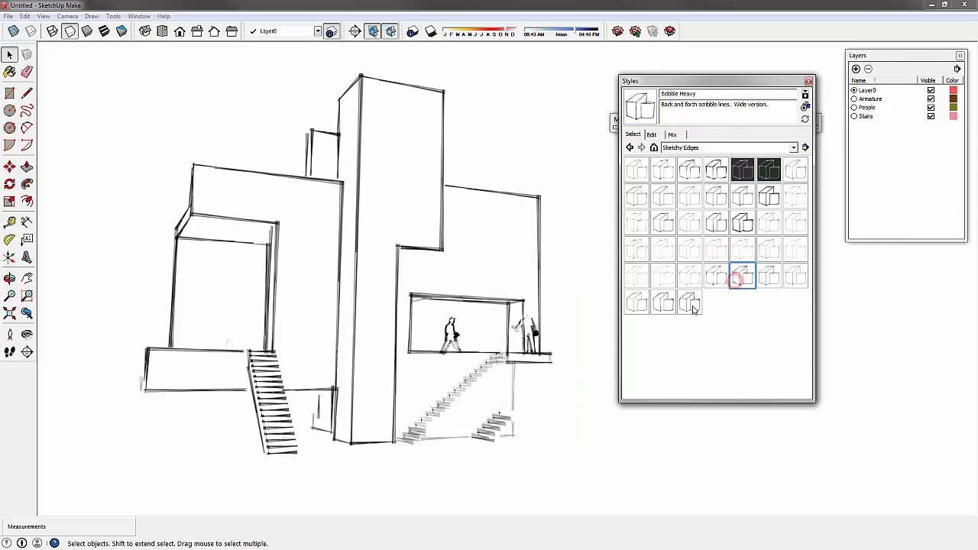
click(636, 303)
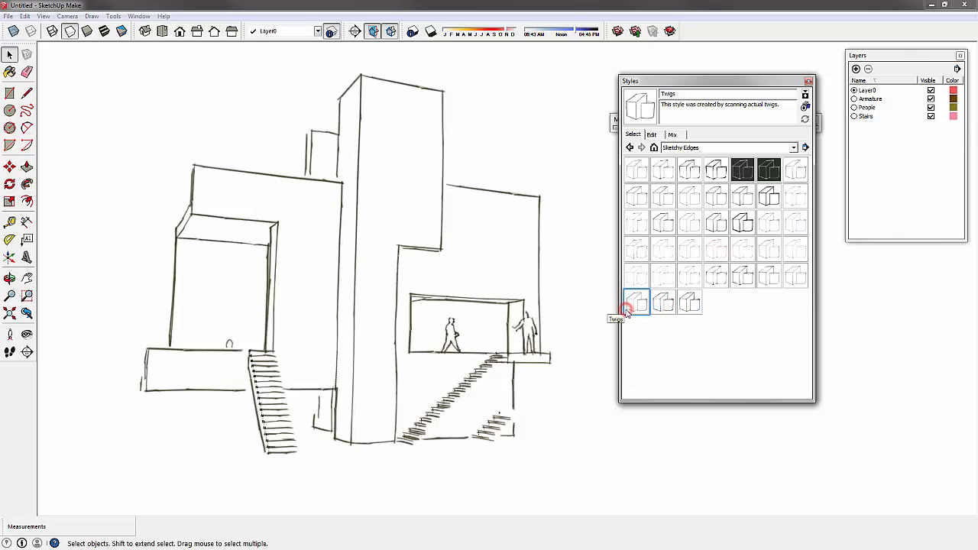
mouse_move(769, 275)
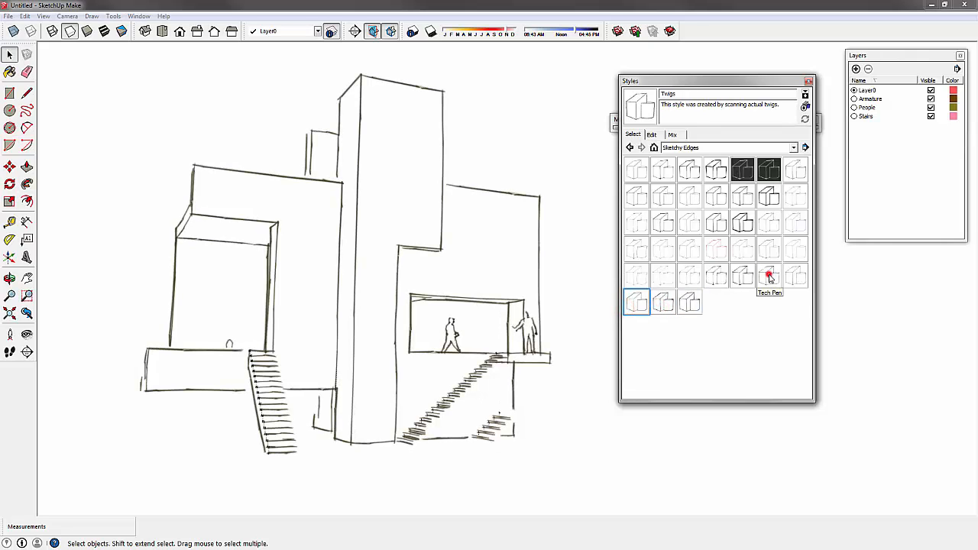
Try light scribble, wobbly pen and freehand pencil edges, settling on the Fineliner style.
click(768, 275)
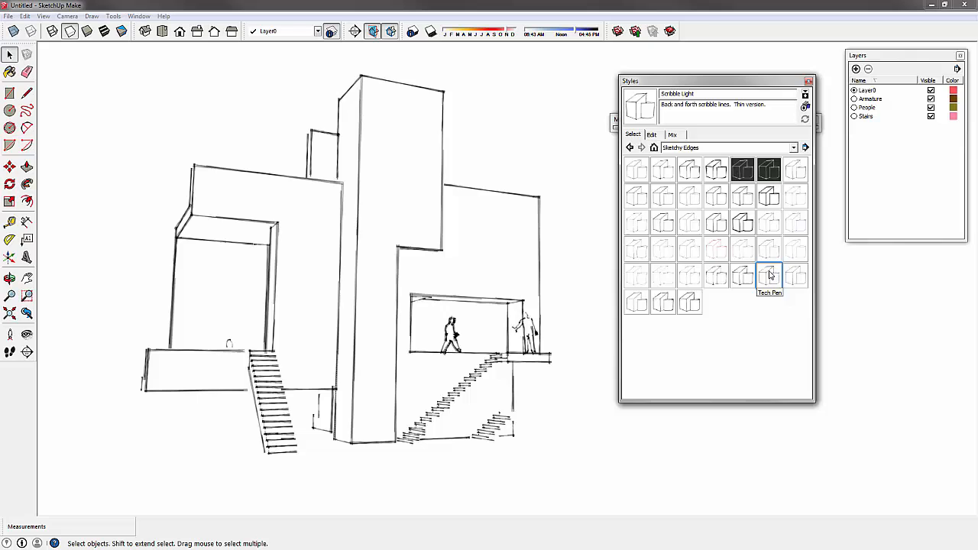
click(769, 249)
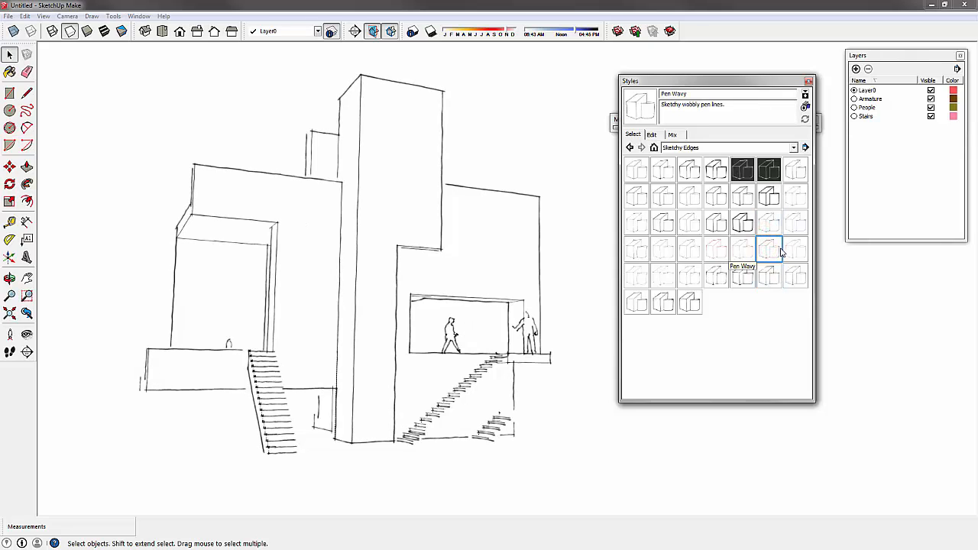
click(795, 248)
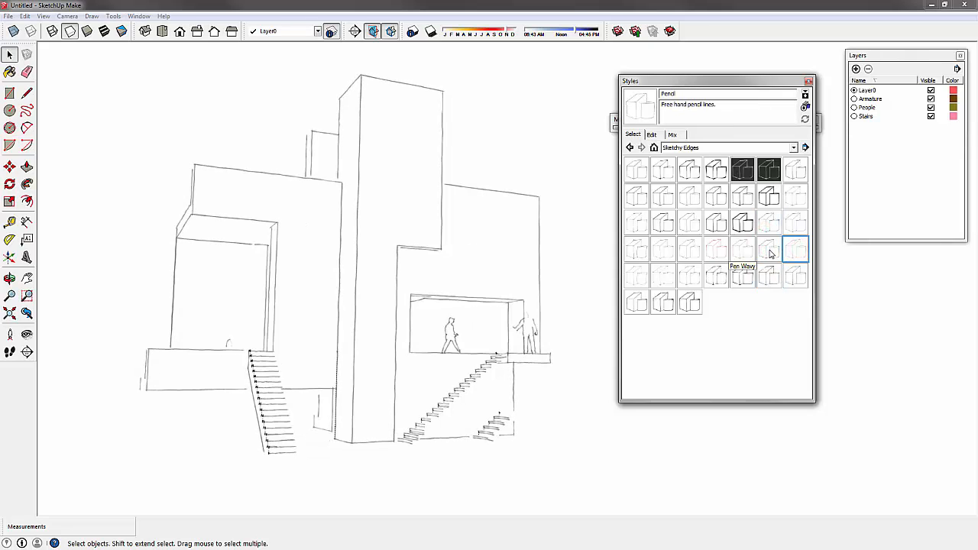
mouse_move(770, 223)
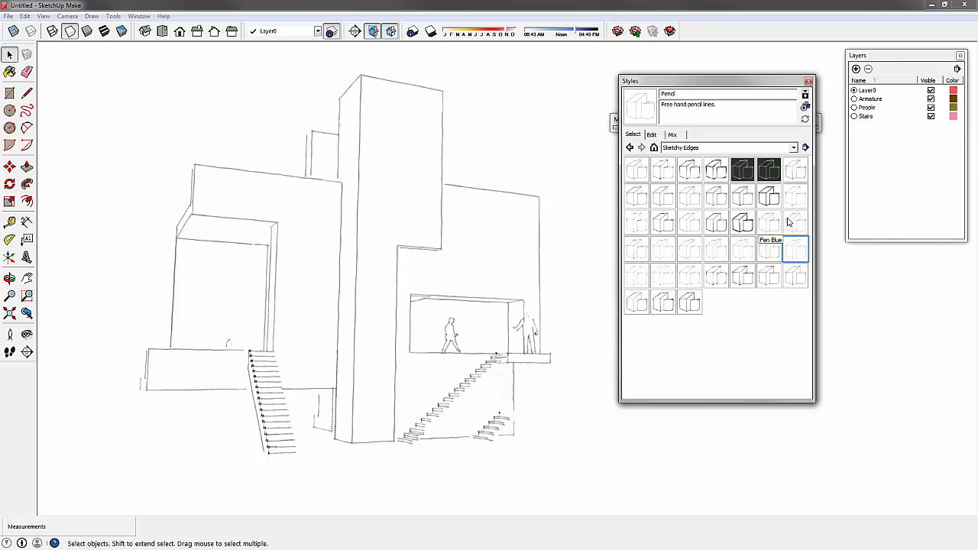
click(795, 195)
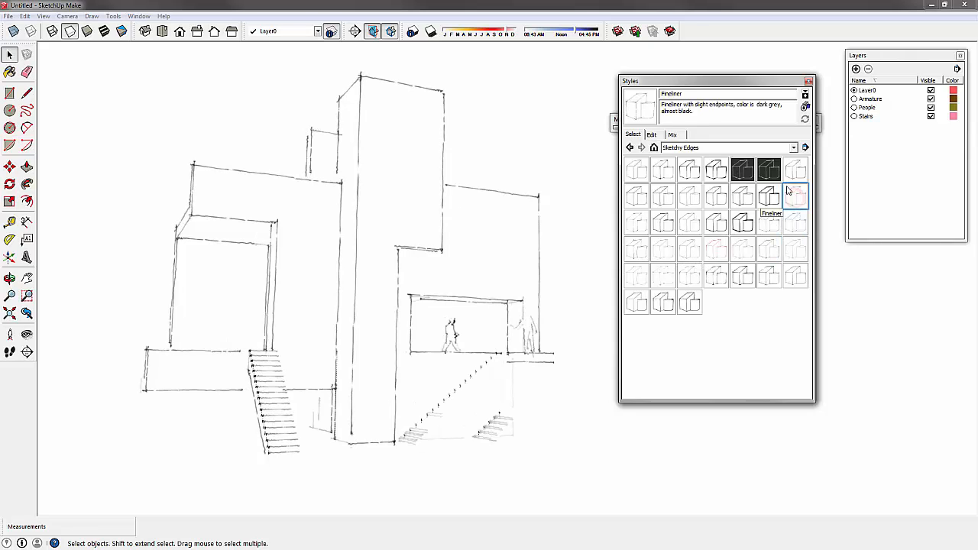
click(795, 146)
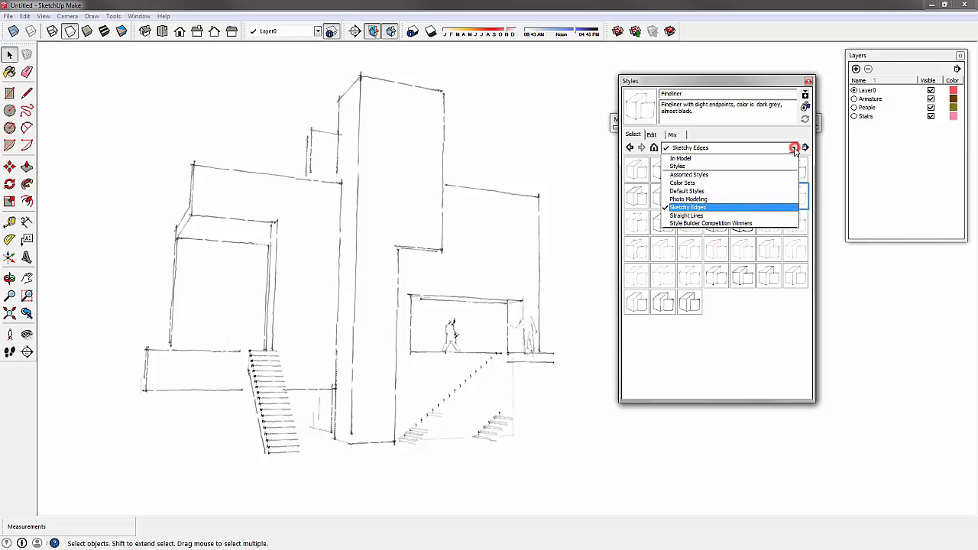
Show the Straight Lines collection and try its 2-pixel and thicker line styles.
click(685, 214)
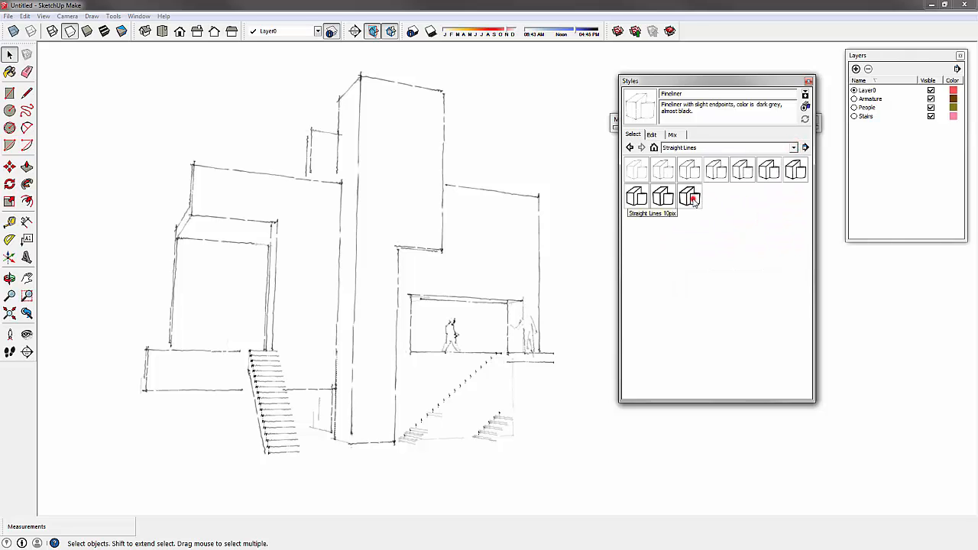
click(663, 169)
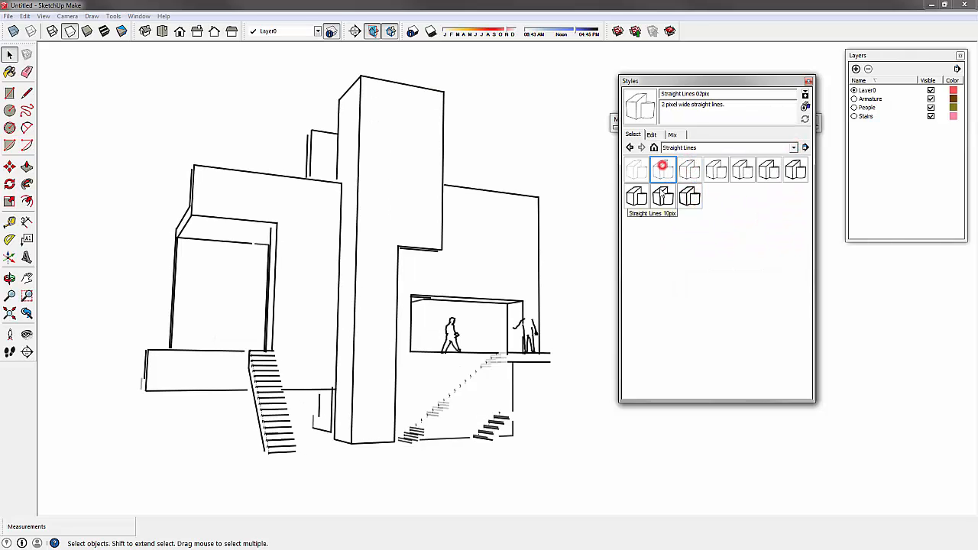
click(637, 195)
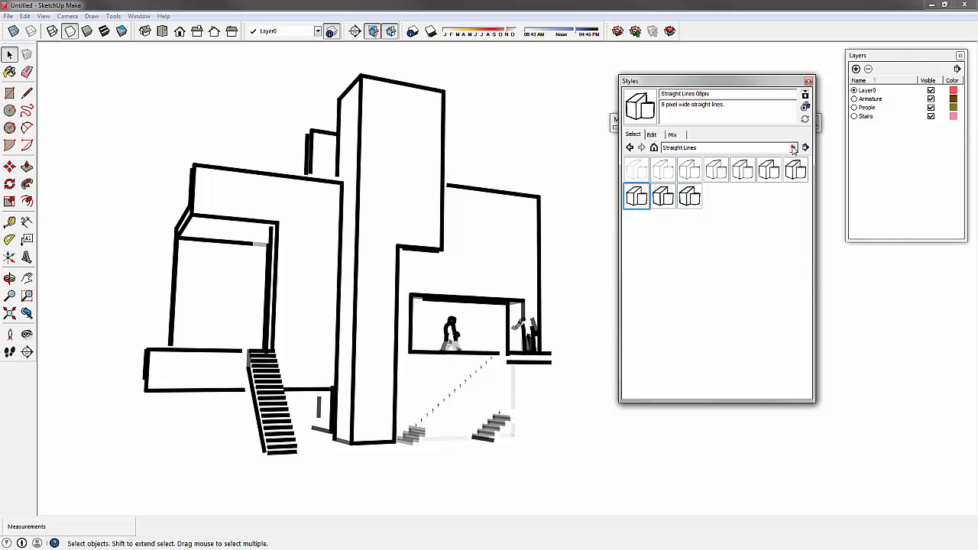
Show Style Builder Competition Winners, try a tech pen style, and apply Light Grey Freestyle.
click(793, 146)
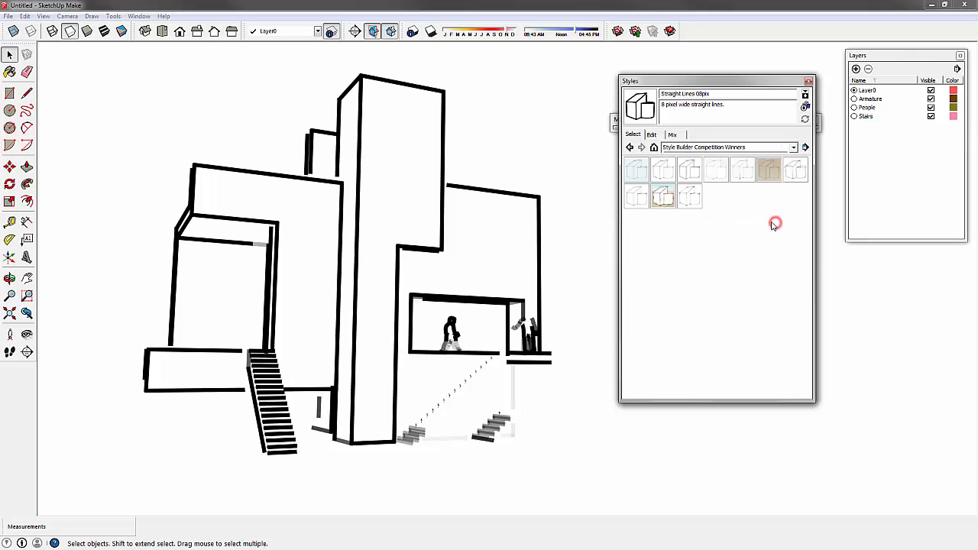
click(663, 196)
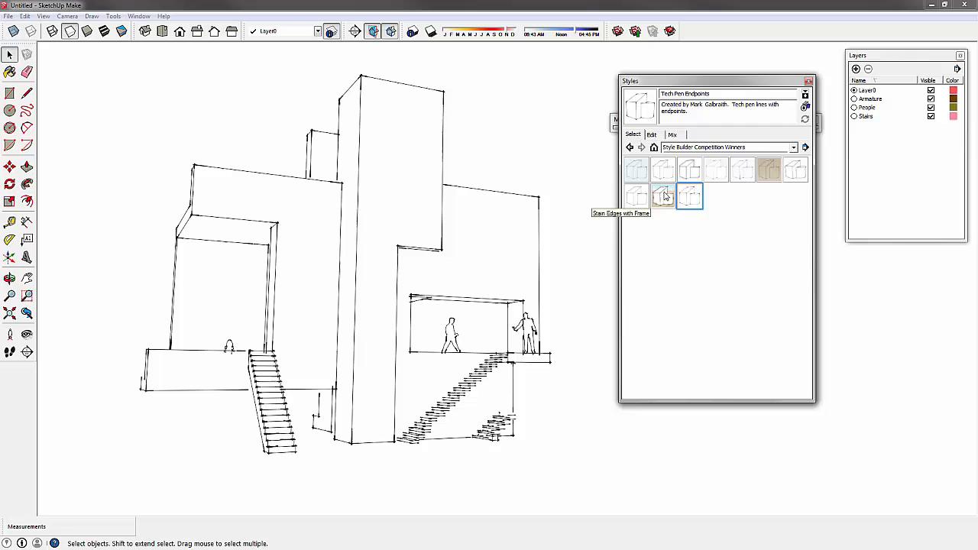
click(663, 170)
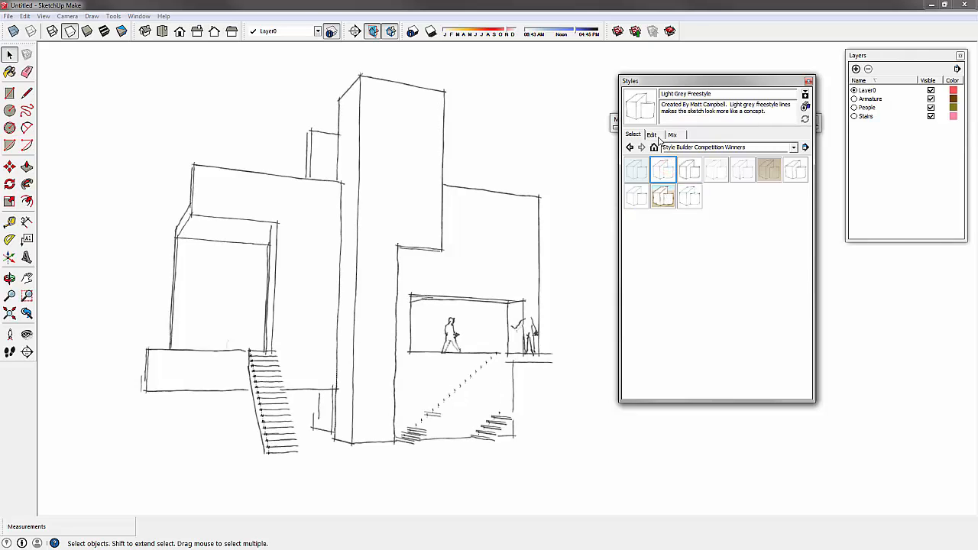
click(651, 135)
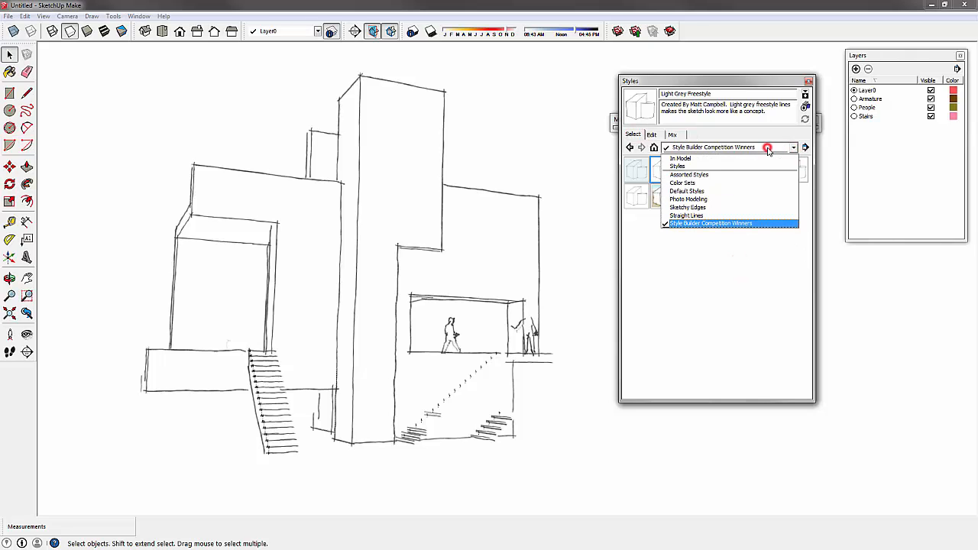
Try doubled marker and grid-paper pencil styles, settle on pencil edges on textured paper, and show its Edge settings.
click(711, 223)
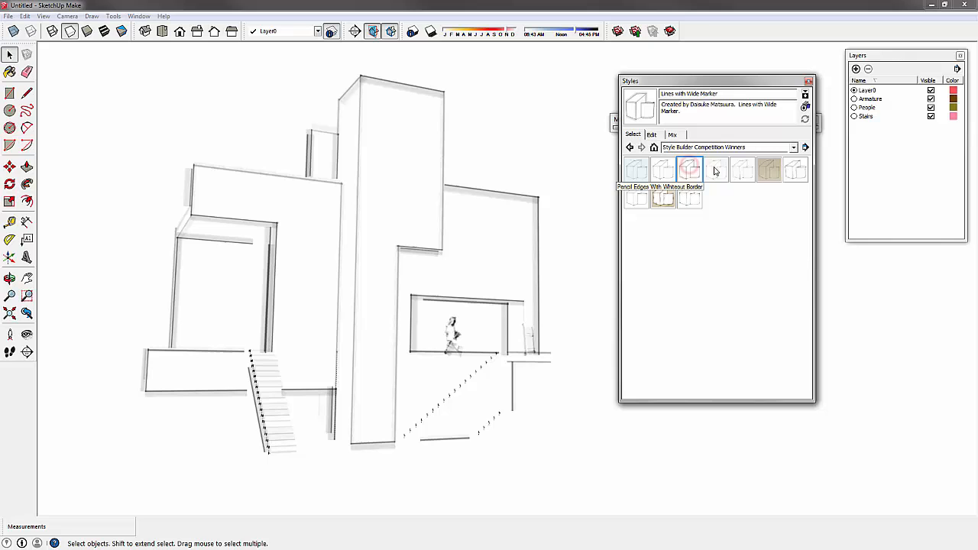
click(715, 170)
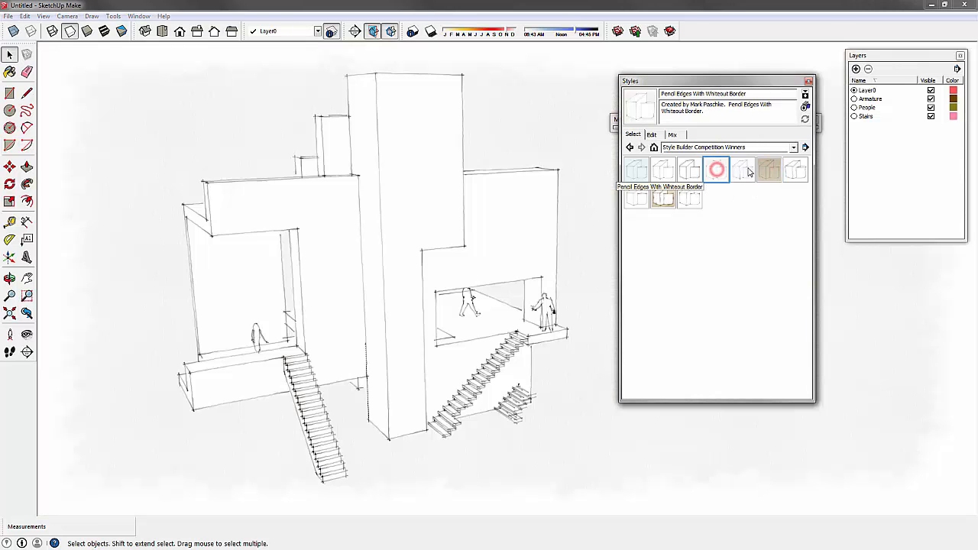
click(715, 169)
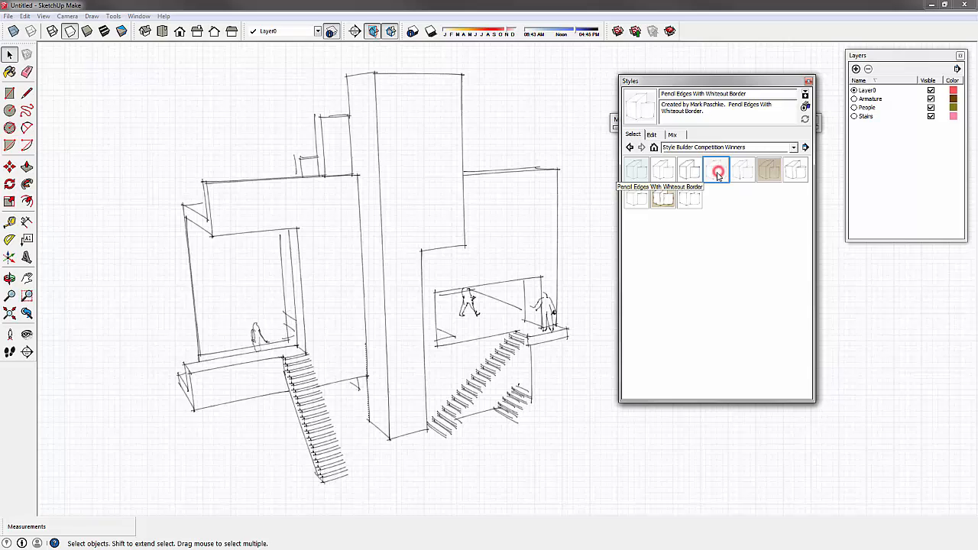
click(717, 171)
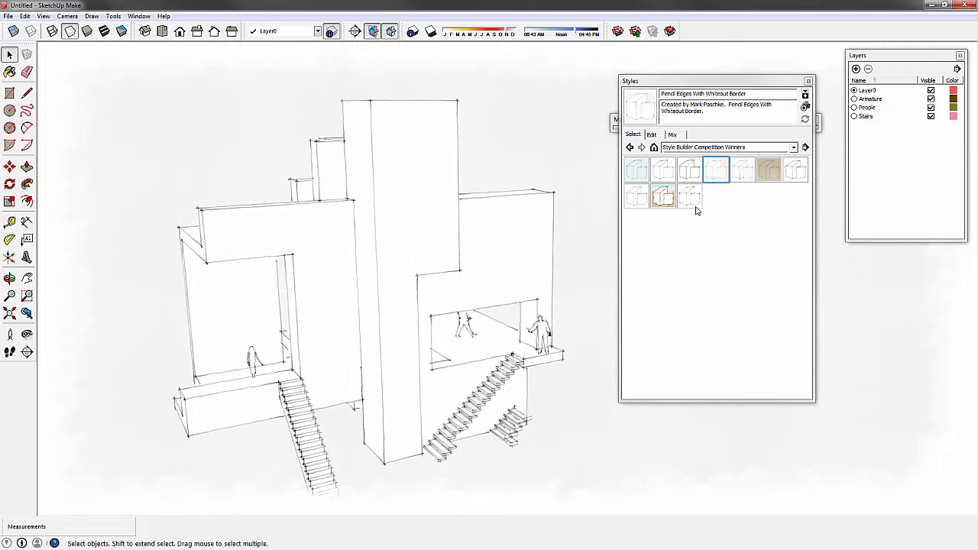
click(651, 134)
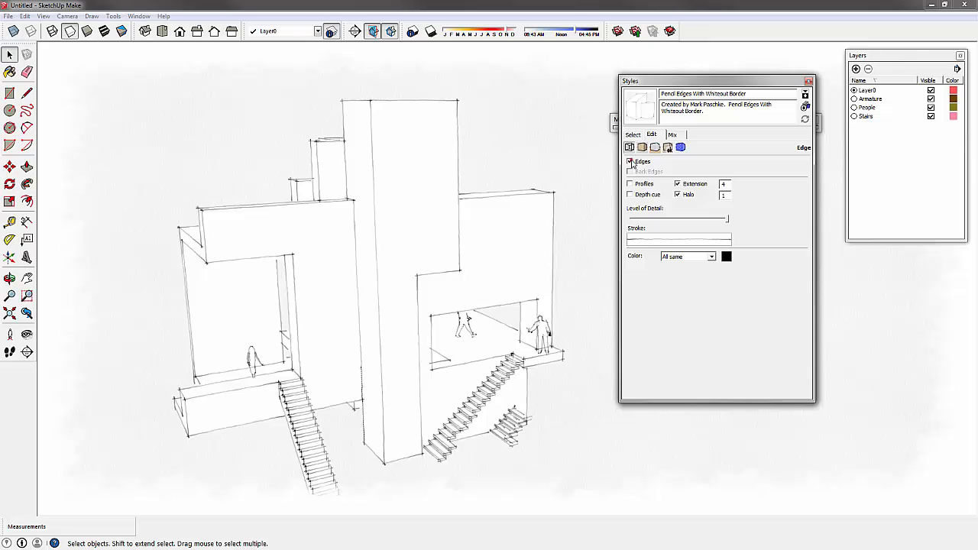
Switch the pencil style's edges off and back on and check other edge options, leaving it unchanged.
click(630, 162)
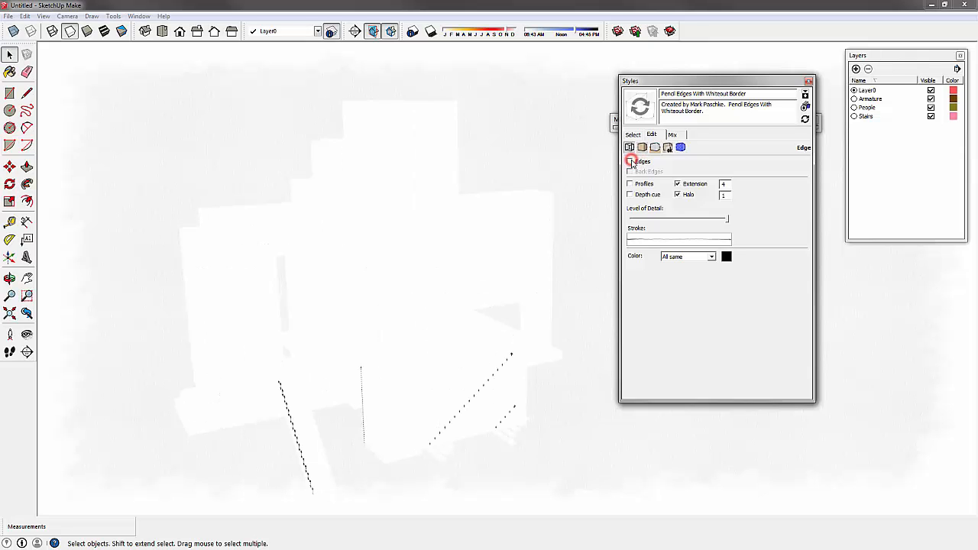
click(630, 162)
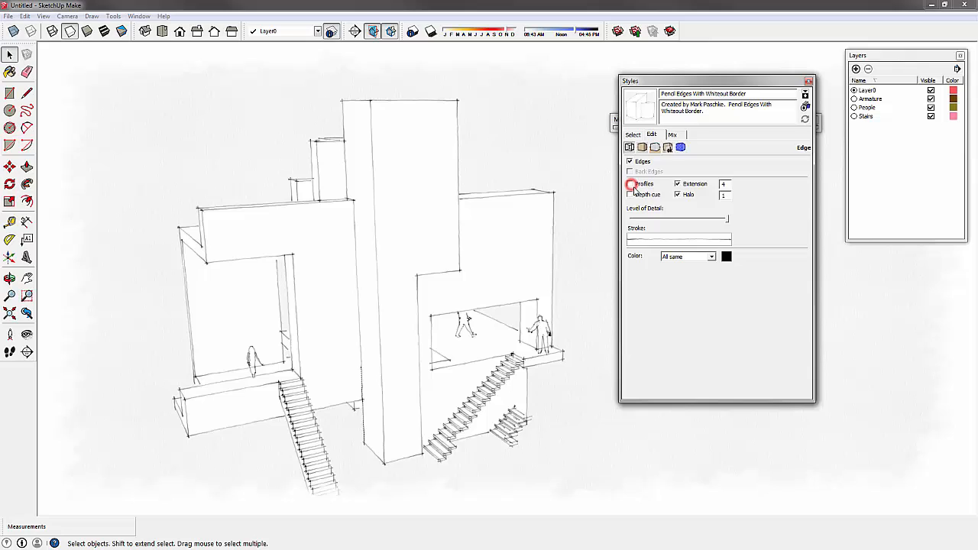
click(630, 183)
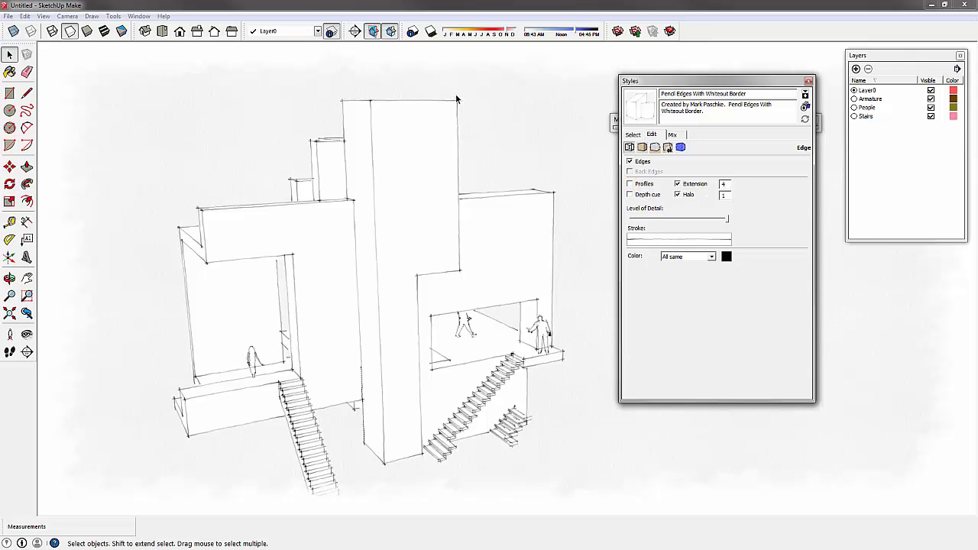
mouse_move(492, 125)
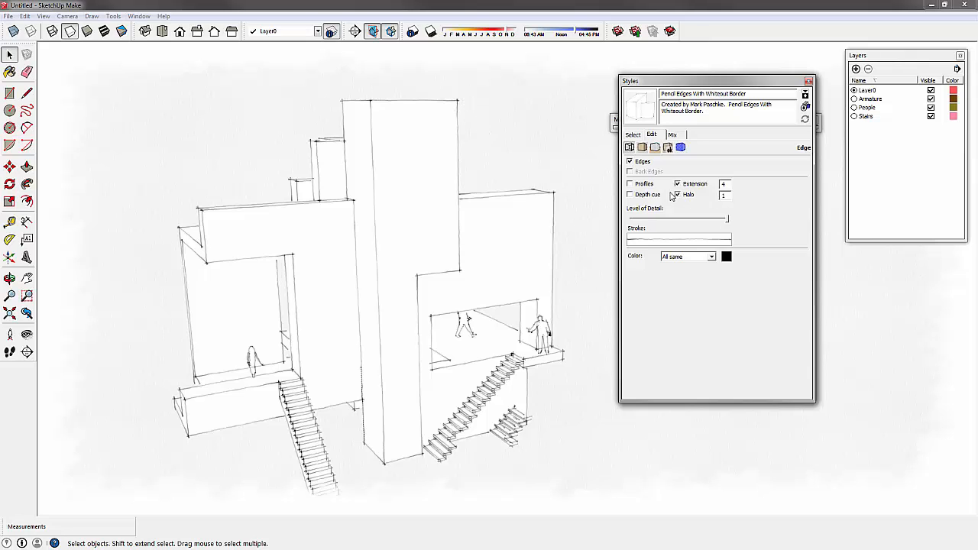
click(675, 194)
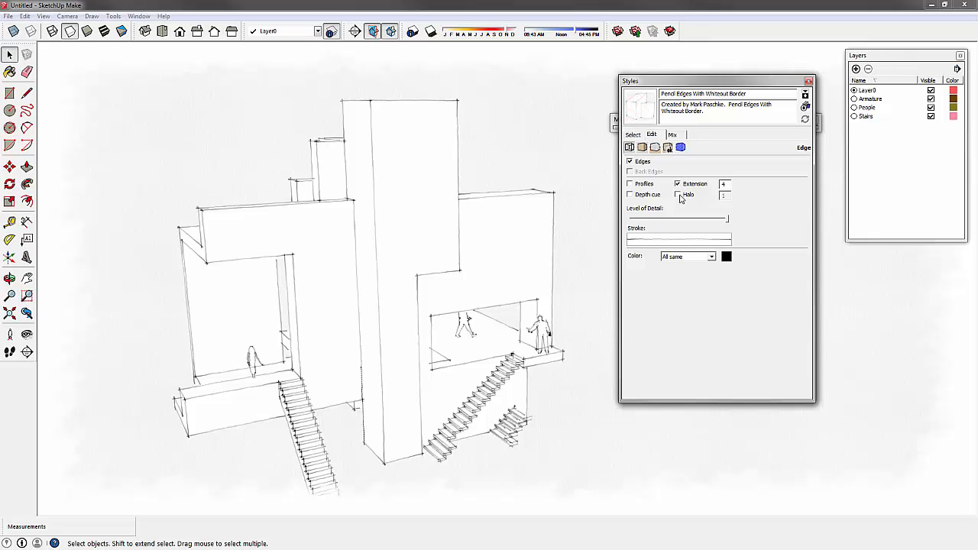
click(676, 194)
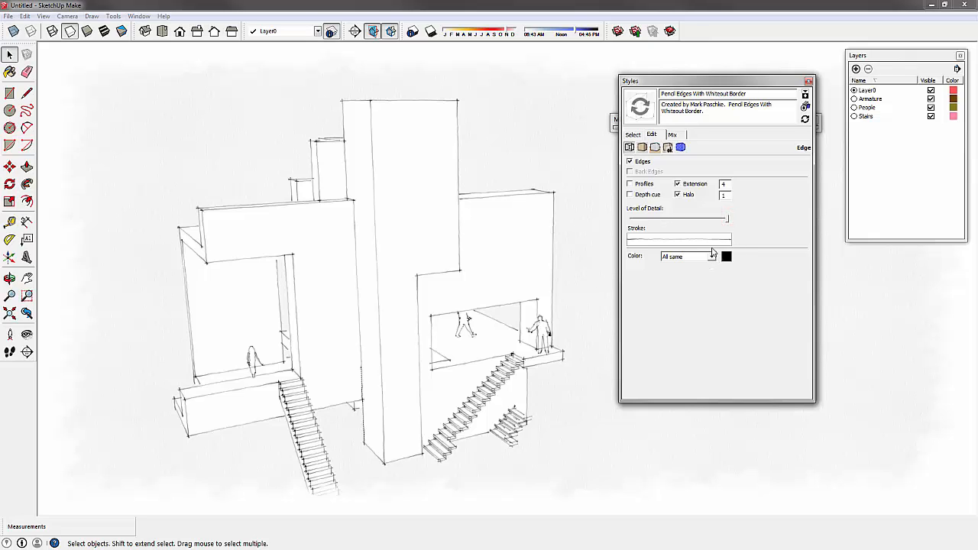
click(793, 146)
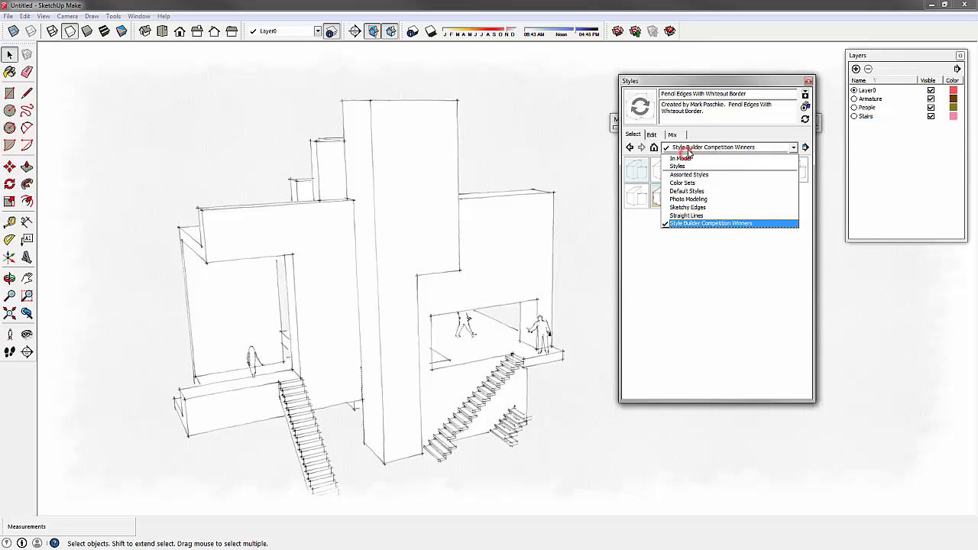
From Default Styles try 3D Printing Style, apply Architectural Design Style, and show its Edge settings.
click(687, 174)
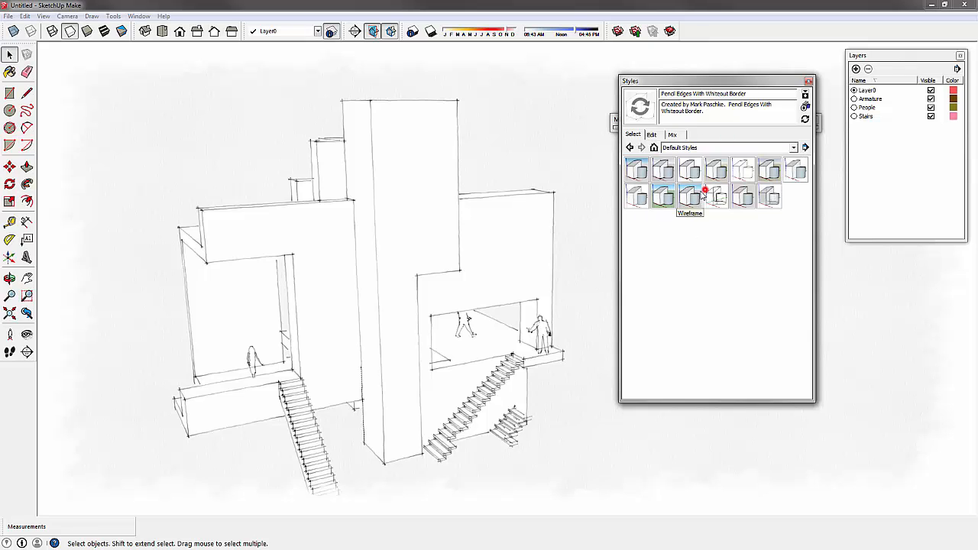
click(635, 170)
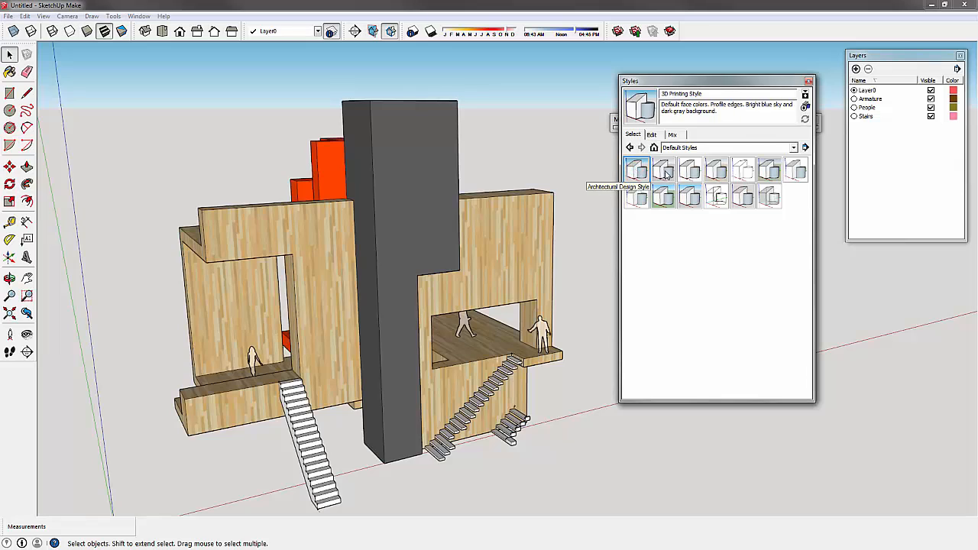
click(663, 170)
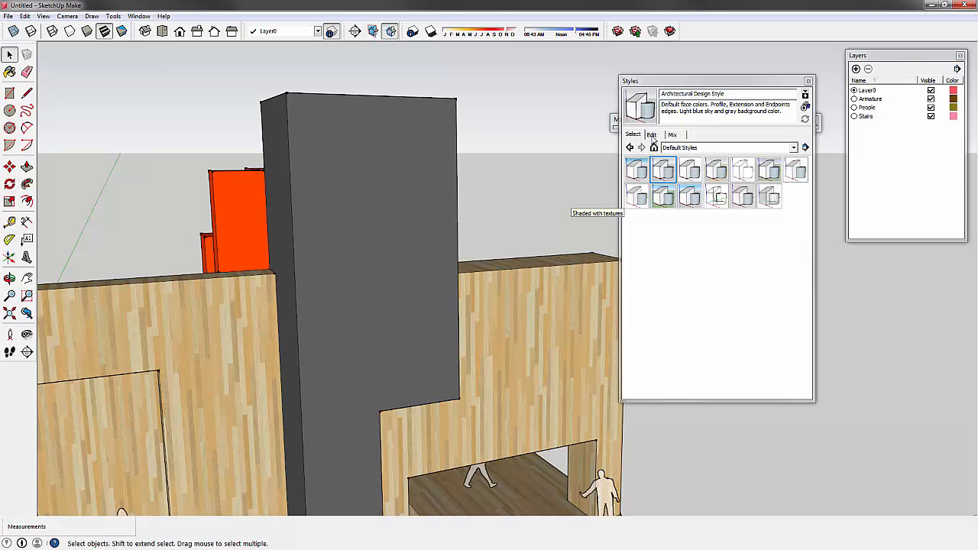
click(651, 134)
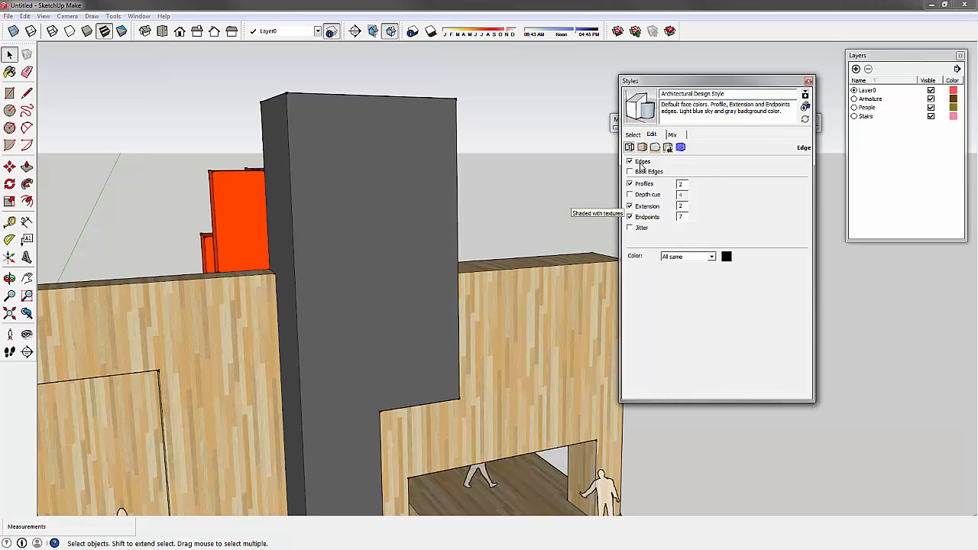
Toggle back edges and profiles on and off, keeping profiles on, and adjust the profile thickness.
click(630, 171)
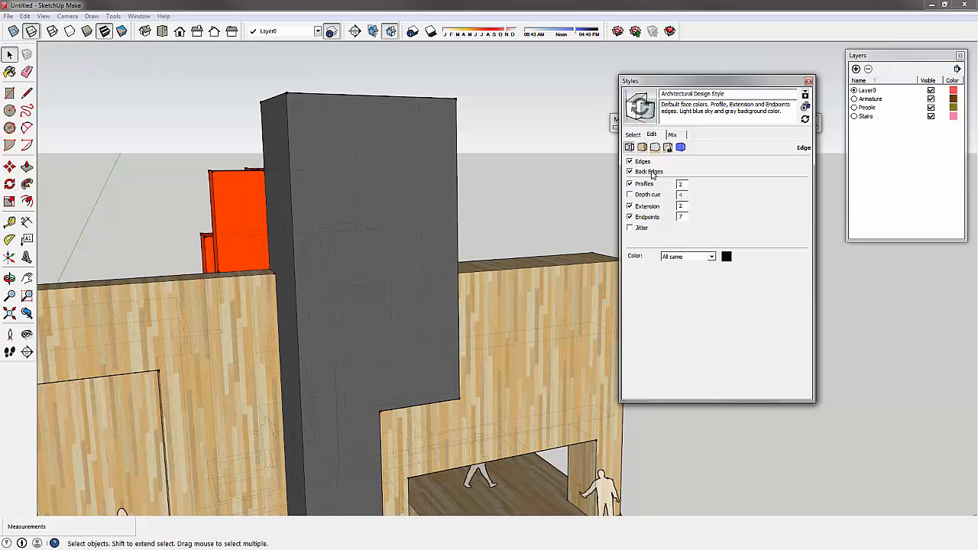
click(629, 171)
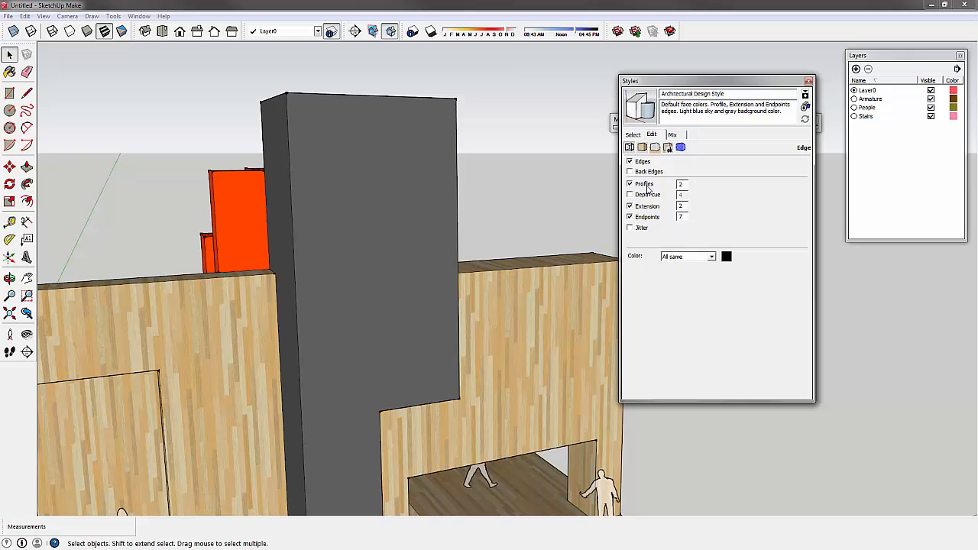
click(629, 184)
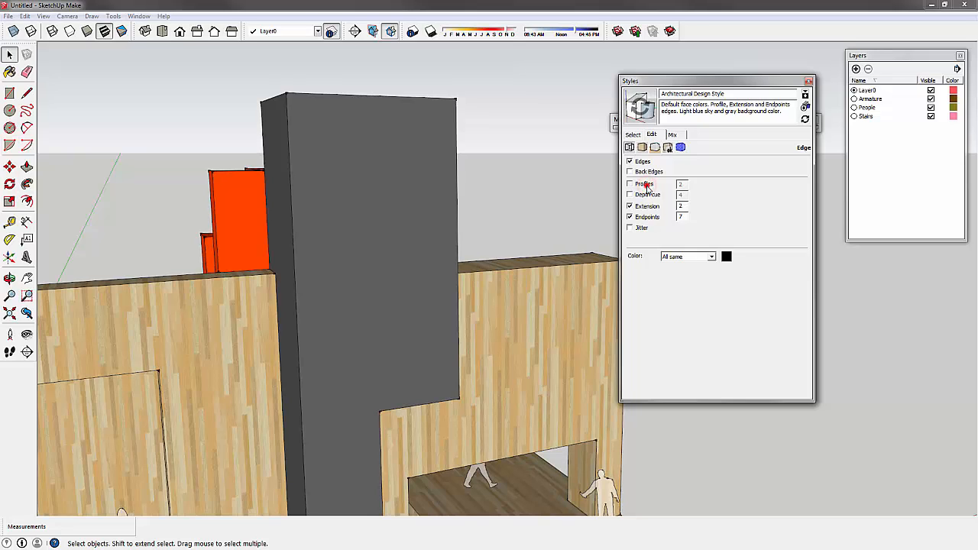
click(630, 183)
text(10)
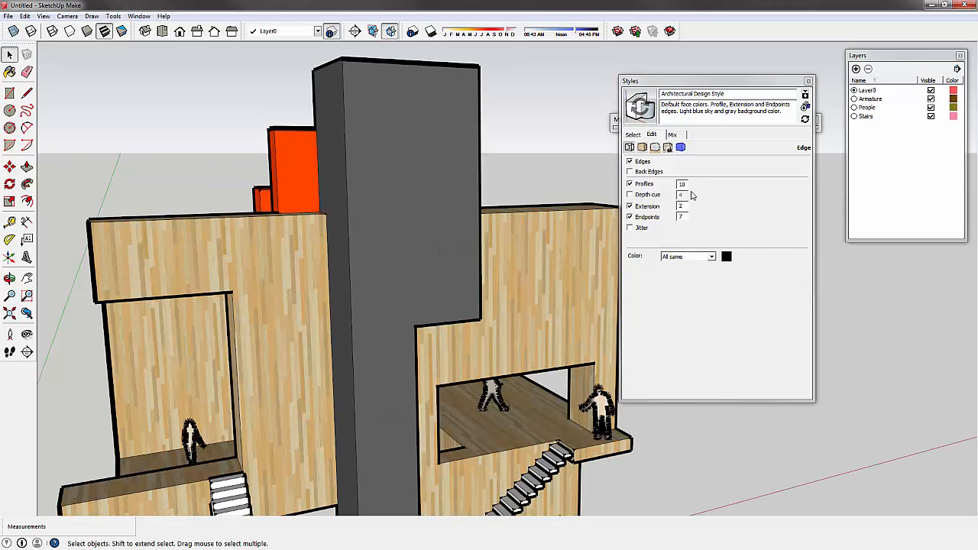
triple_click(681, 184)
text(2)
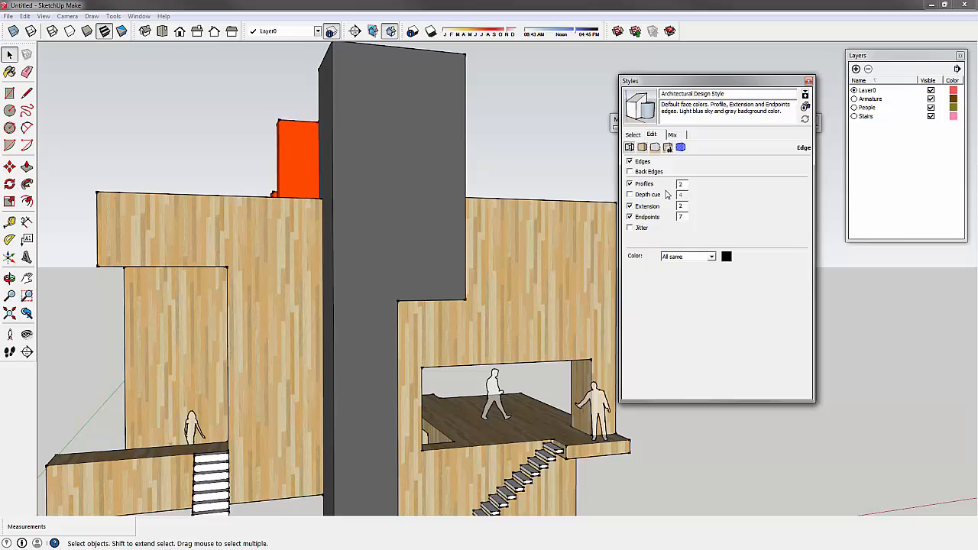
Try depth cue, set a new extension length with extensions kept on, and toggle jitter off.
click(630, 194)
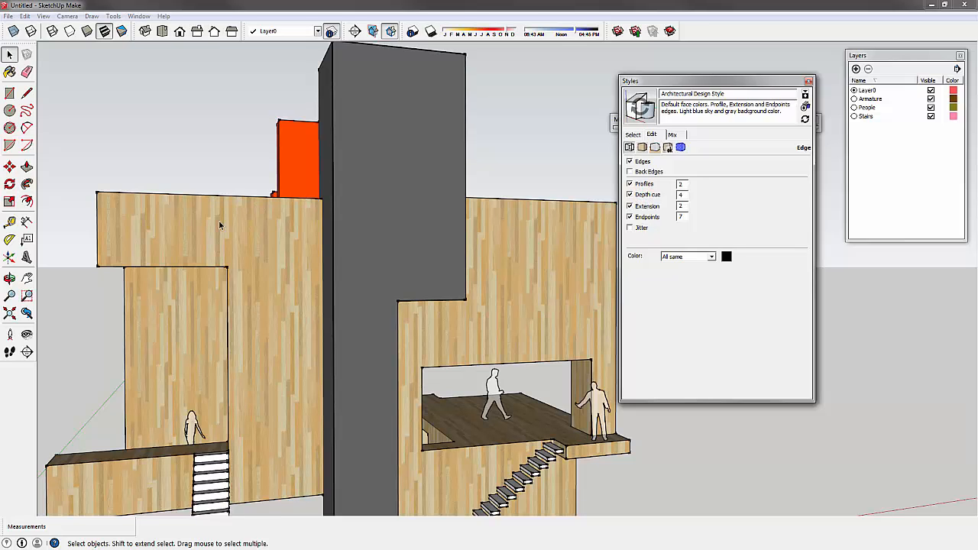
mouse_move(469, 177)
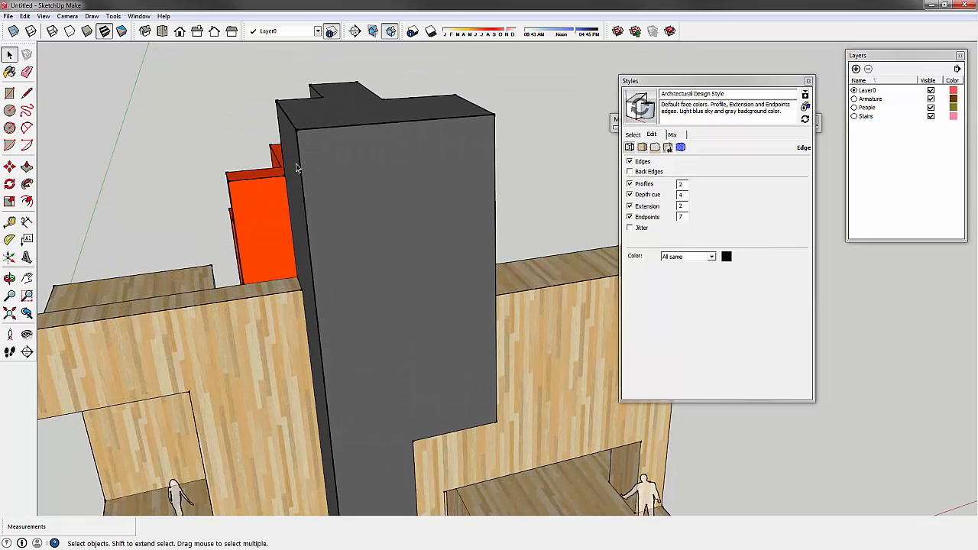
mouse_move(259, 168)
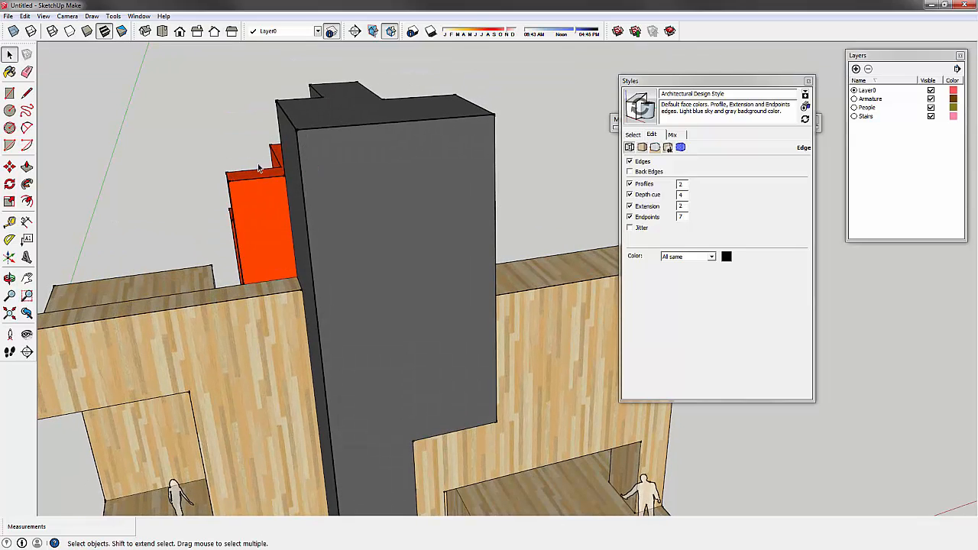
click(629, 194)
text(15)
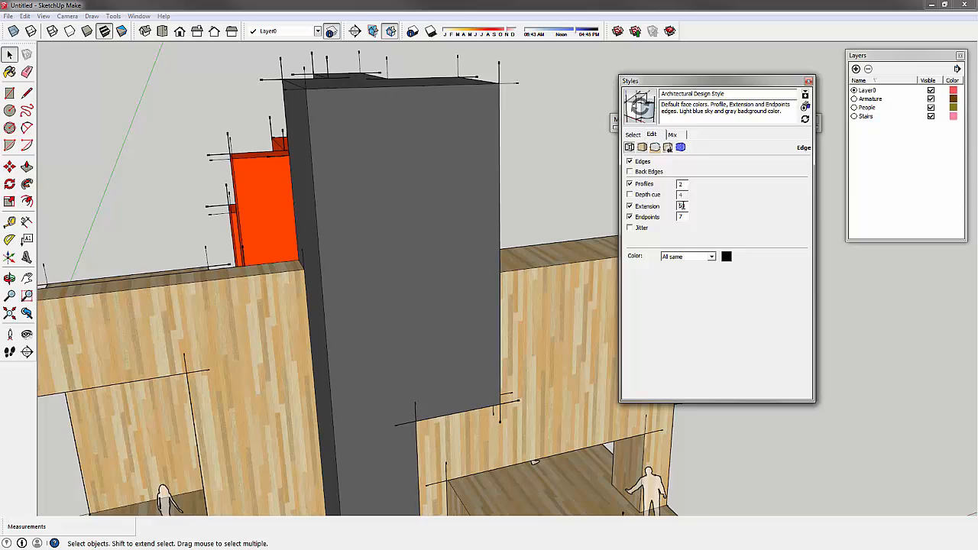
triple_click(680, 204)
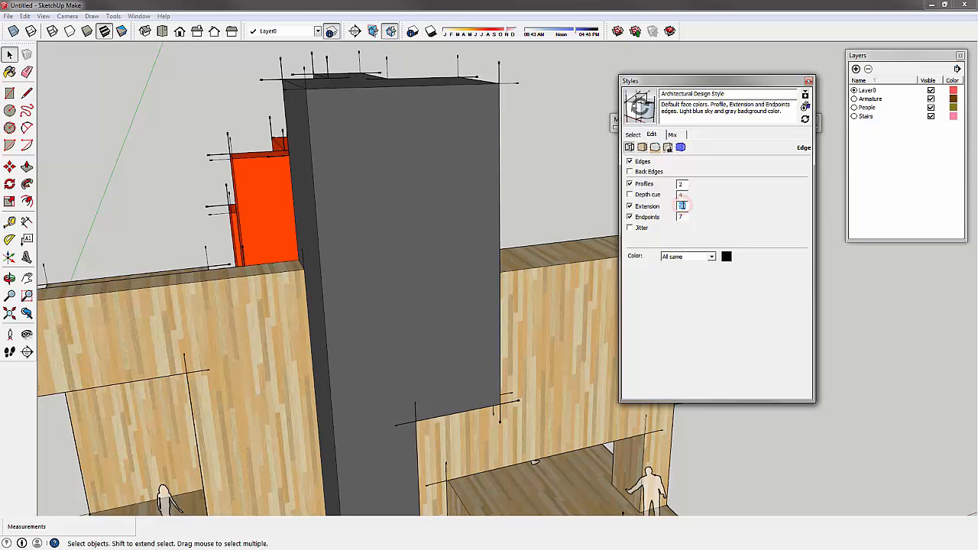
click(684, 205)
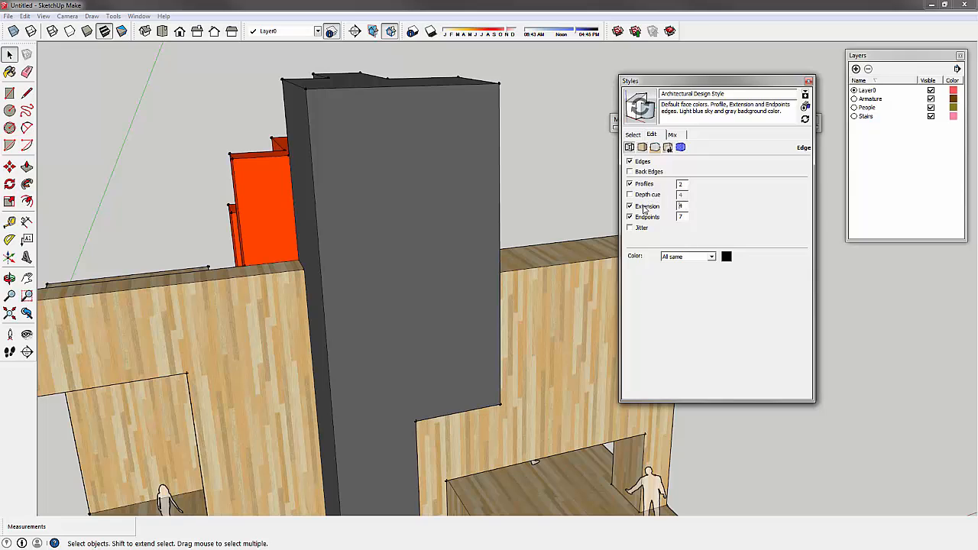
click(629, 206)
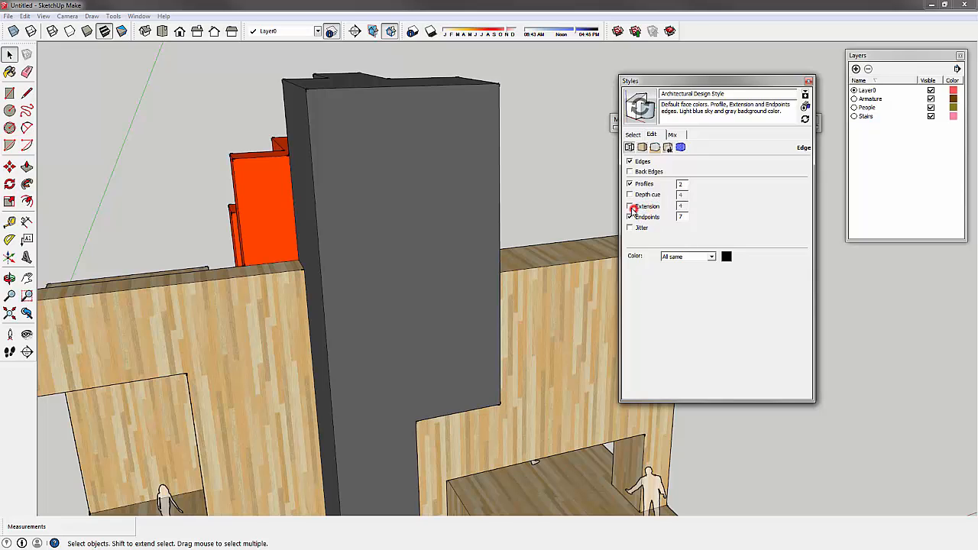
click(629, 206)
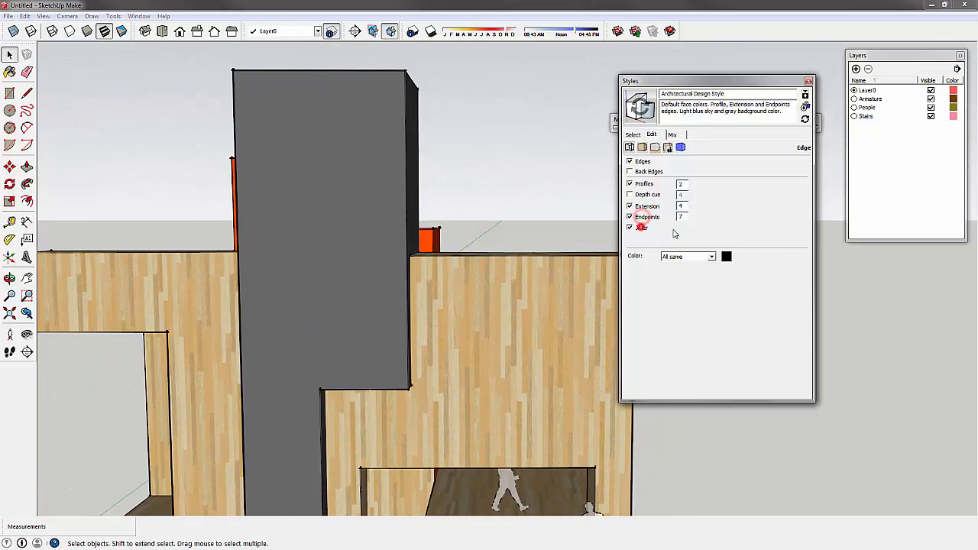
click(630, 226)
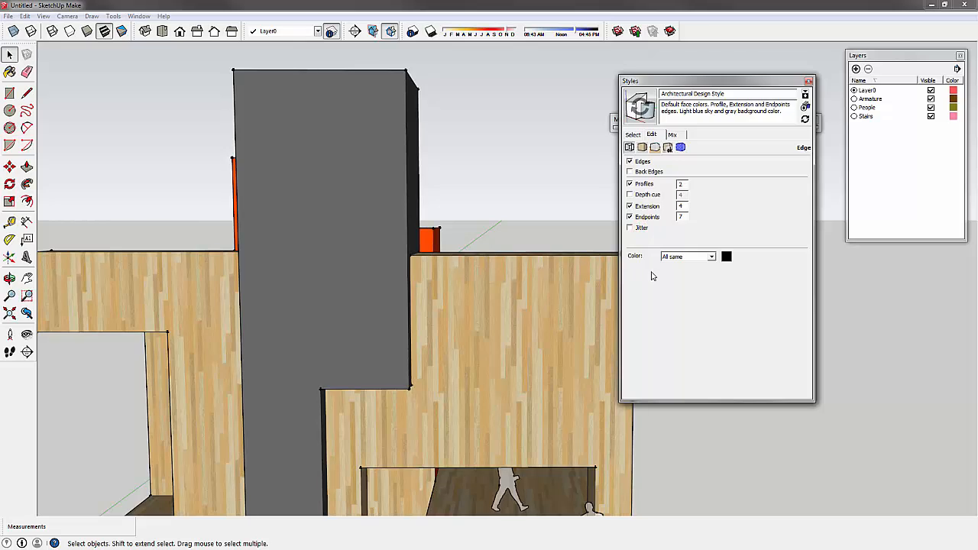
click(709, 257)
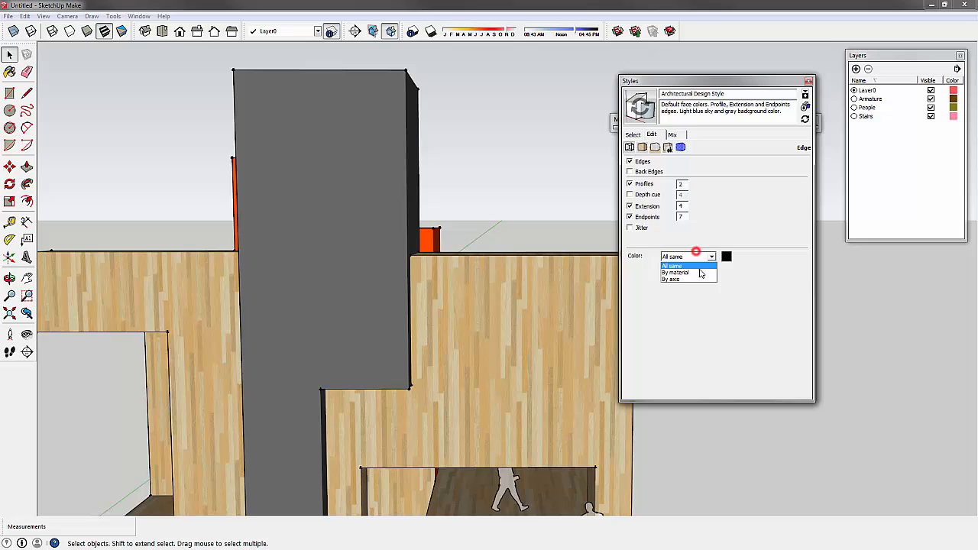
click(675, 272)
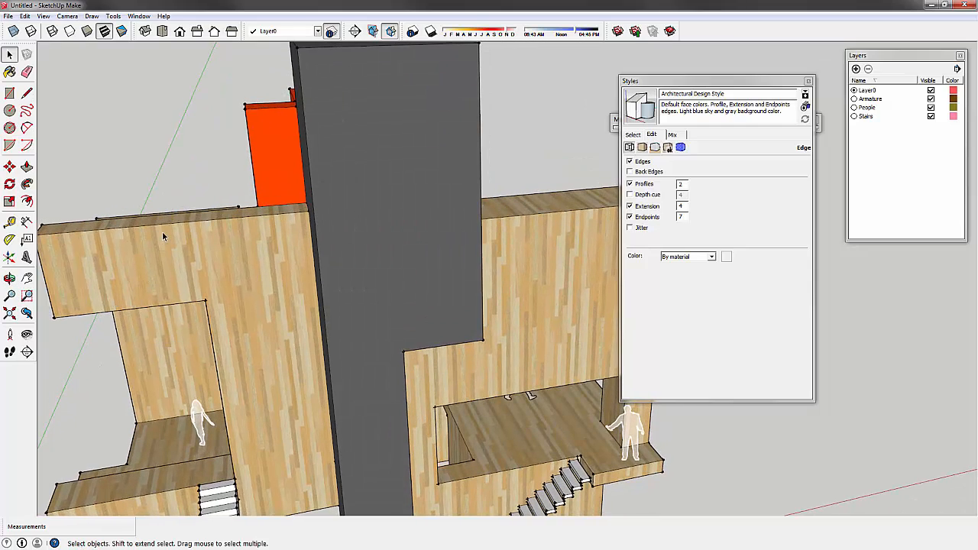
mouse_move(236, 220)
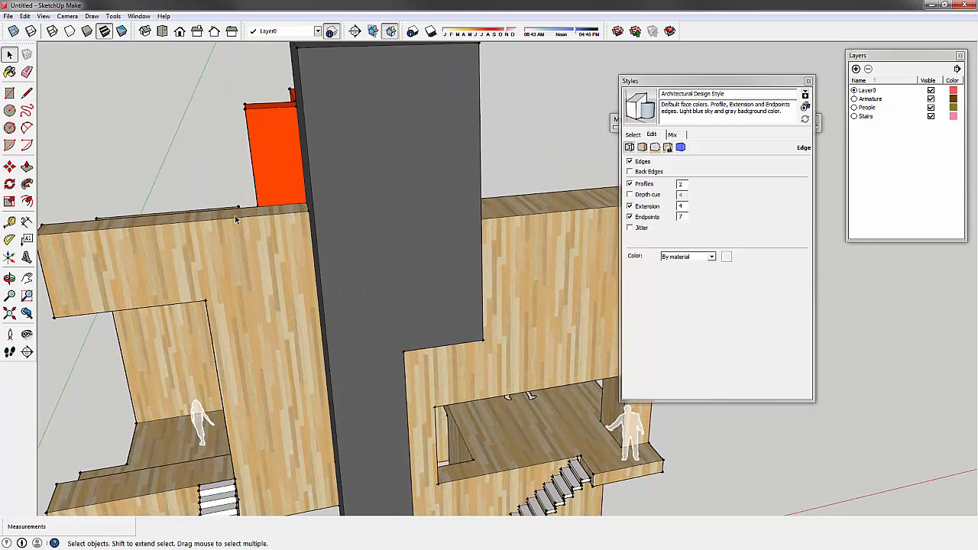
click(687, 256)
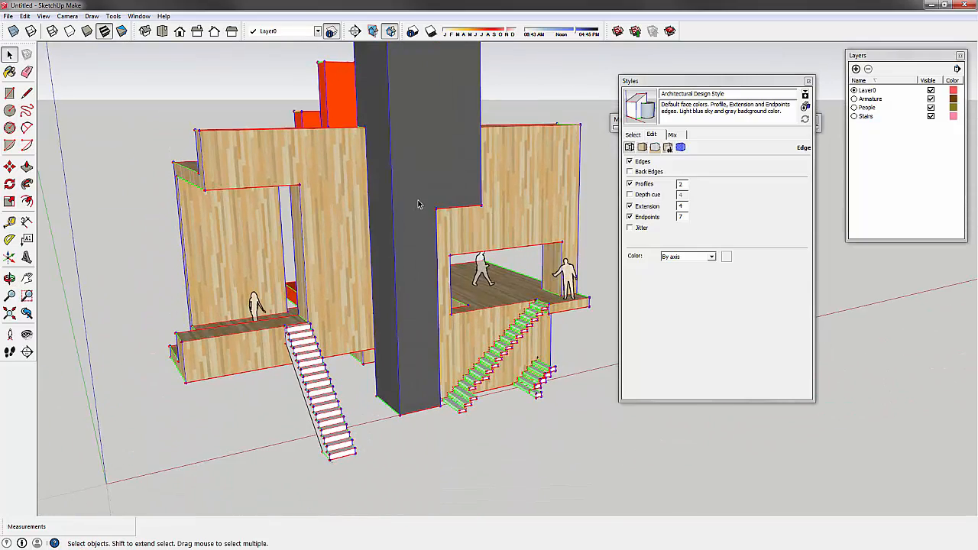
click(709, 257)
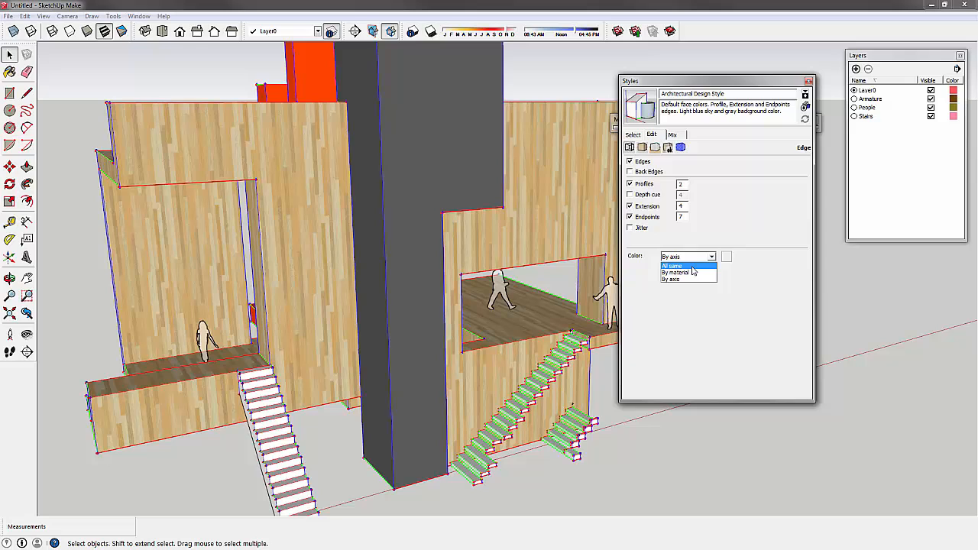
click(672, 266)
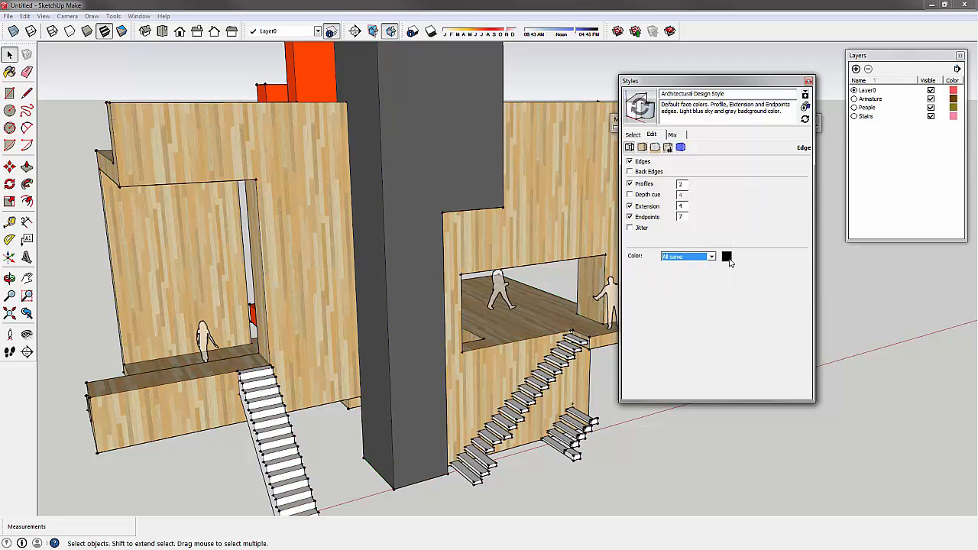
click(726, 257)
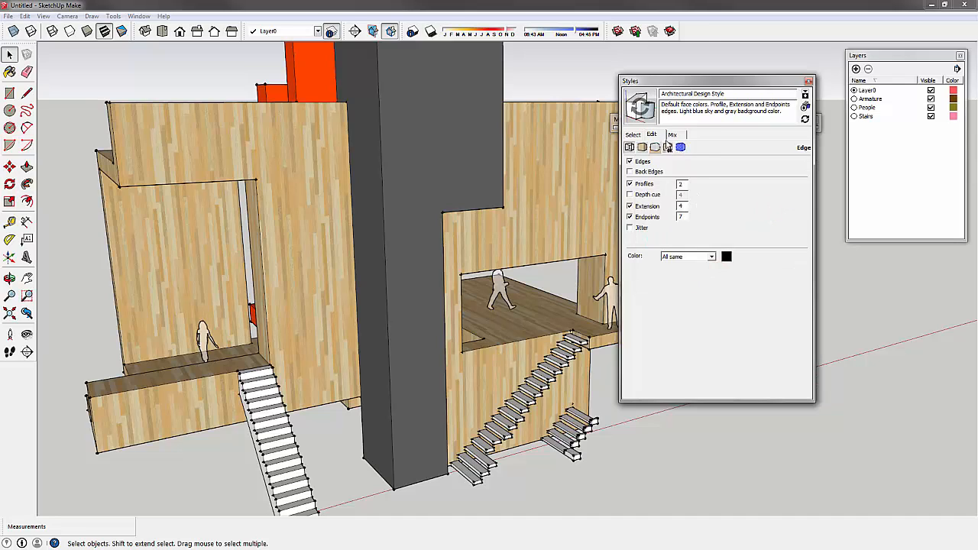
mouse_move(666, 146)
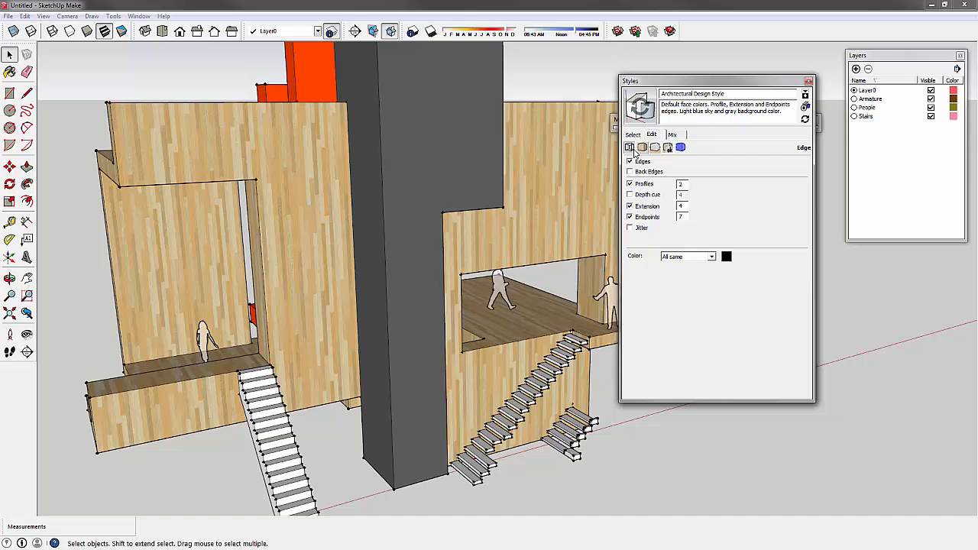
mouse_move(643, 146)
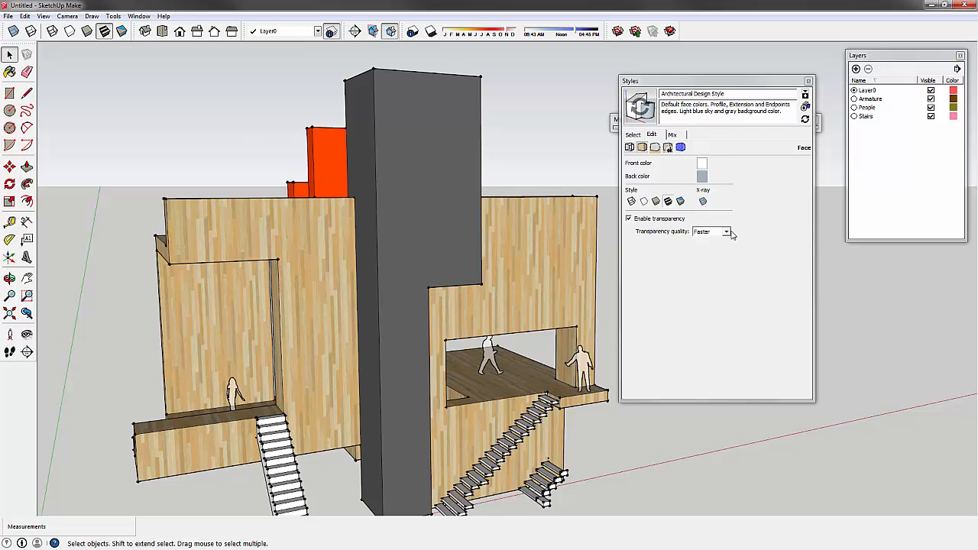
Review the Face settings with transparency at faster quality, then show the Background settings.
click(726, 232)
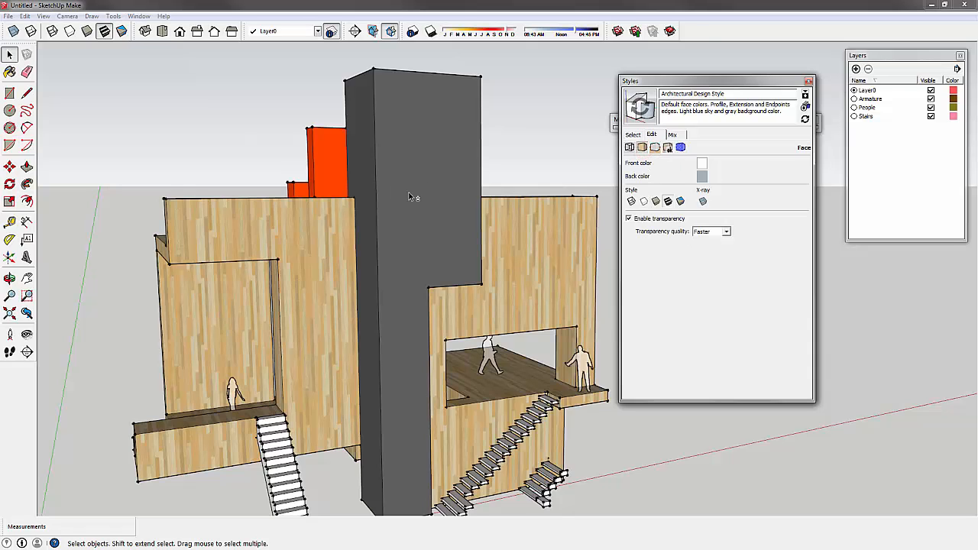
click(654, 201)
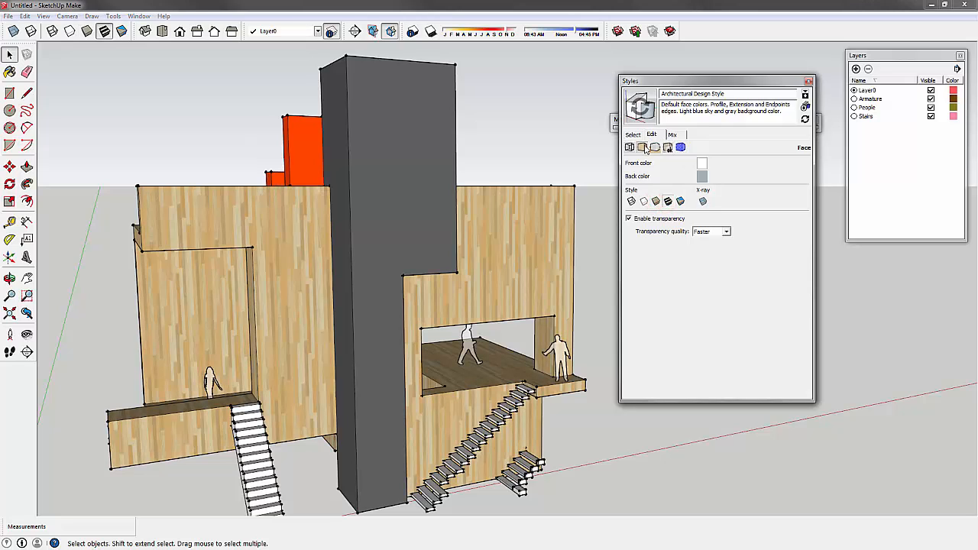
click(654, 146)
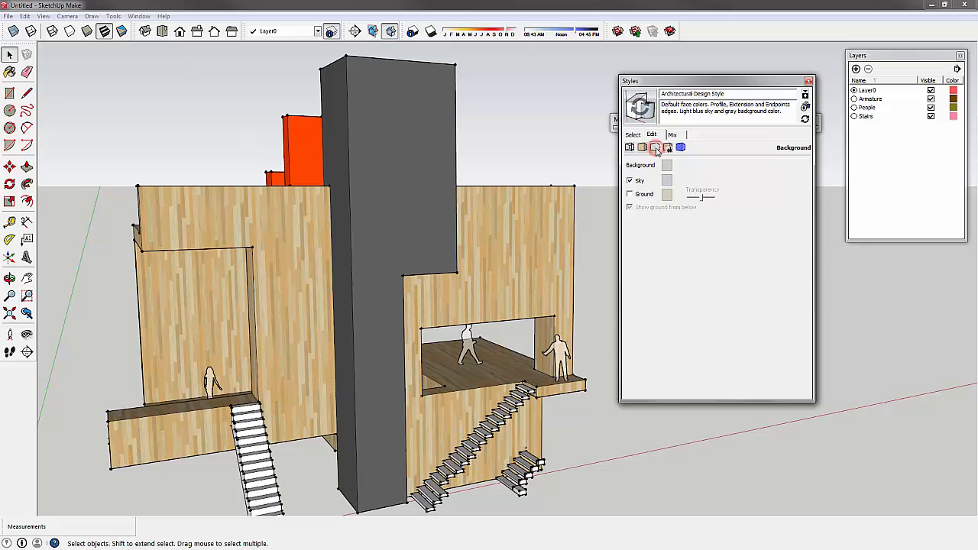
Keep the style background showing sky only, with ground briefly ticked then unticked.
click(629, 180)
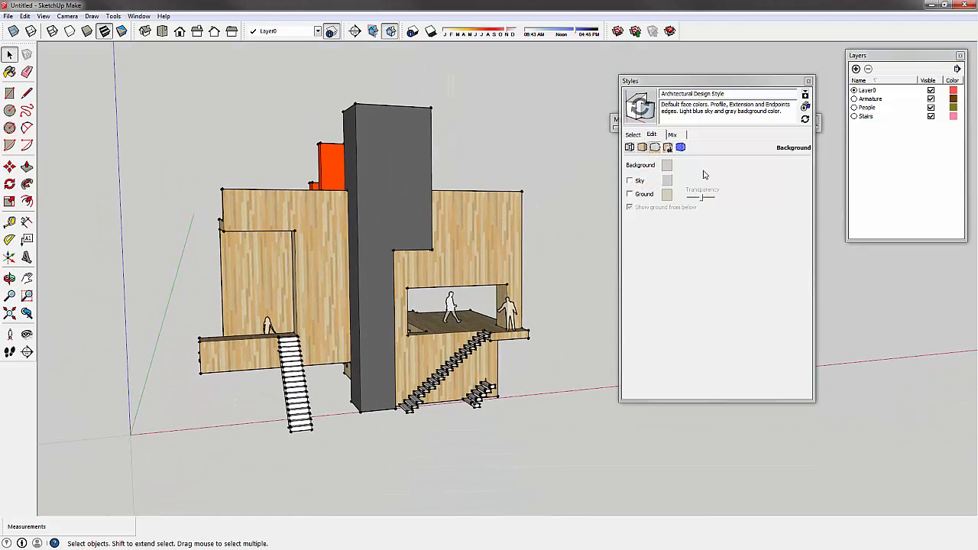
click(630, 192)
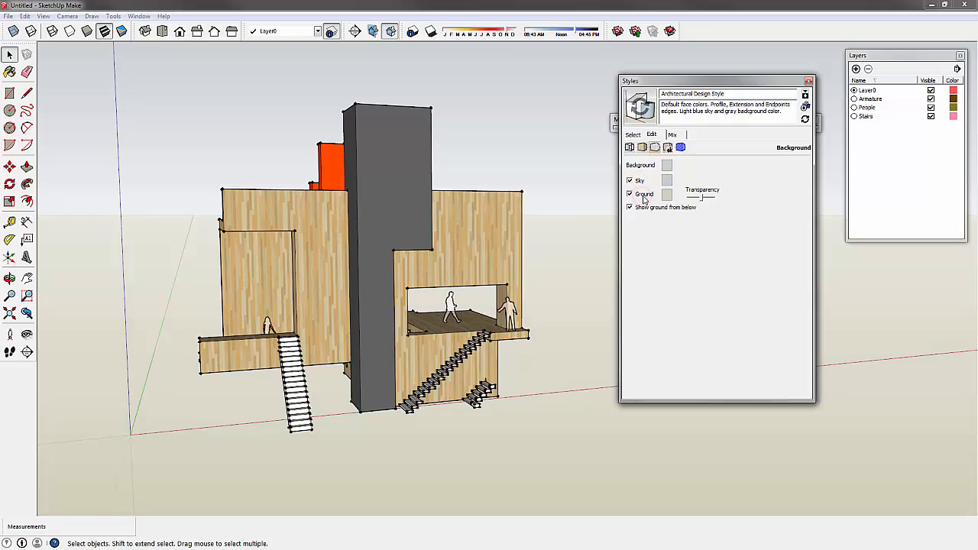
click(629, 193)
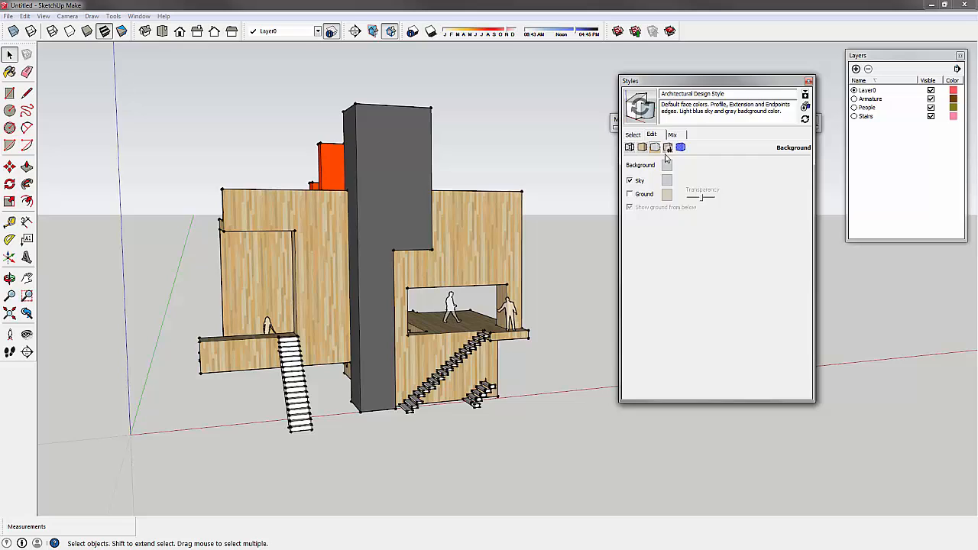
click(667, 146)
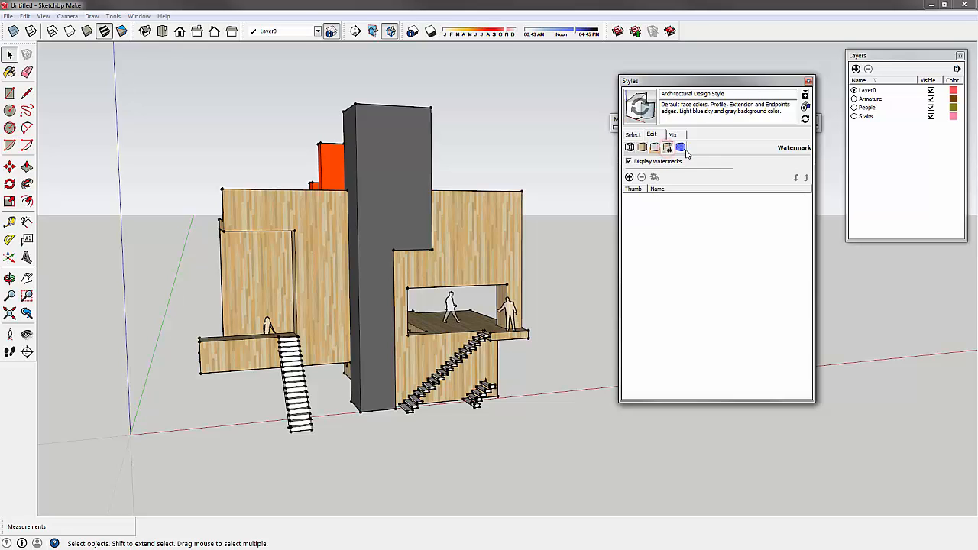
Review the style's Modeling settings, then return to the Select list of Default Styles.
click(678, 147)
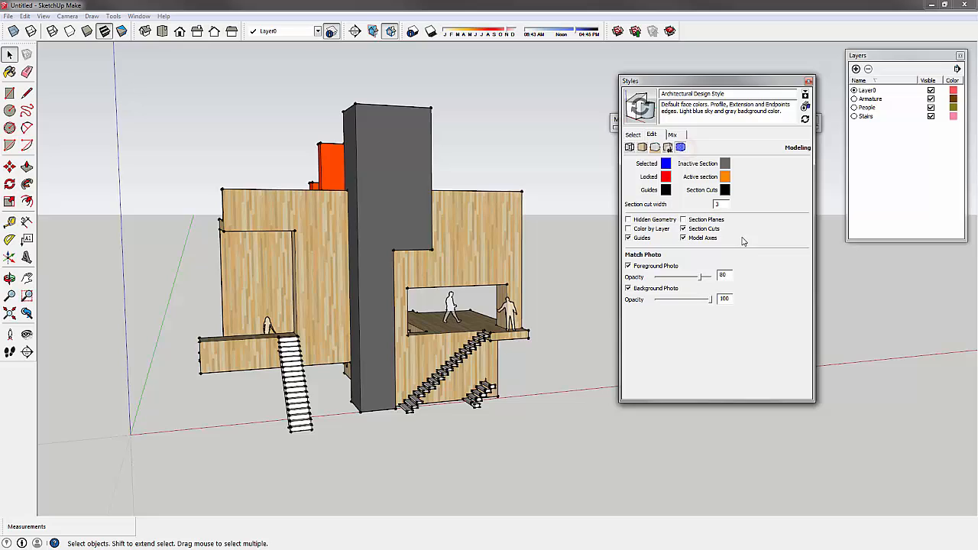
mouse_move(680, 146)
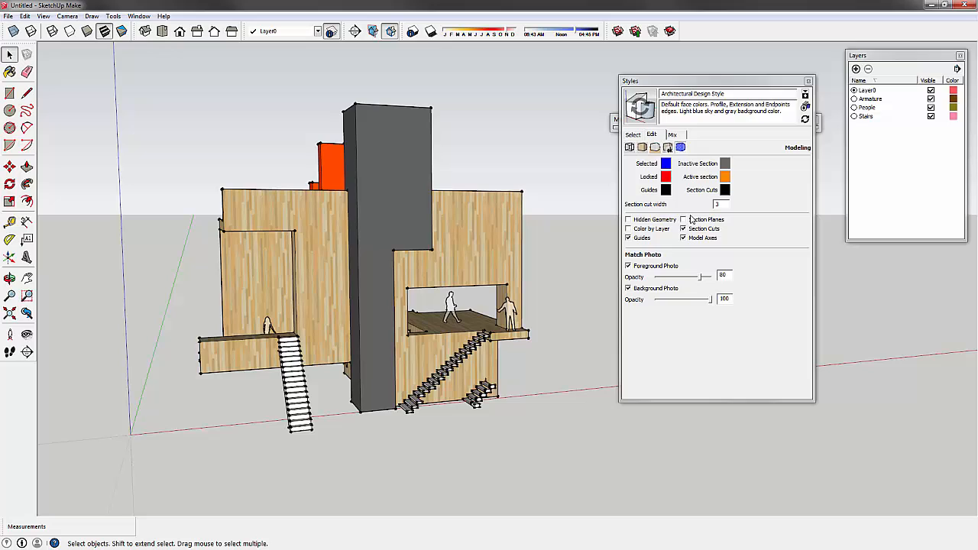
mouse_move(676, 198)
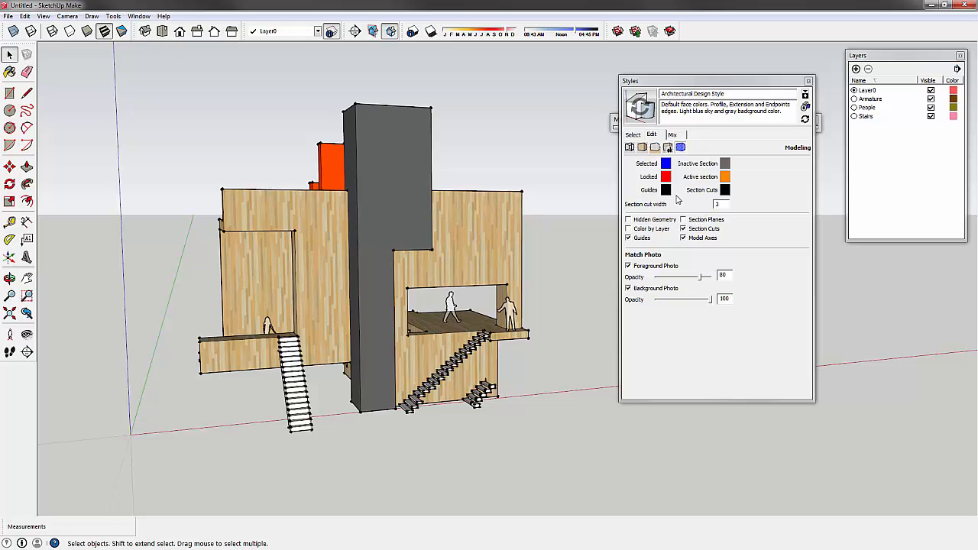
click(632, 135)
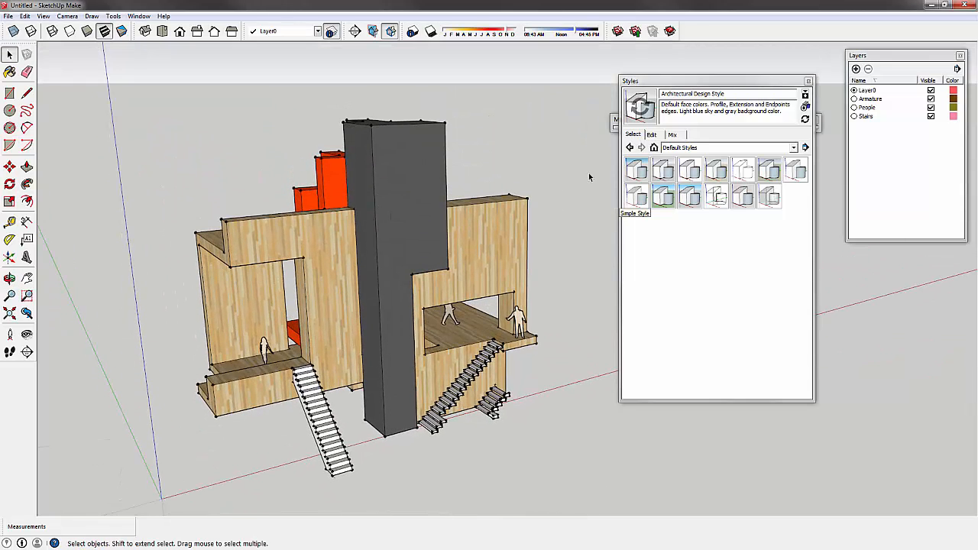
Try Construction Documentation, Architectural Design, Wireframe and X-ray styles, orbiting the translucent model.
click(689, 170)
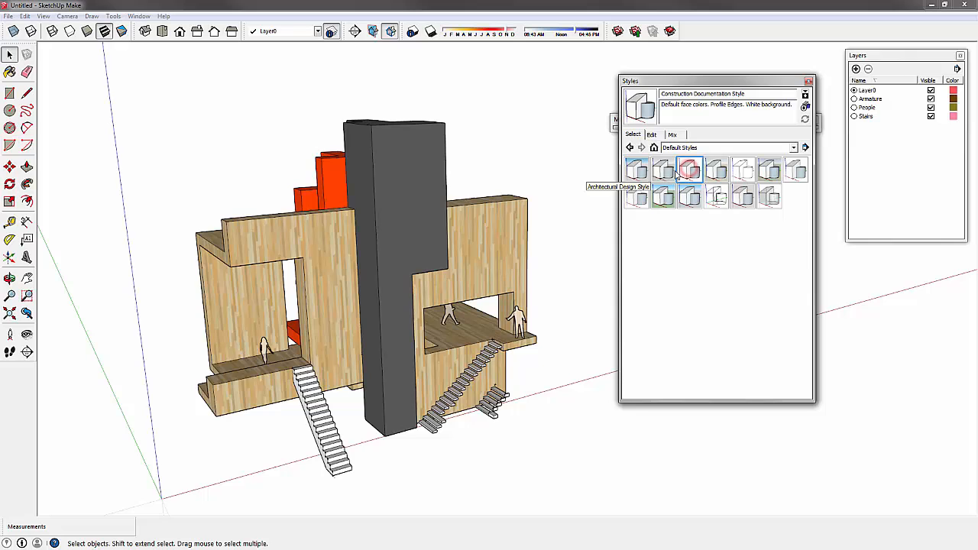
click(663, 170)
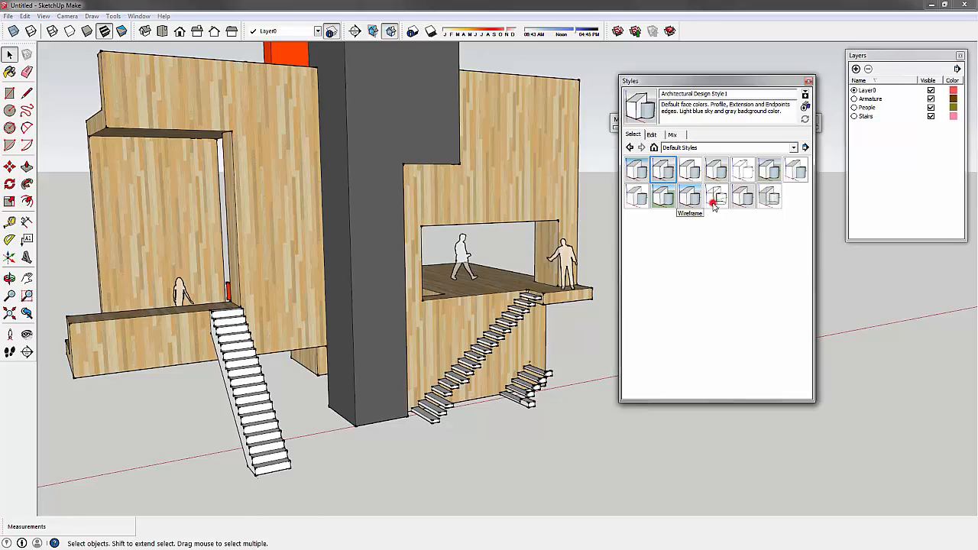
click(716, 198)
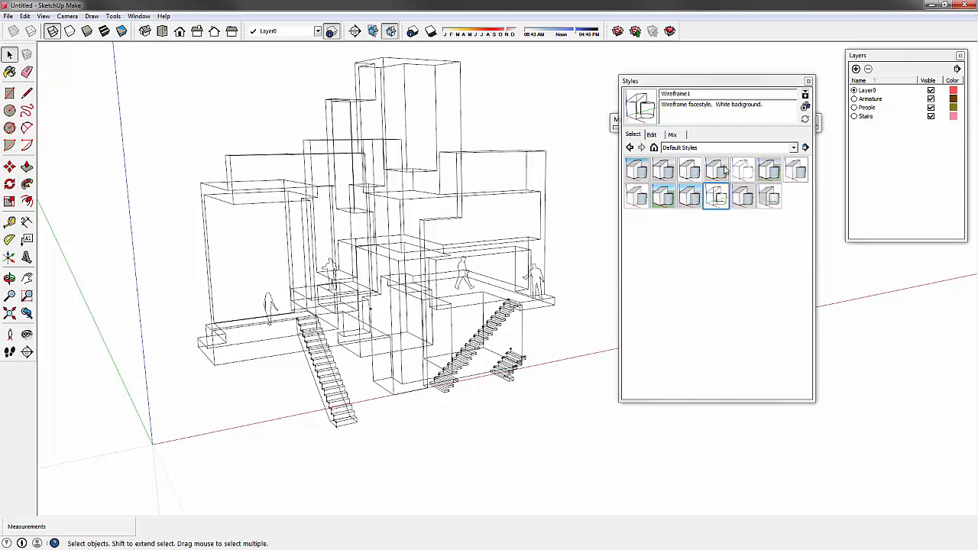
click(768, 195)
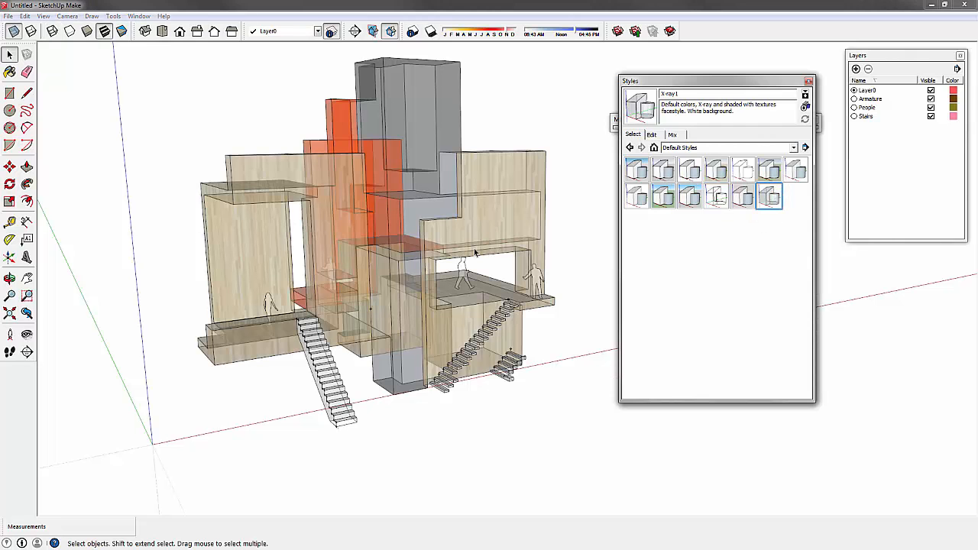
drag(473, 252, 397, 245)
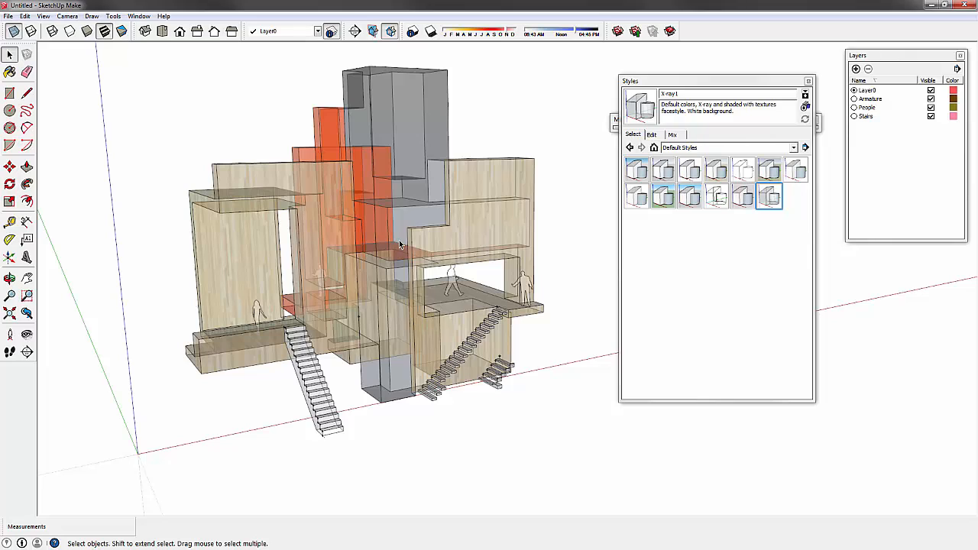
mouse_move(379, 202)
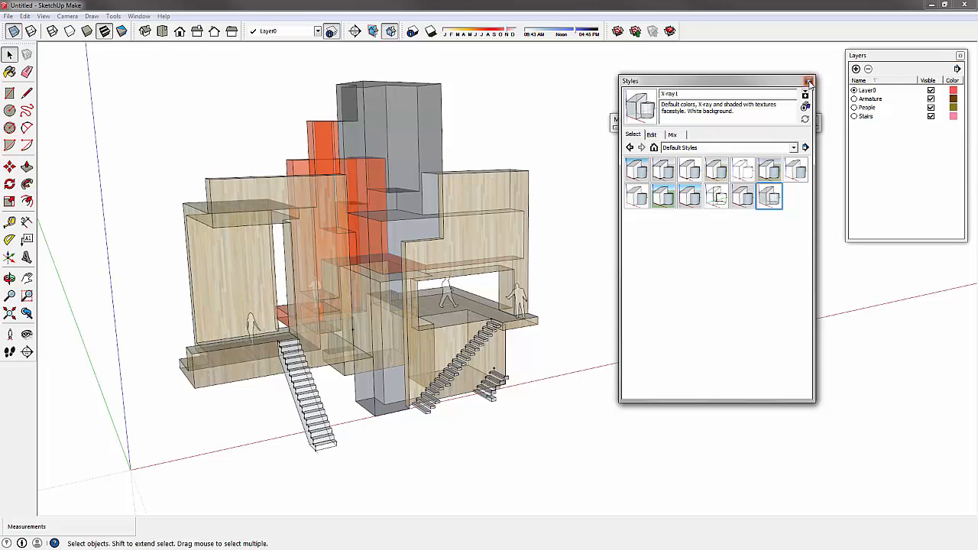
click(809, 81)
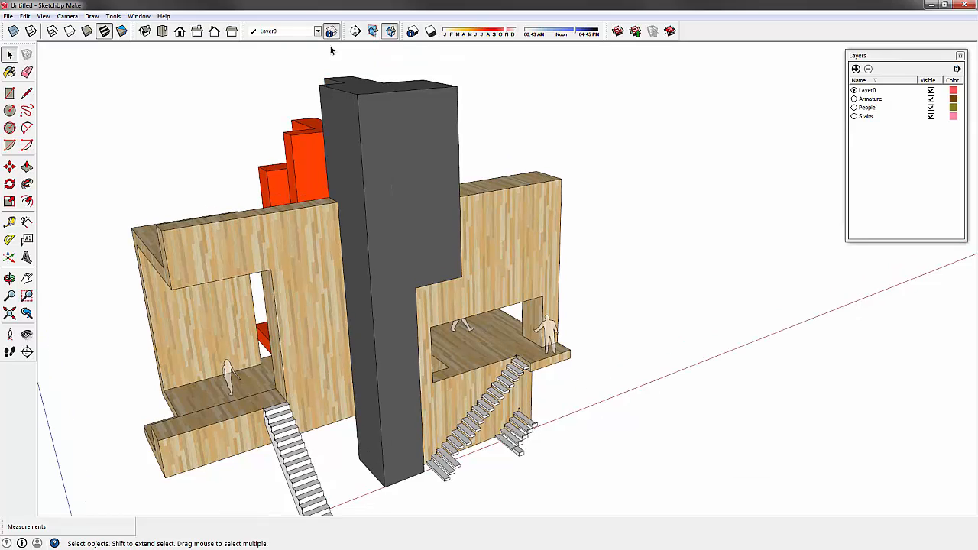
Bring up Shadow Settings from the Window menu and switch shadows on in the model.
click(391, 31)
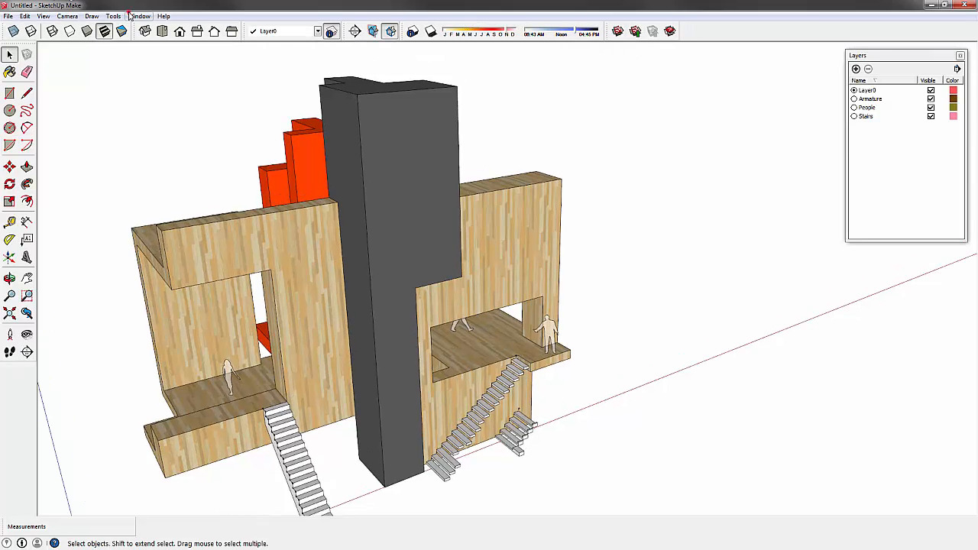
click(138, 15)
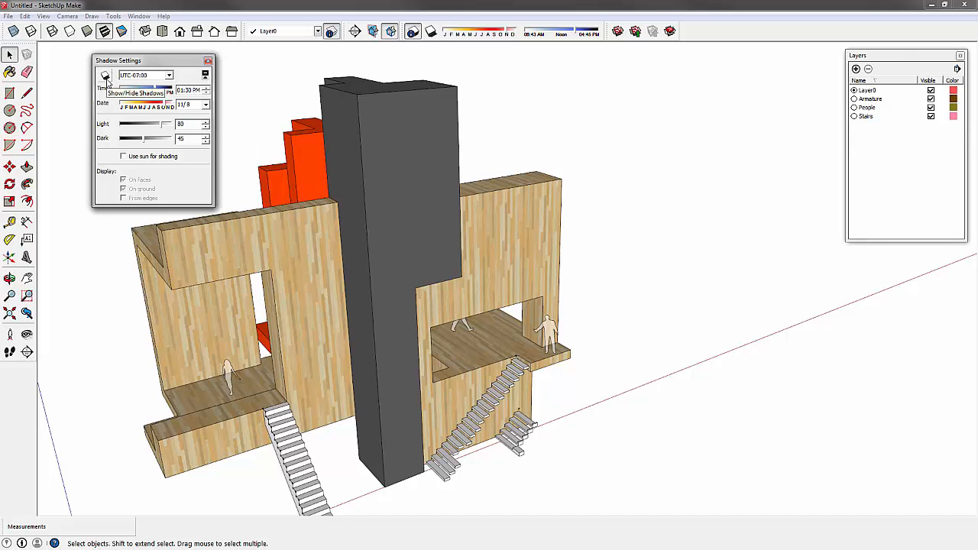
click(106, 76)
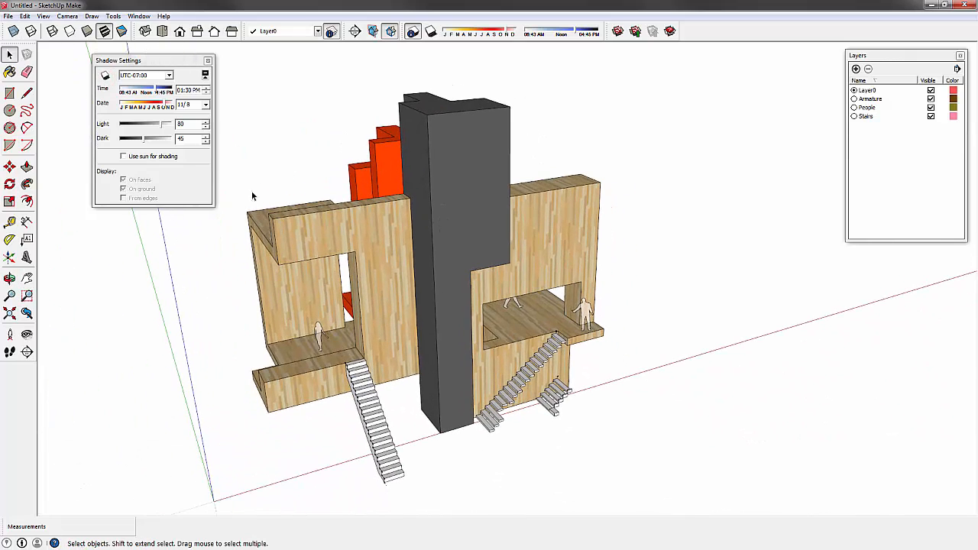
click(106, 76)
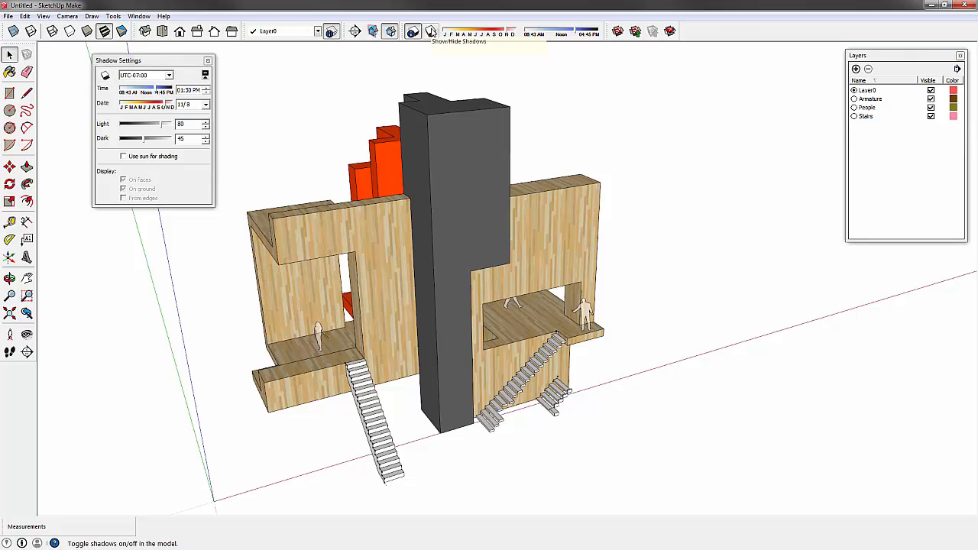
click(431, 30)
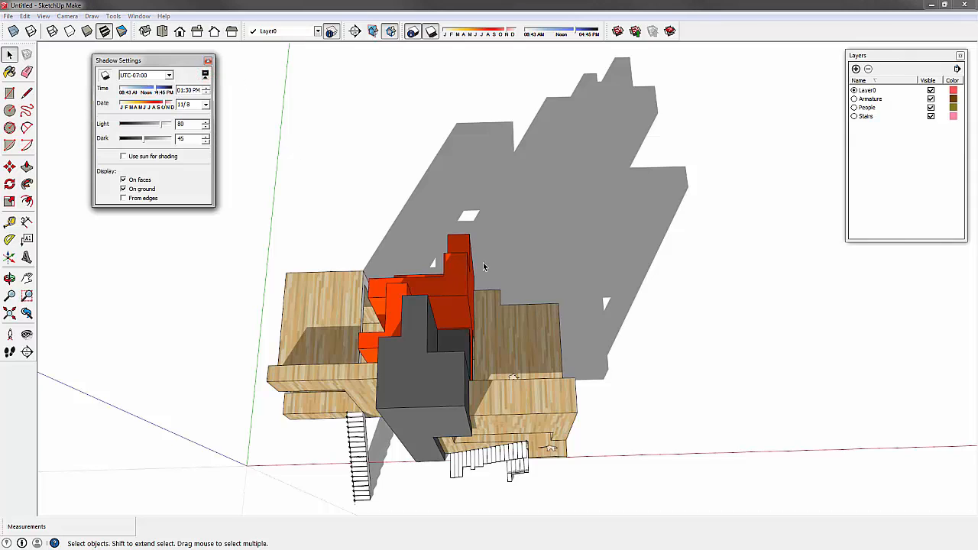
mouse_move(306, 147)
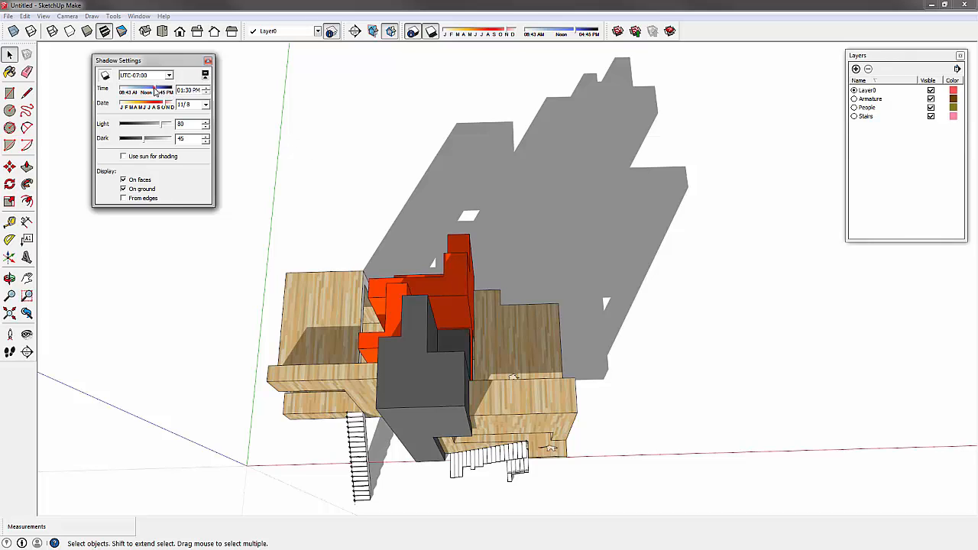
Shift the shadow time of day and date, and enable Use sun for shading.
drag(160, 90, 150, 90)
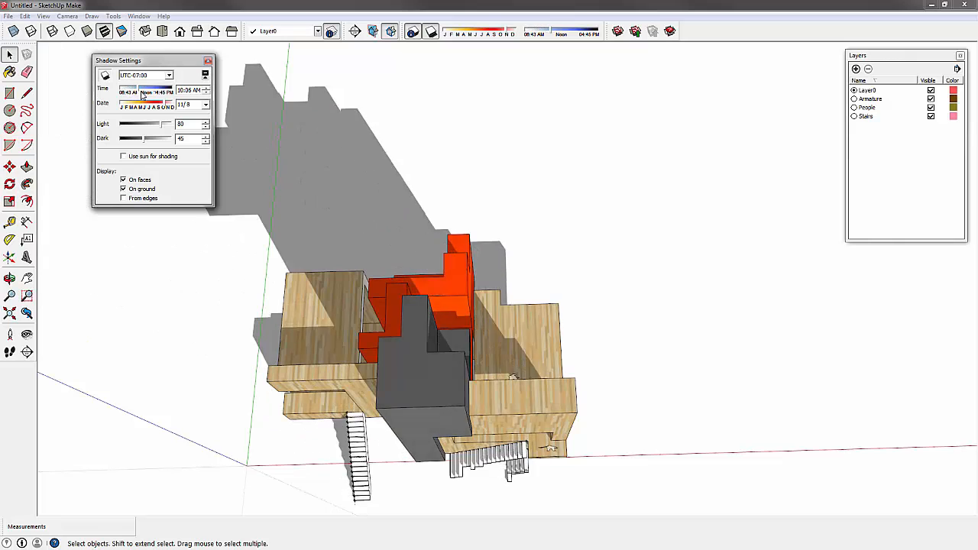
drag(147, 91, 122, 91)
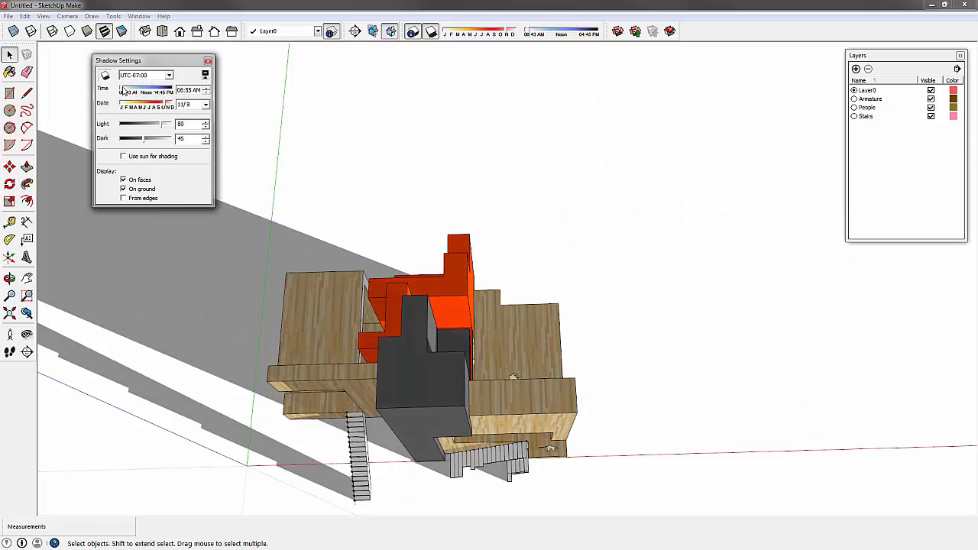
drag(123, 91, 166, 90)
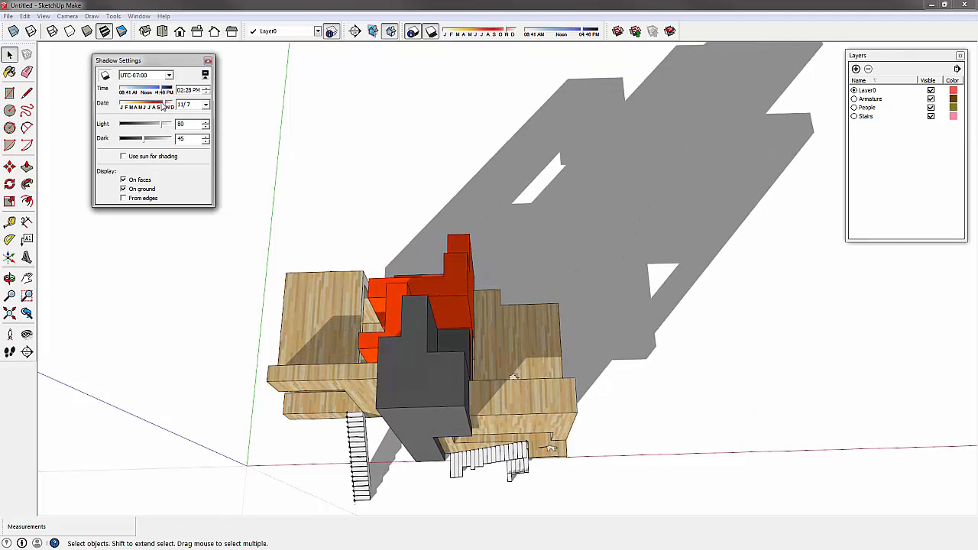
drag(161, 104, 156, 104)
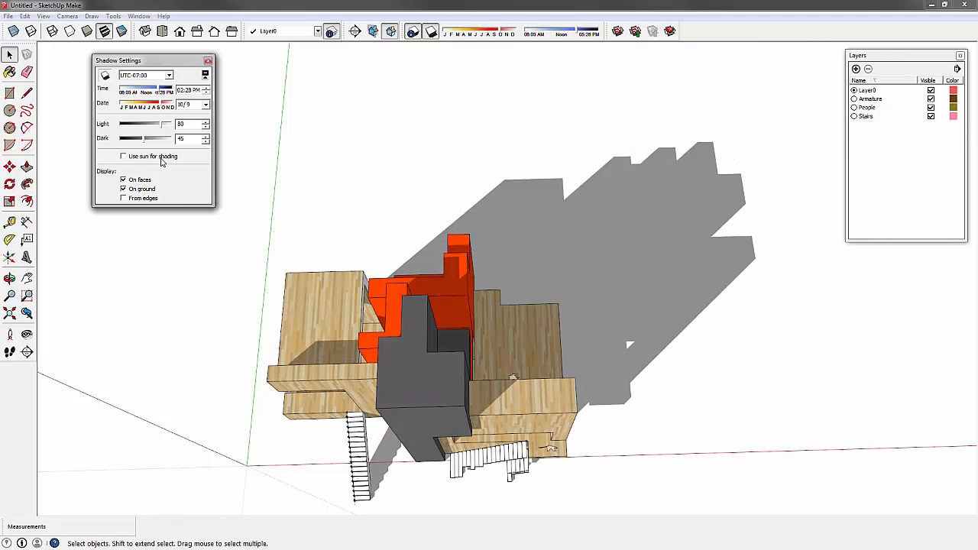
click(122, 156)
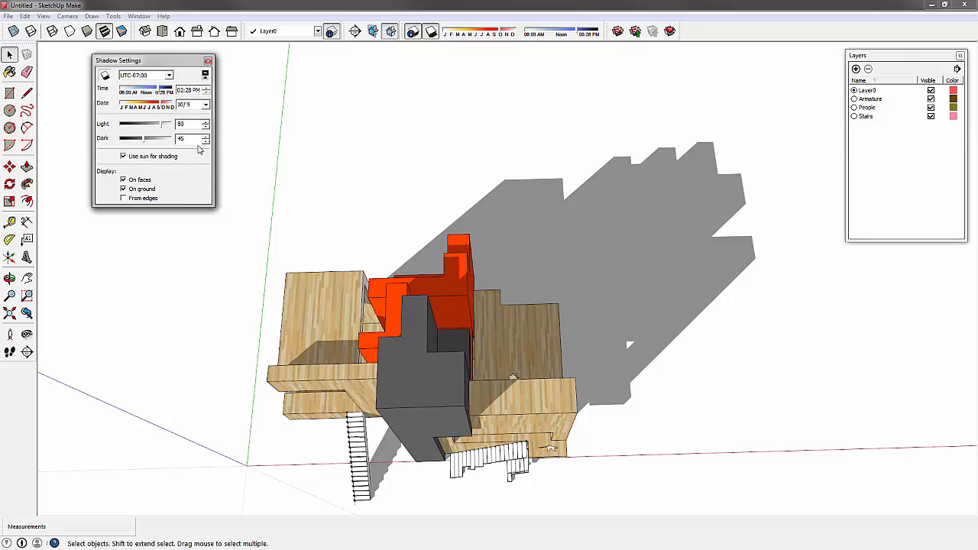
Adjust the Light and Dark sliders to tune sunlit brightness and shadow darkness.
drag(166, 124, 140, 123)
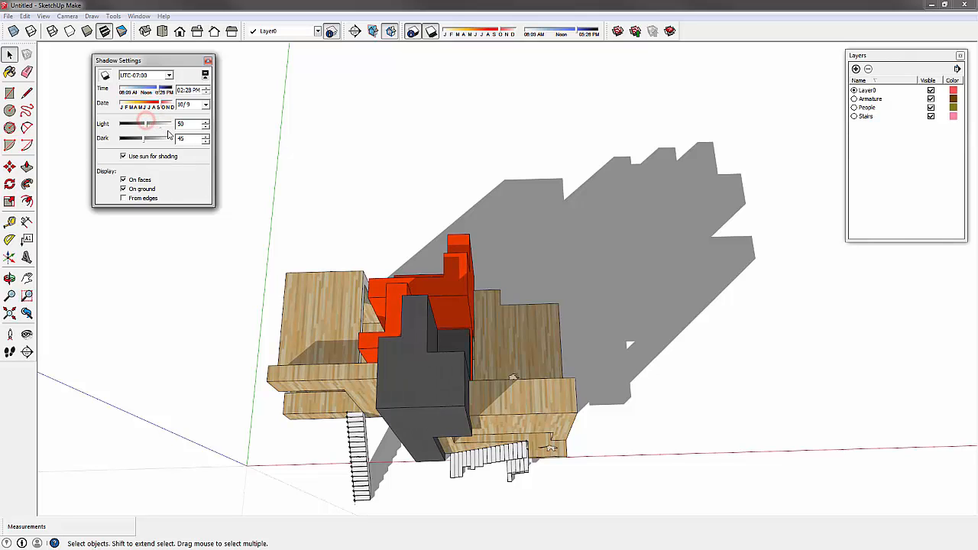
drag(144, 124, 163, 123)
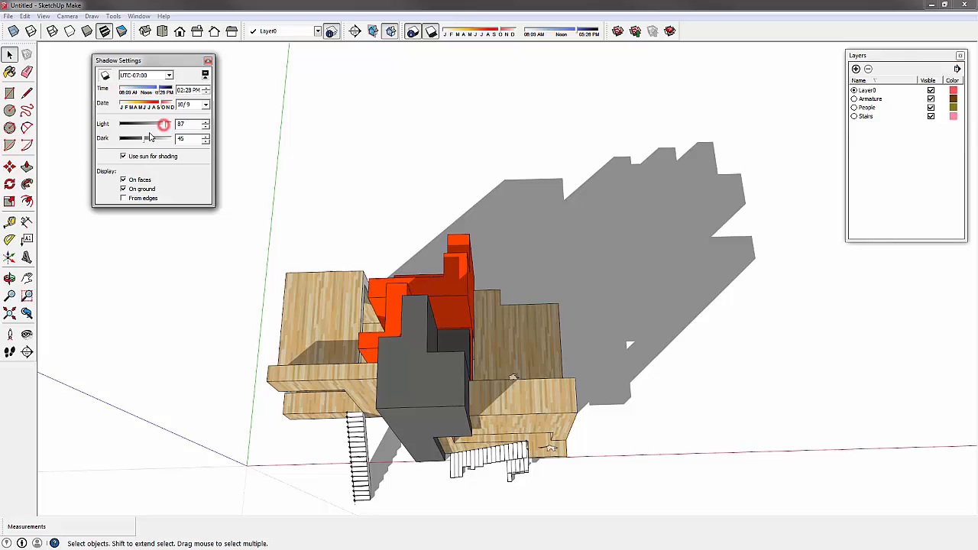
drag(143, 139, 115, 139)
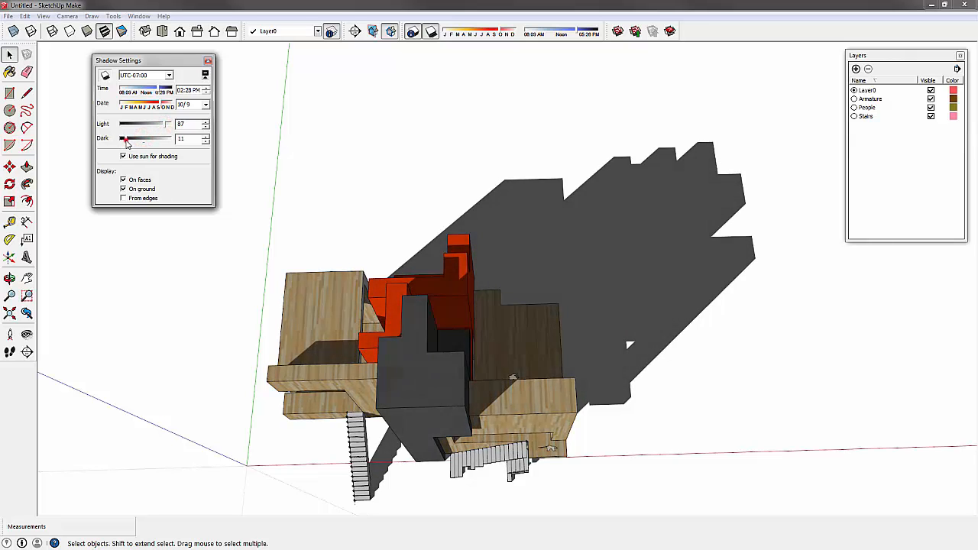
drag(125, 138, 141, 137)
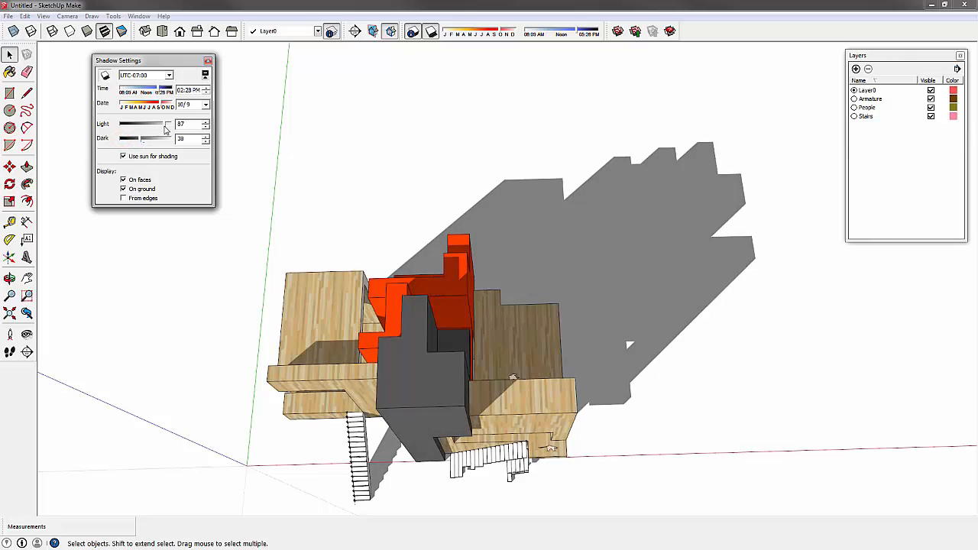
drag(167, 123, 150, 123)
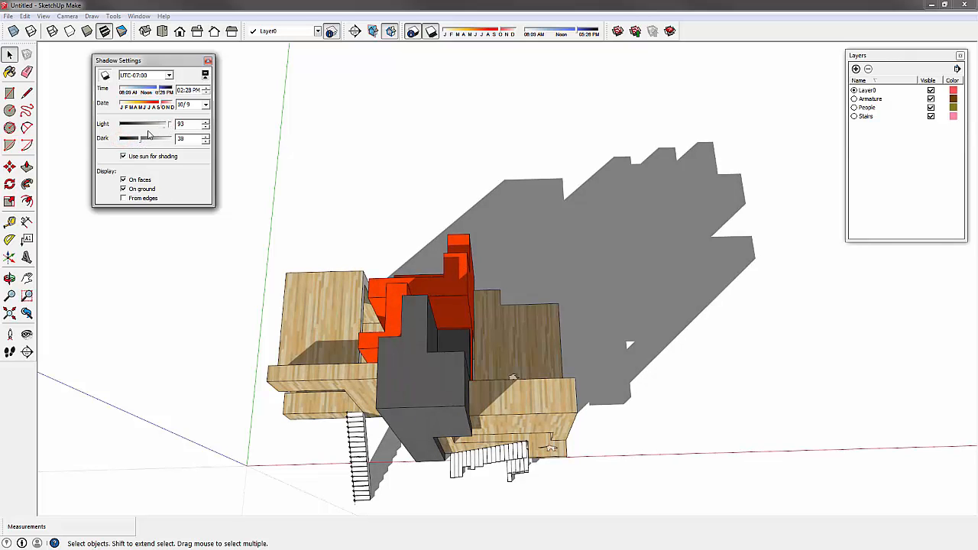
drag(140, 124, 166, 124)
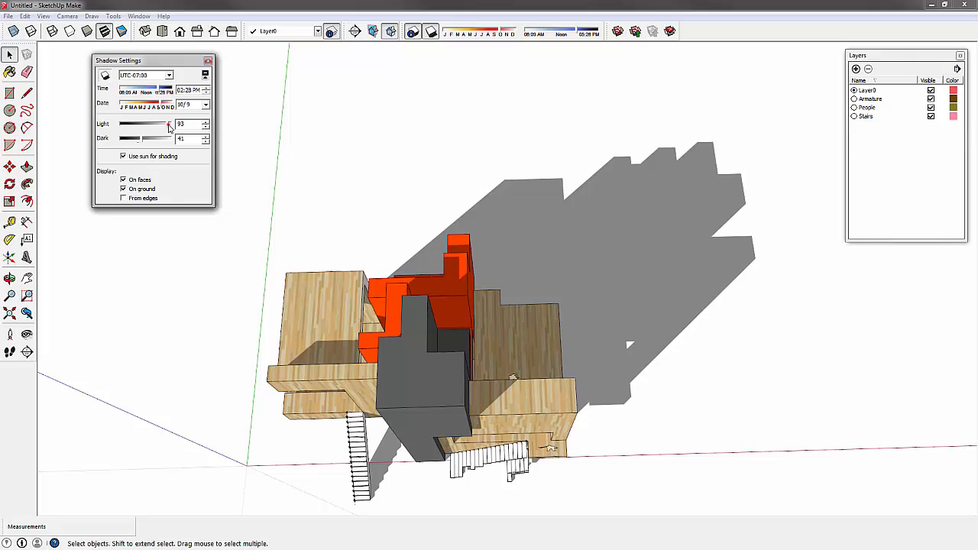
drag(170, 124, 165, 123)
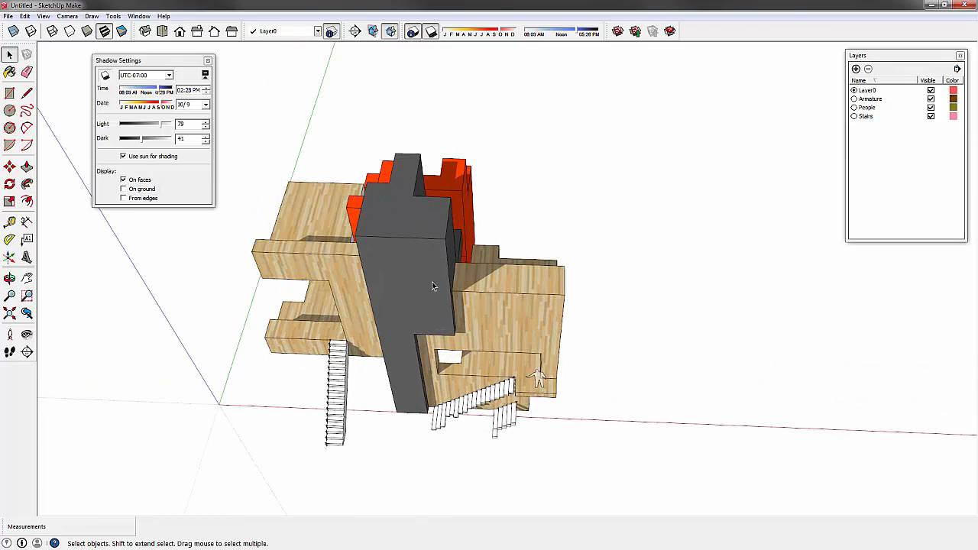
Cast shadows on the ground and from edges instead of faces, then close Shadow Settings.
click(122, 199)
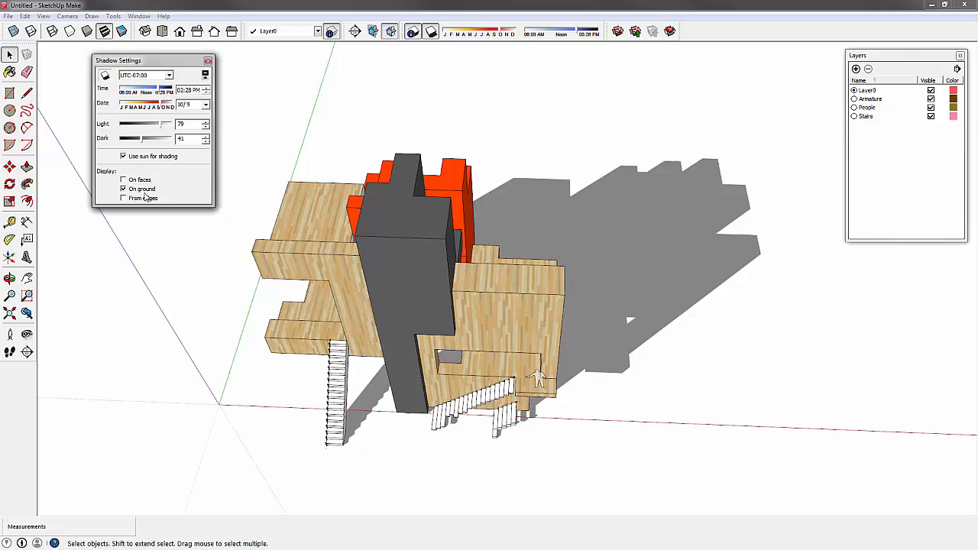
click(122, 199)
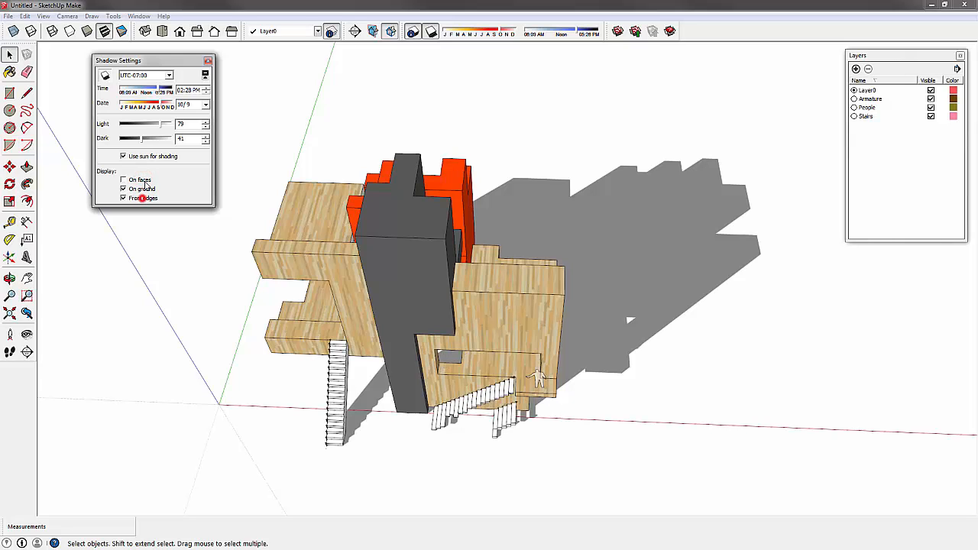
click(122, 199)
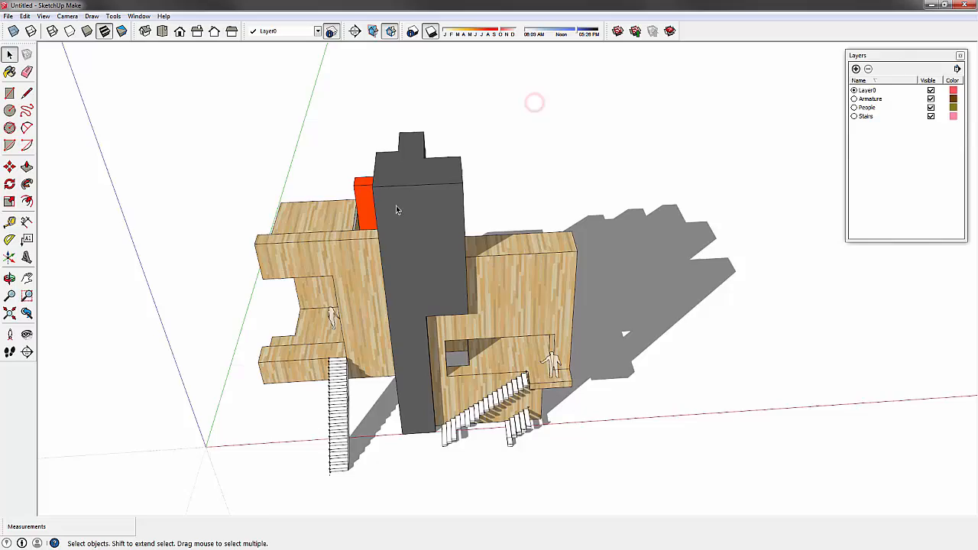
Orbit and zoom around the white-faced model with shadows kept on, inspecting stairs and openings.
drag(398, 214, 550, 168)
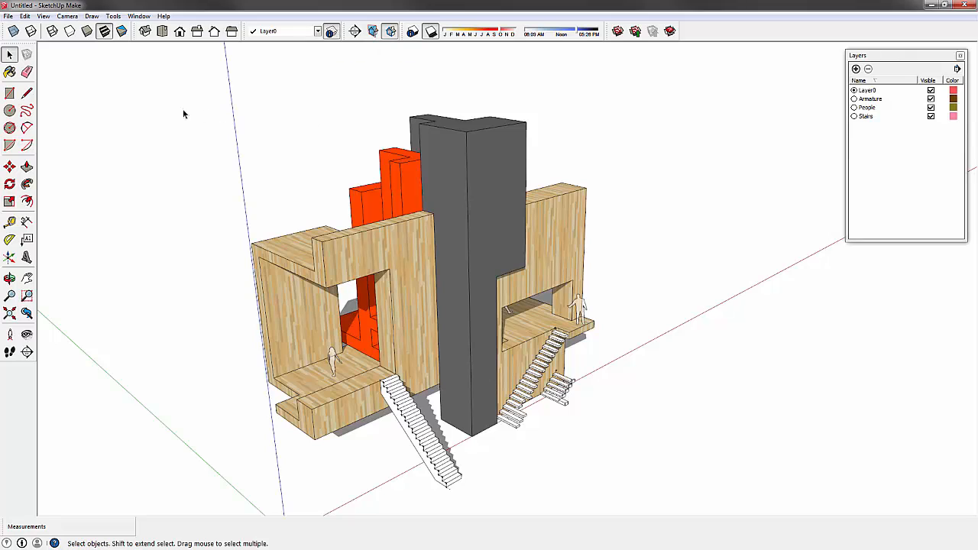
mouse_move(208, 68)
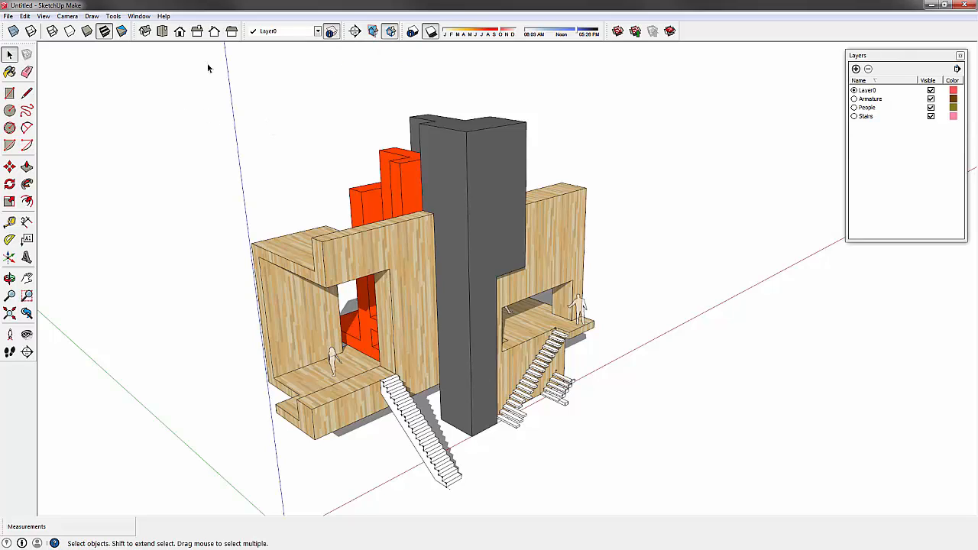
mouse_move(416, 223)
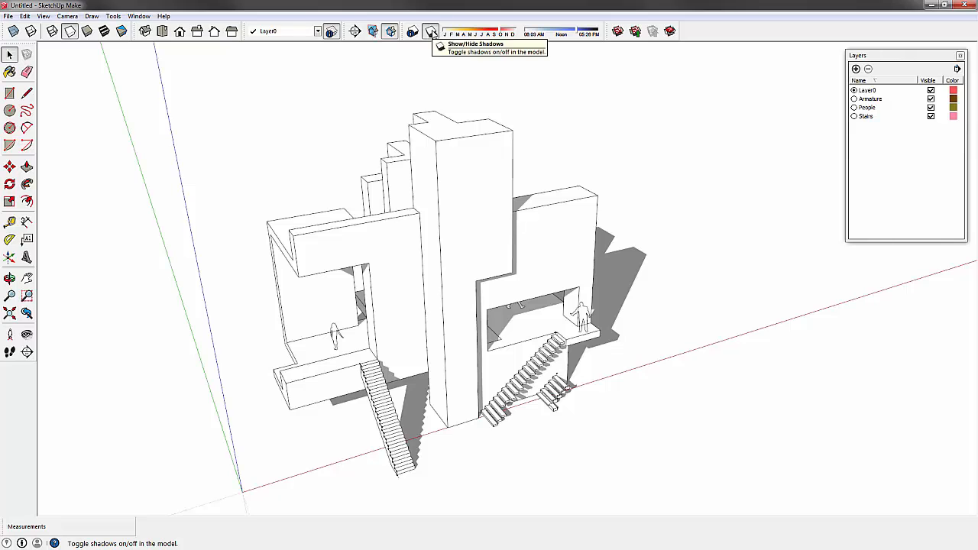
click(431, 31)
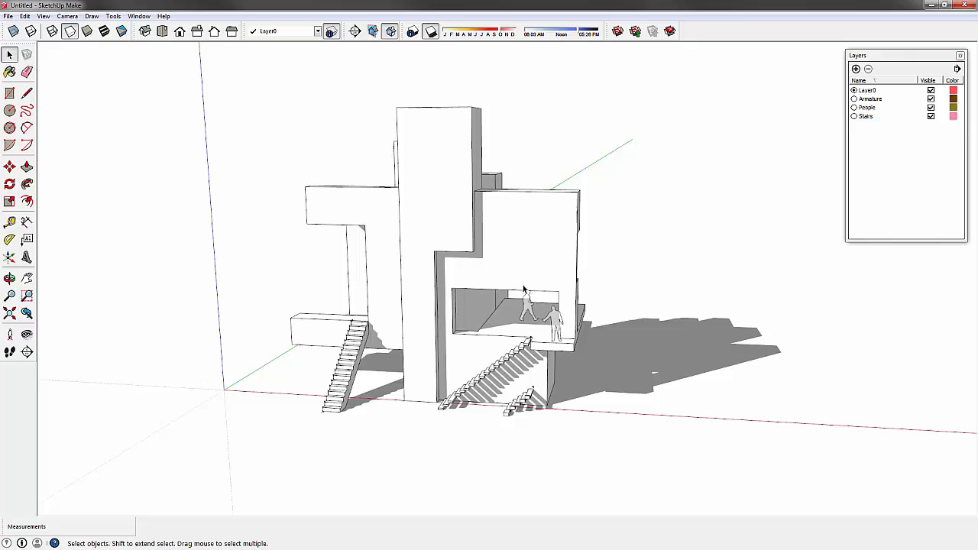
drag(523, 289, 440, 375)
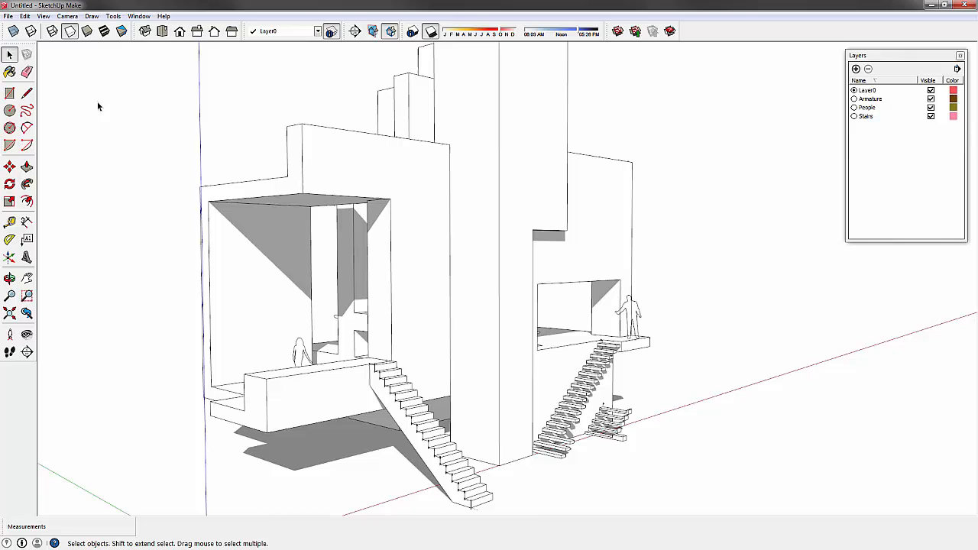
mouse_move(311, 191)
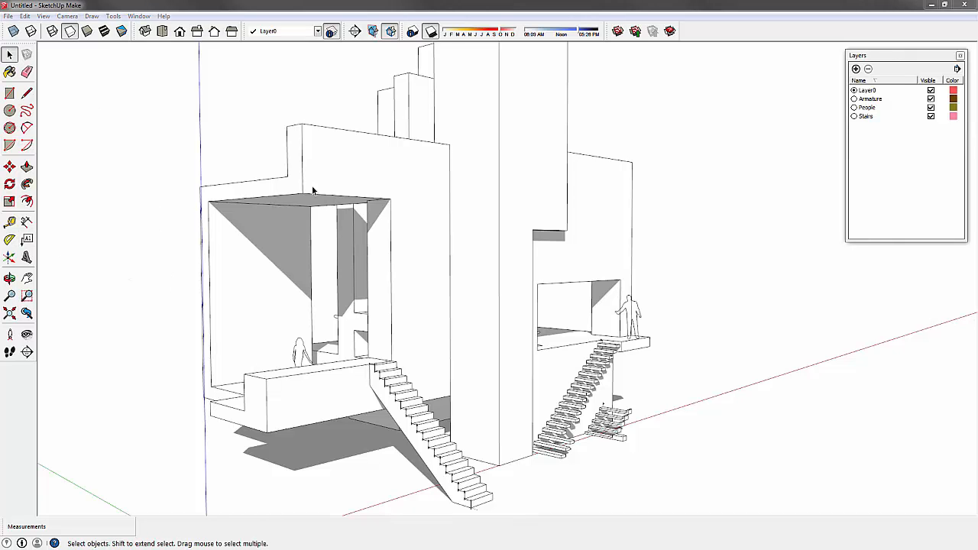
drag(312, 189, 397, 309)
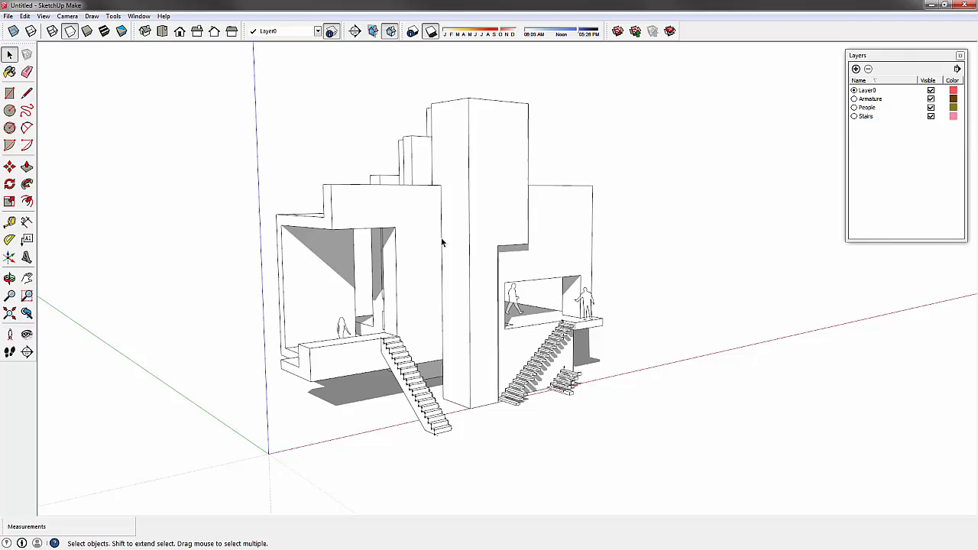
Reopen the Styles window from the Window menu and move it beside the model.
click(137, 15)
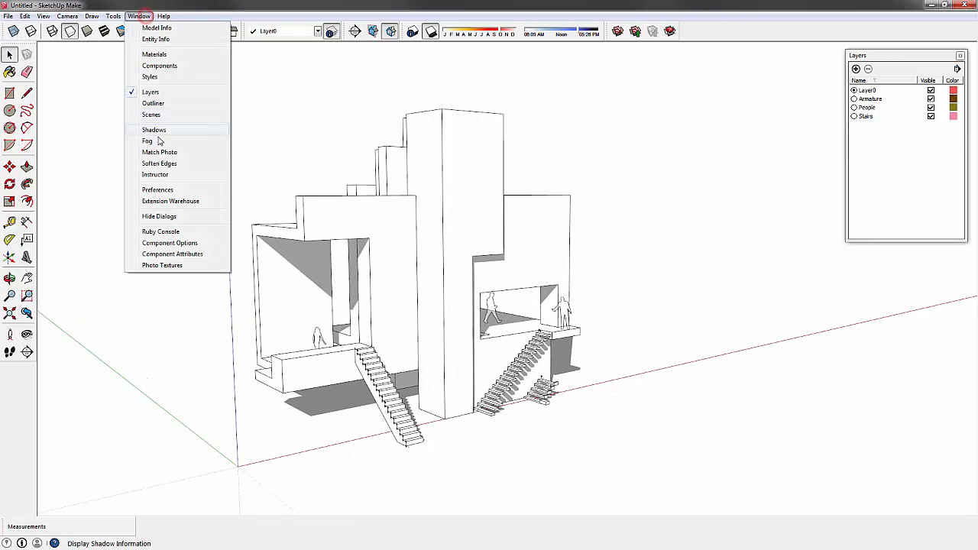
click(150, 76)
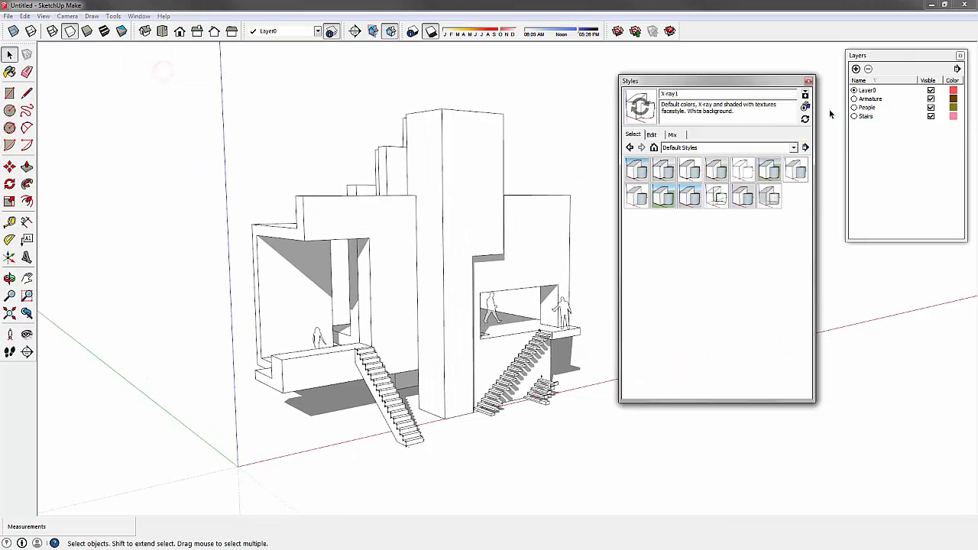
drag(715, 80, 367, 114)
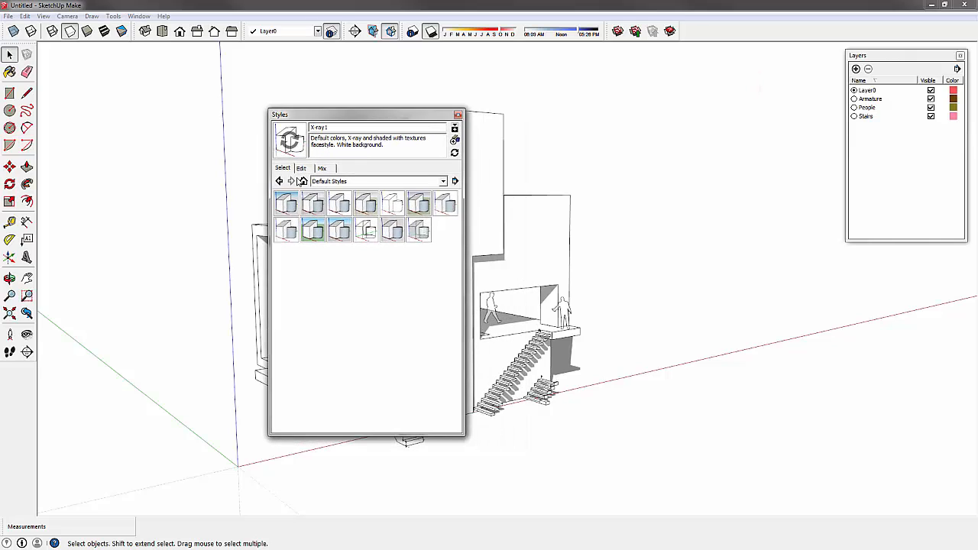
click(455, 181)
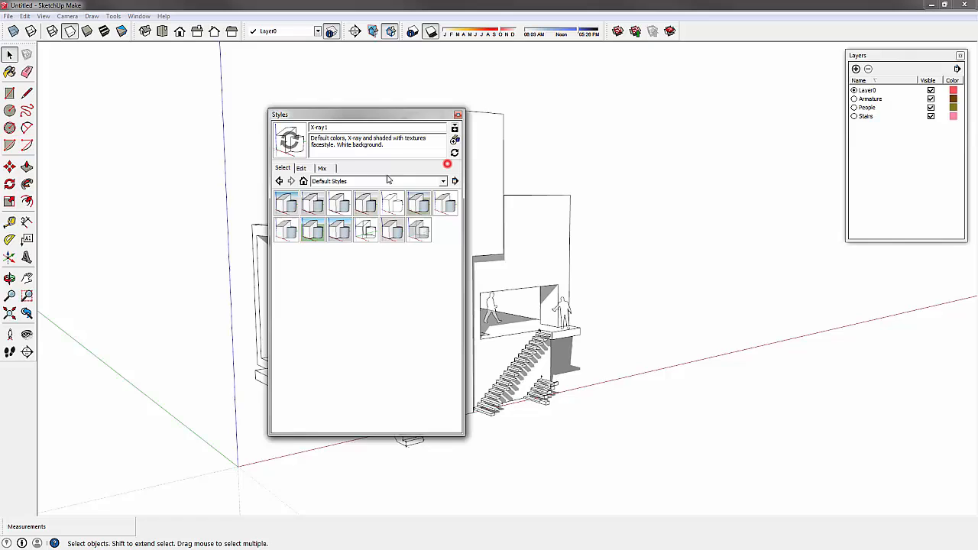
Browse the Edit, Select (In Model and larger collection) and Mix tabs of the Styles window.
click(301, 168)
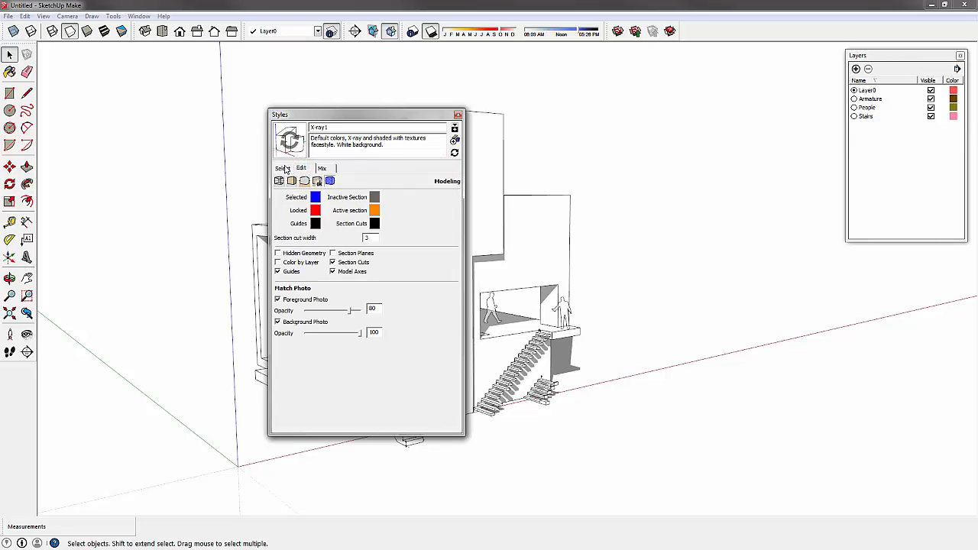
click(281, 167)
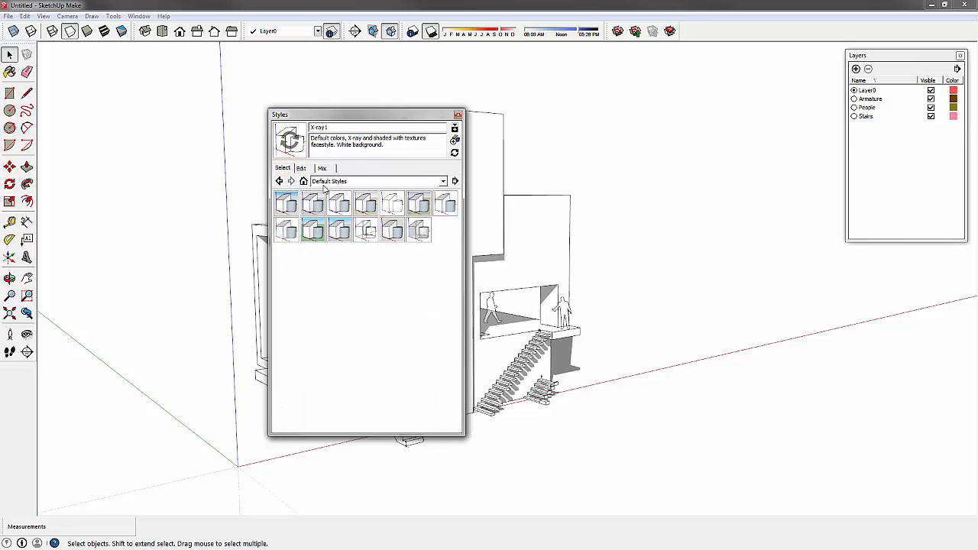
click(304, 180)
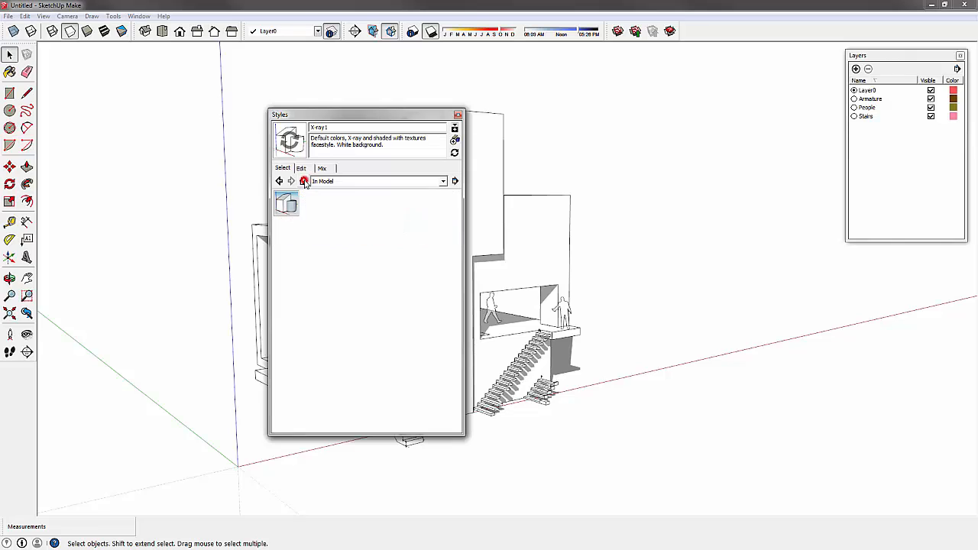
click(302, 180)
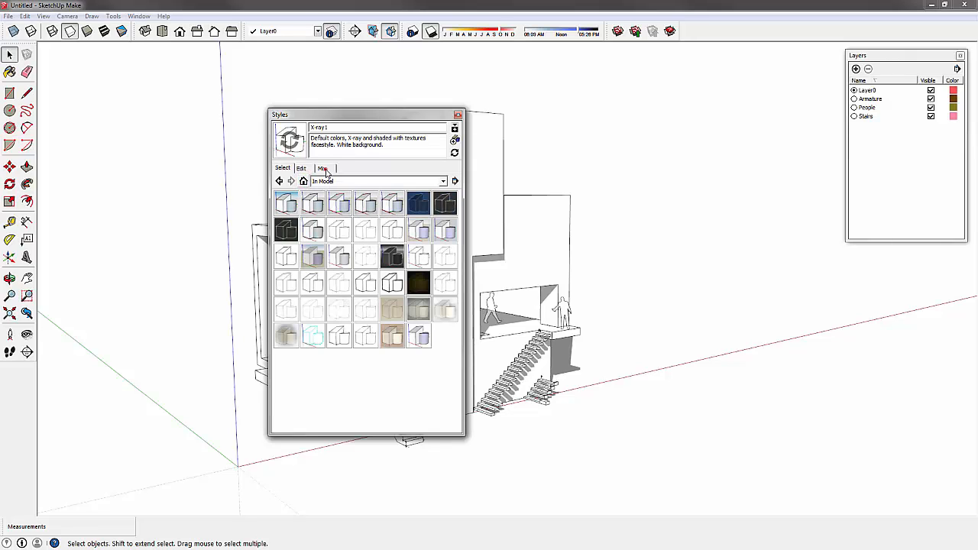
click(321, 167)
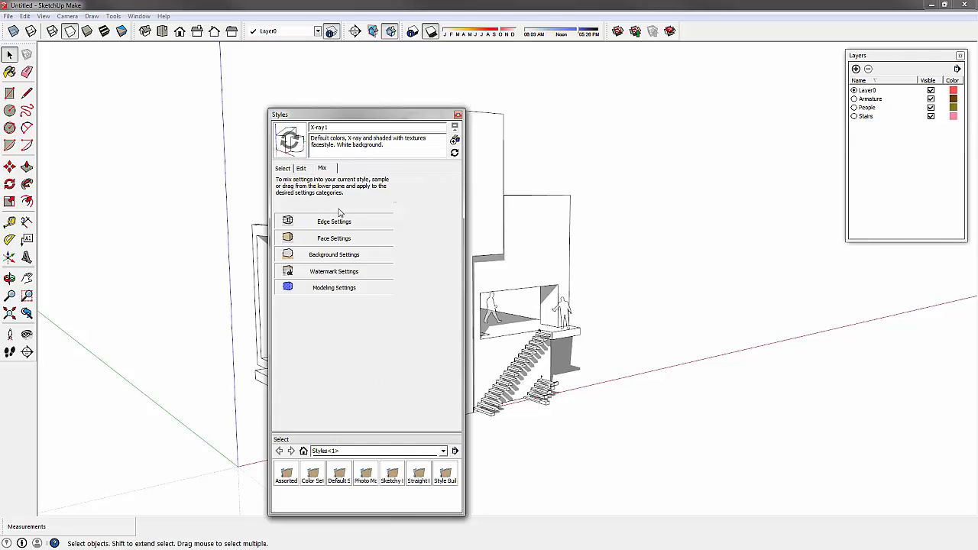
mouse_move(366, 472)
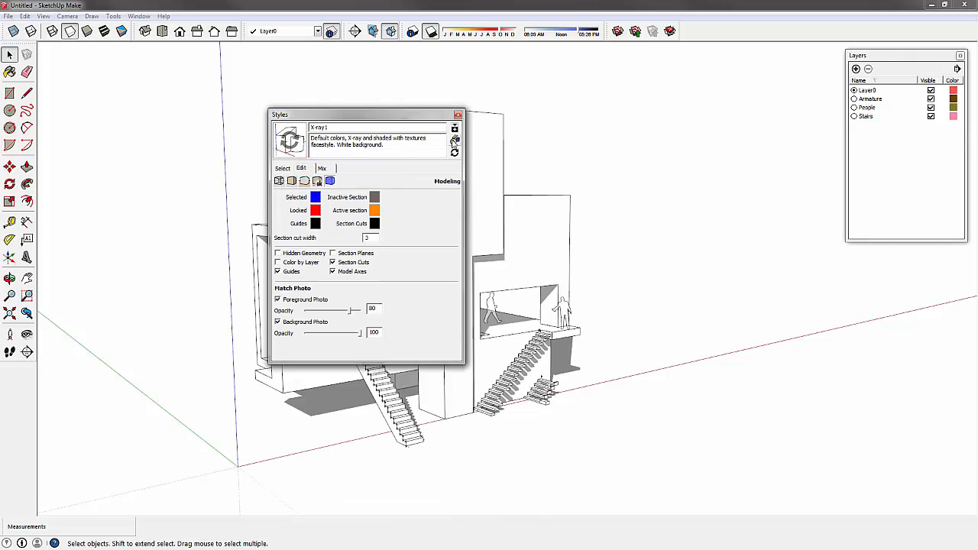
mouse_move(456, 140)
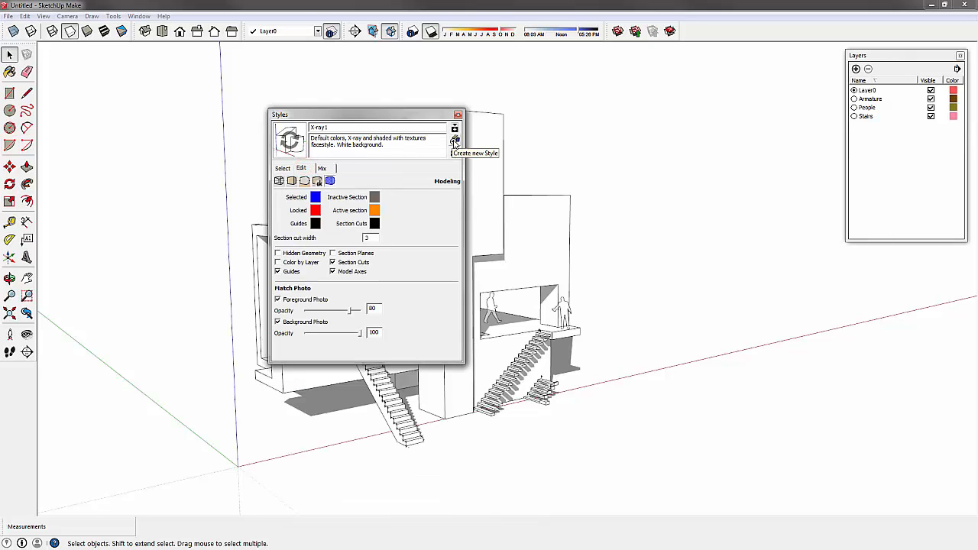
Apply Architectural Design Style and type 'Lee's Sty' into its name field.
click(283, 167)
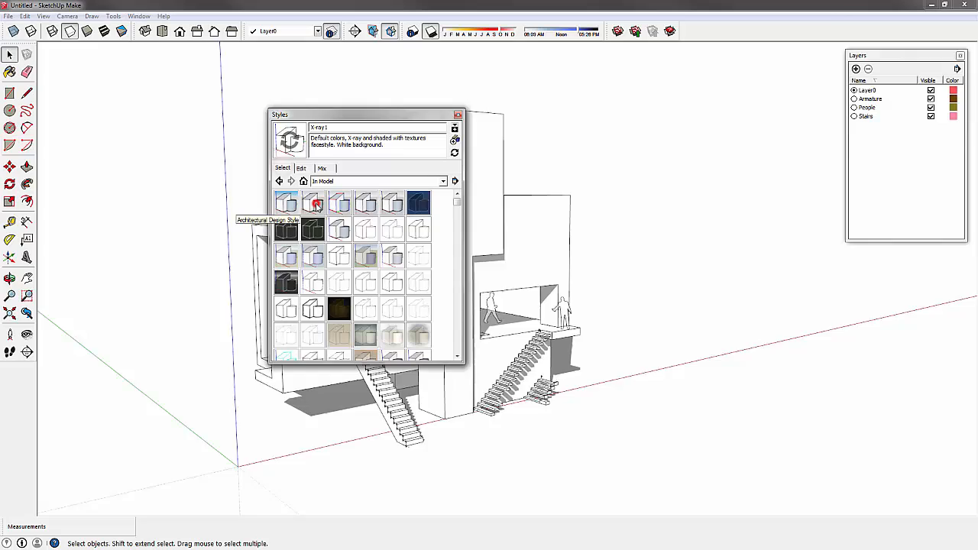
click(312, 202)
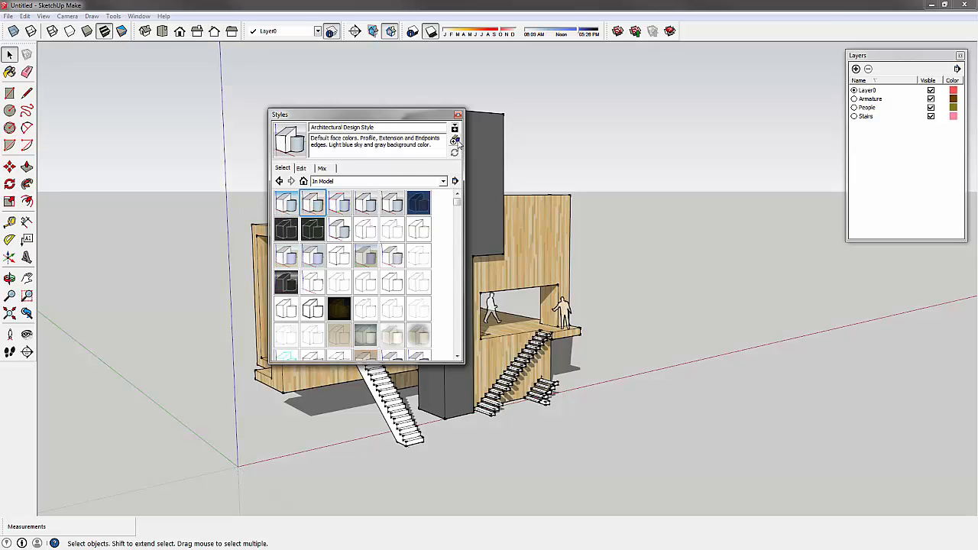
click(419, 202)
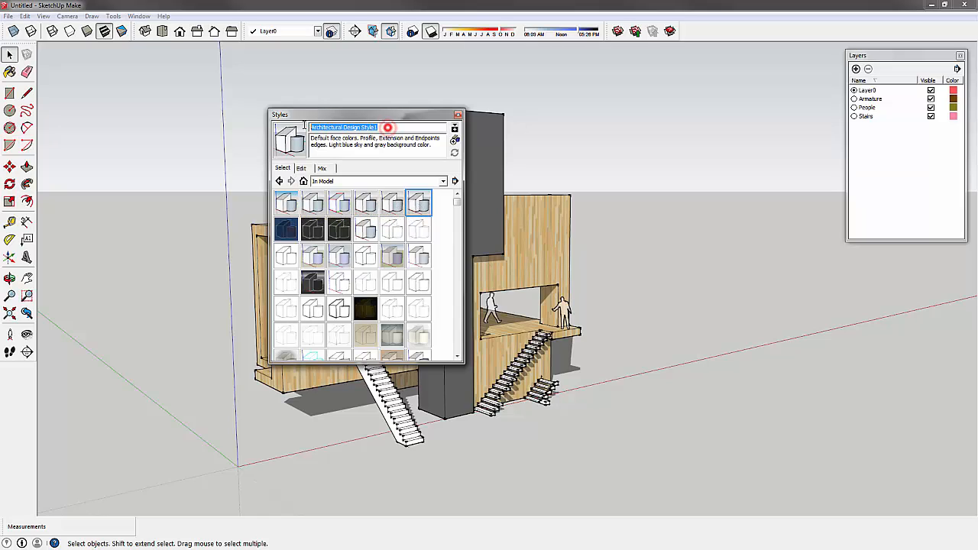
text(Lee)
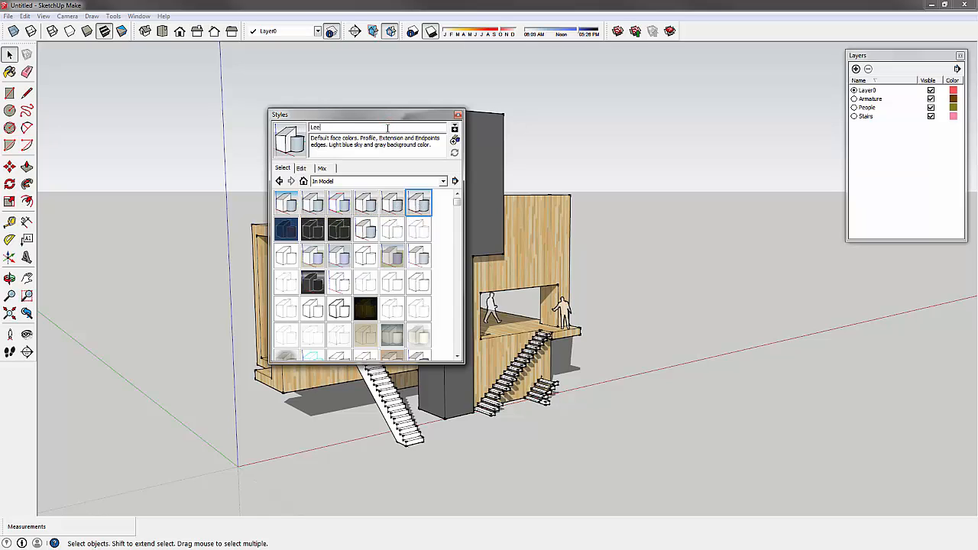
text(e's Sty)
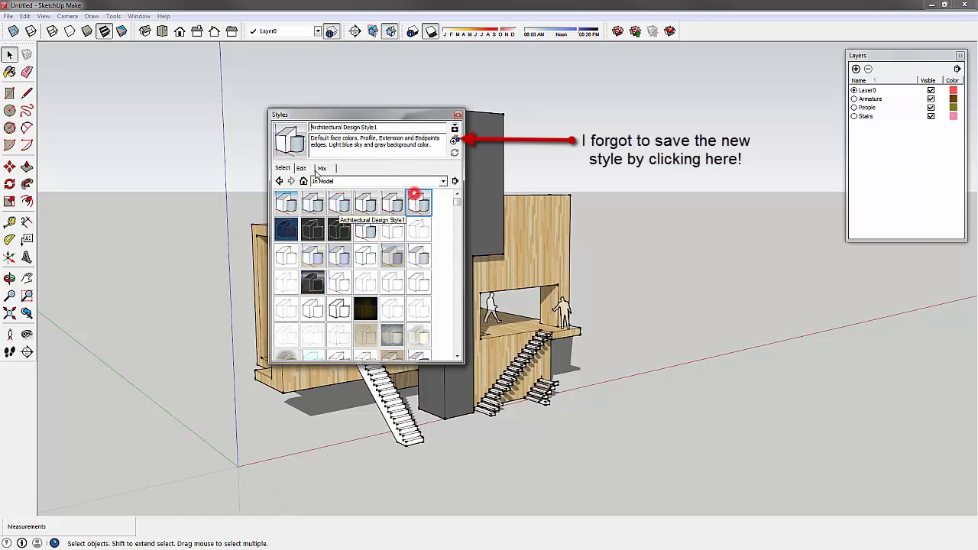
Create a new in-model style from the current settings and return to the styles list.
click(301, 166)
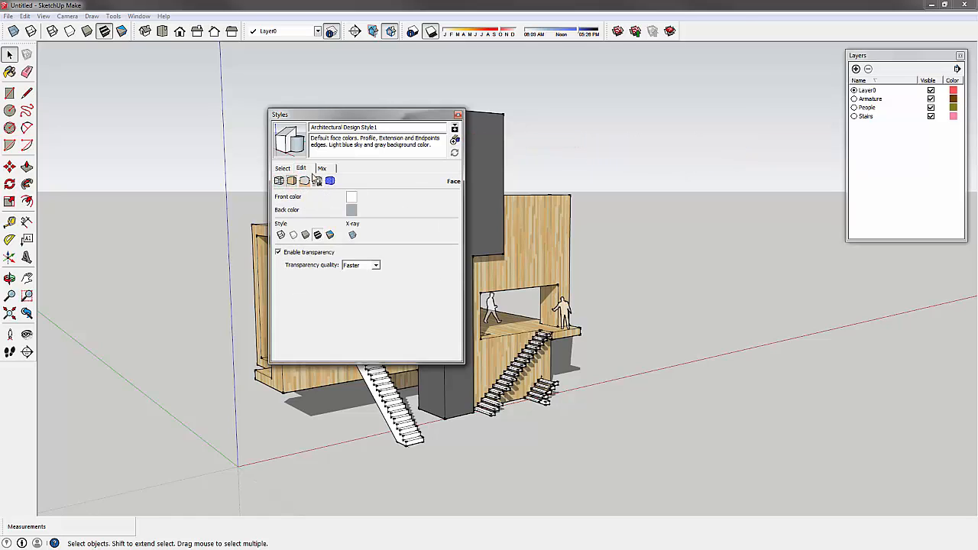
click(283, 168)
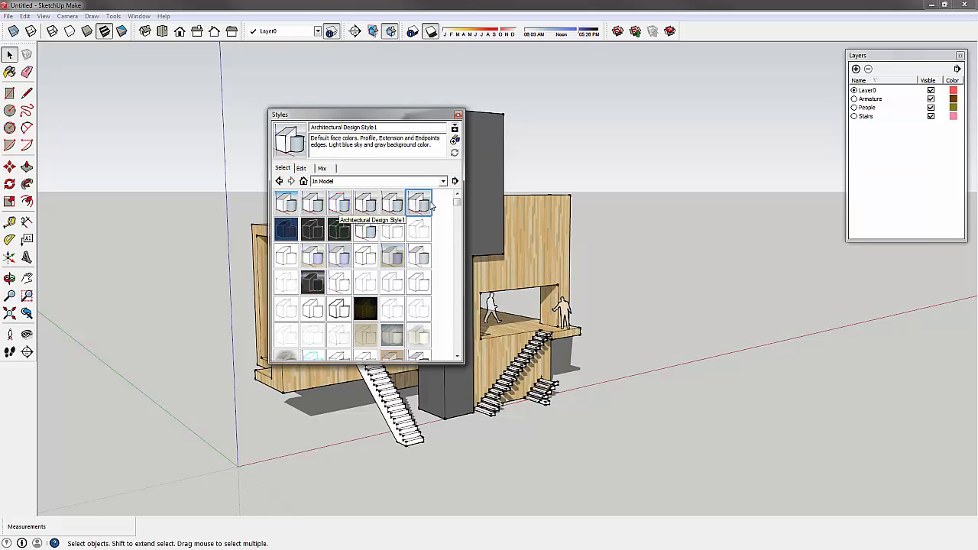